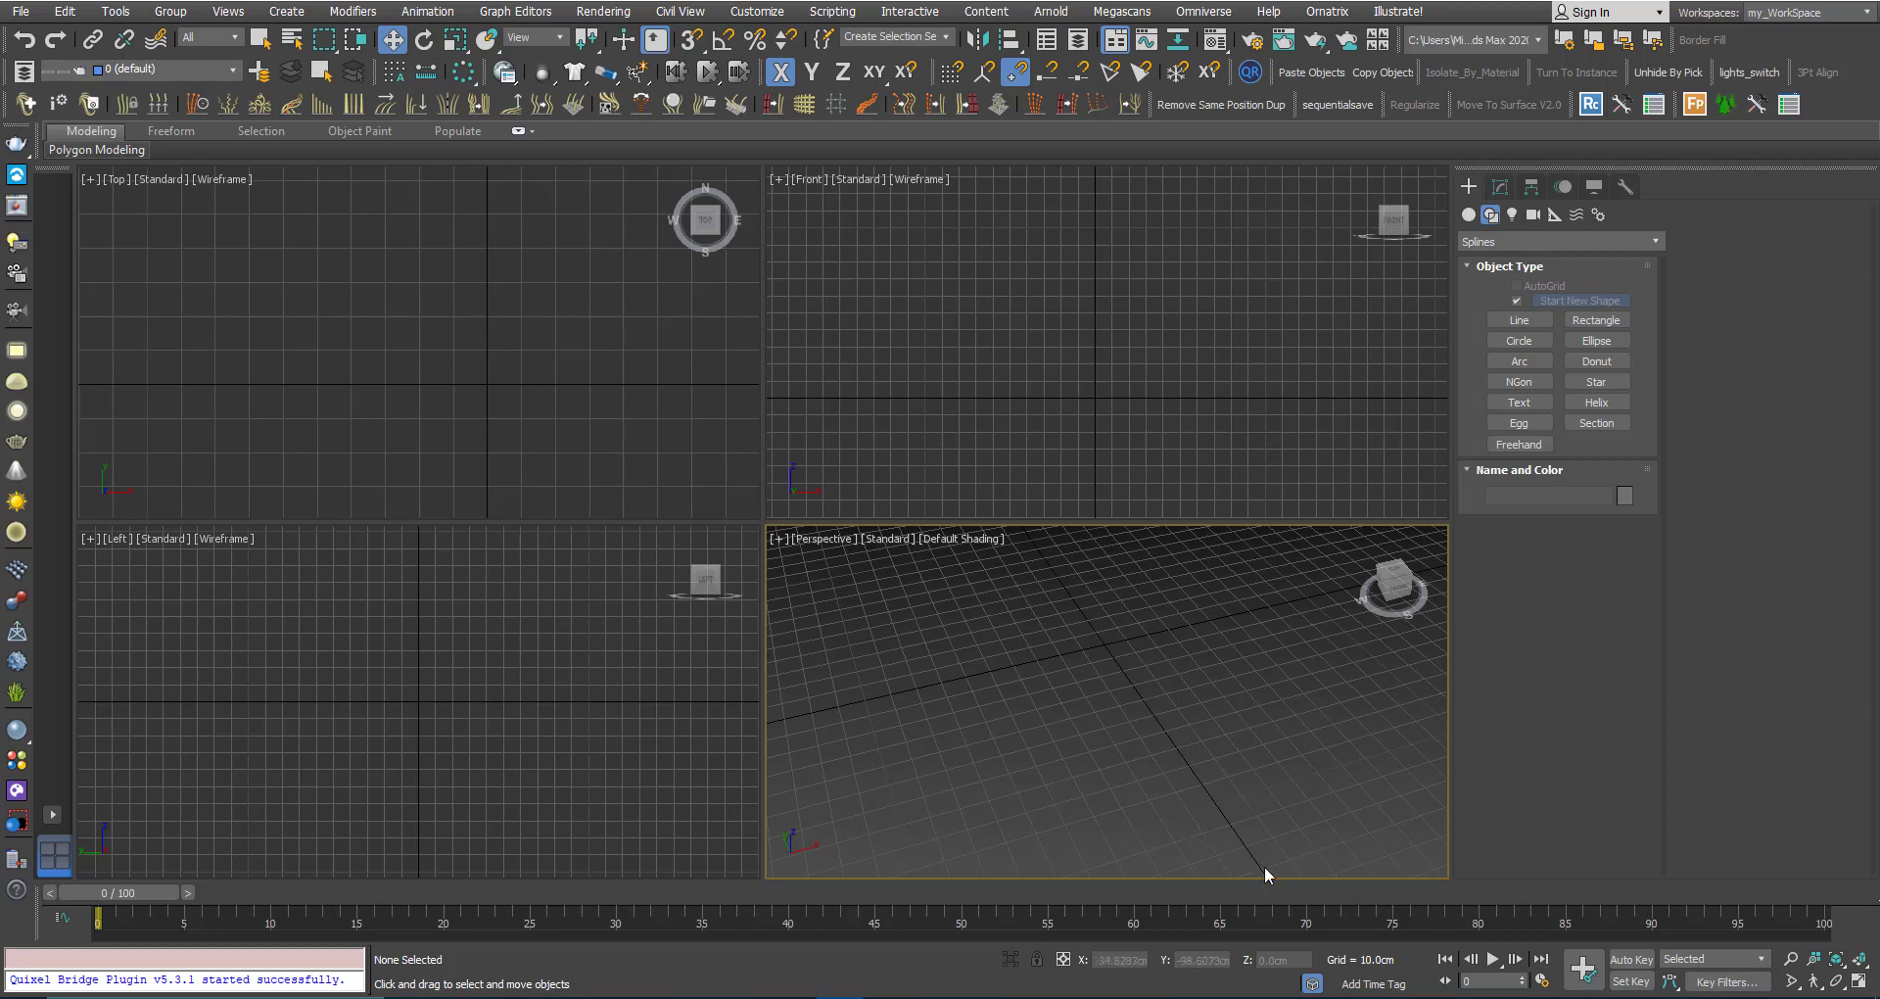
mouse_move(973, 670)
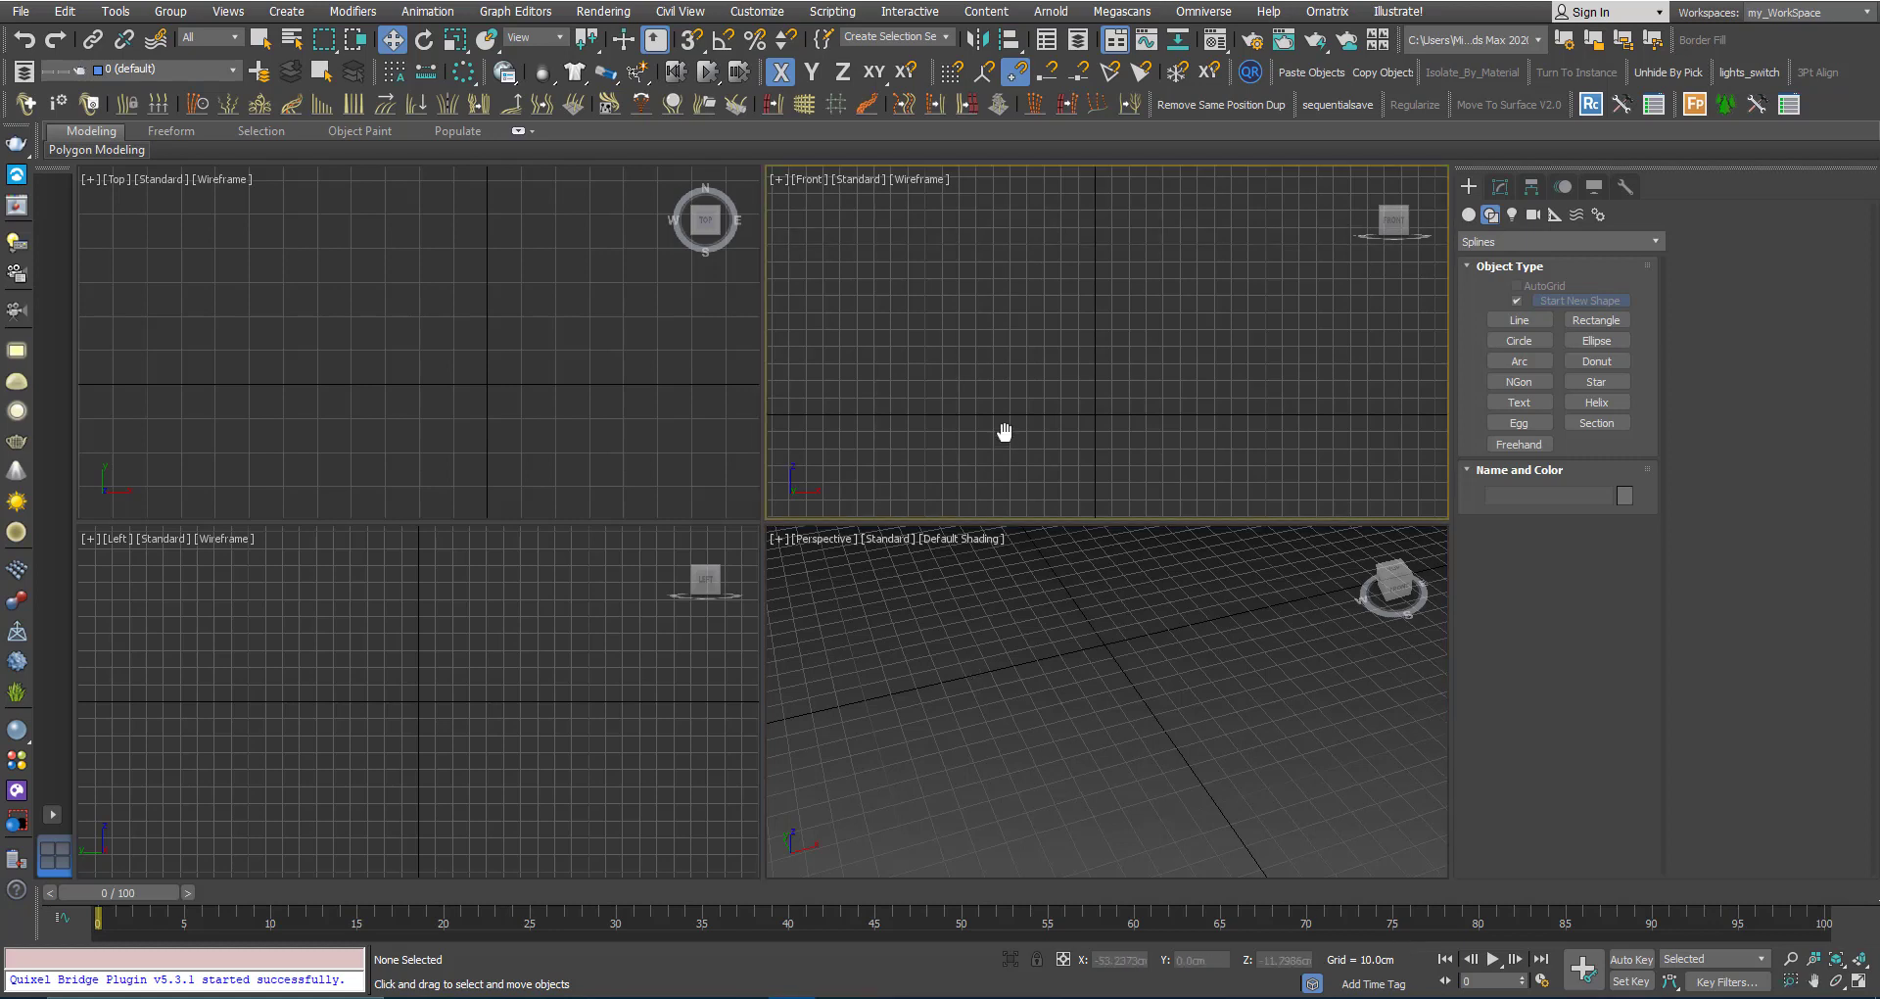
mouse_move(1008, 442)
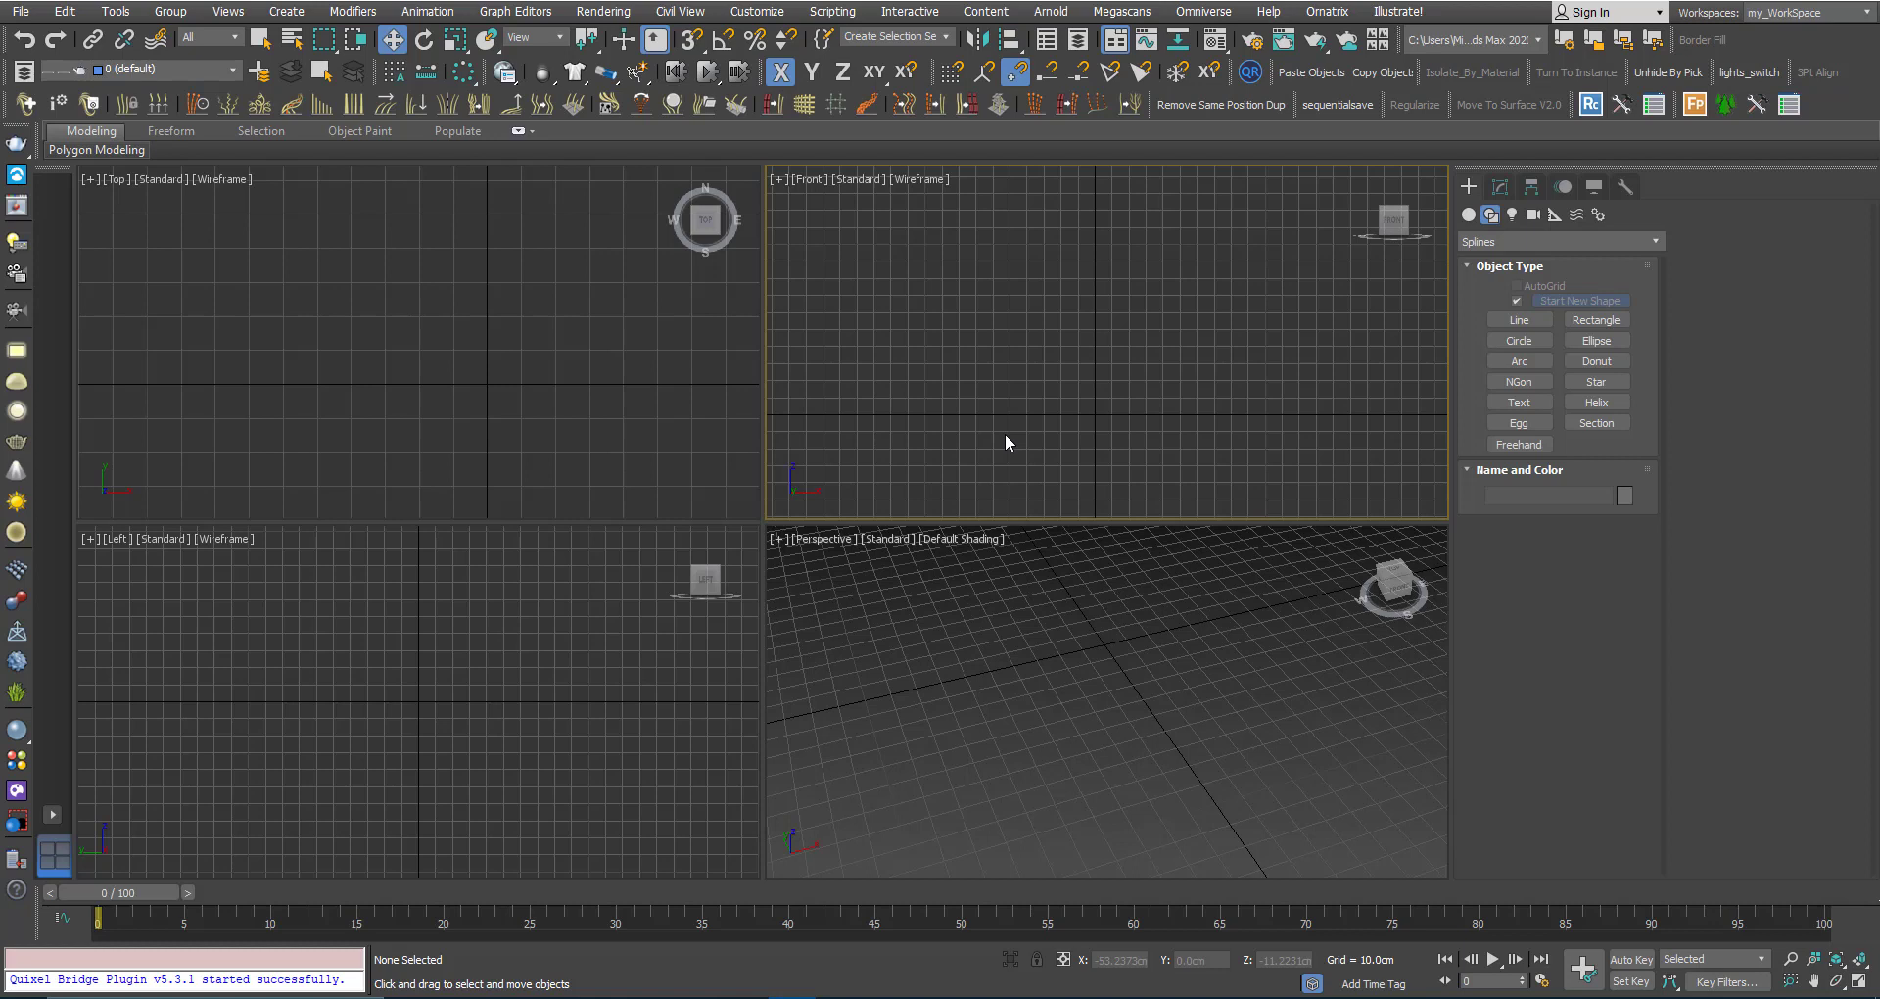
mouse_move(1034, 397)
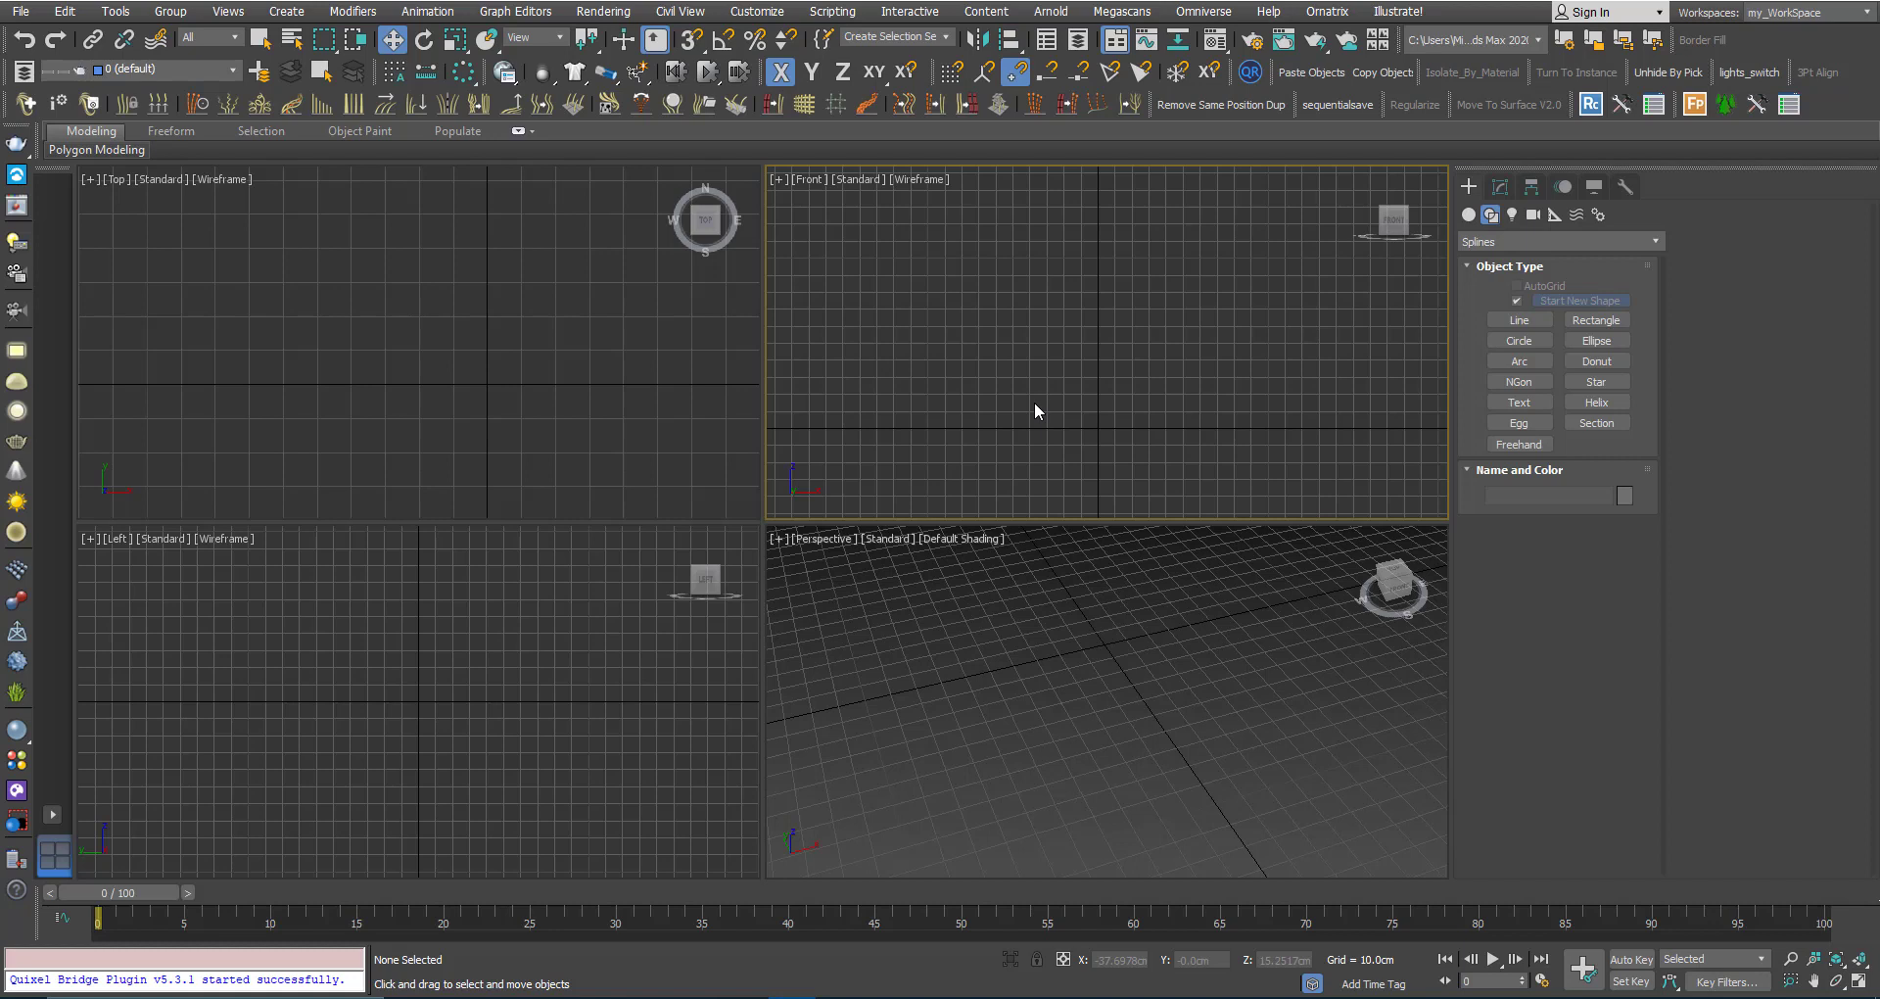
mouse_move(1074, 386)
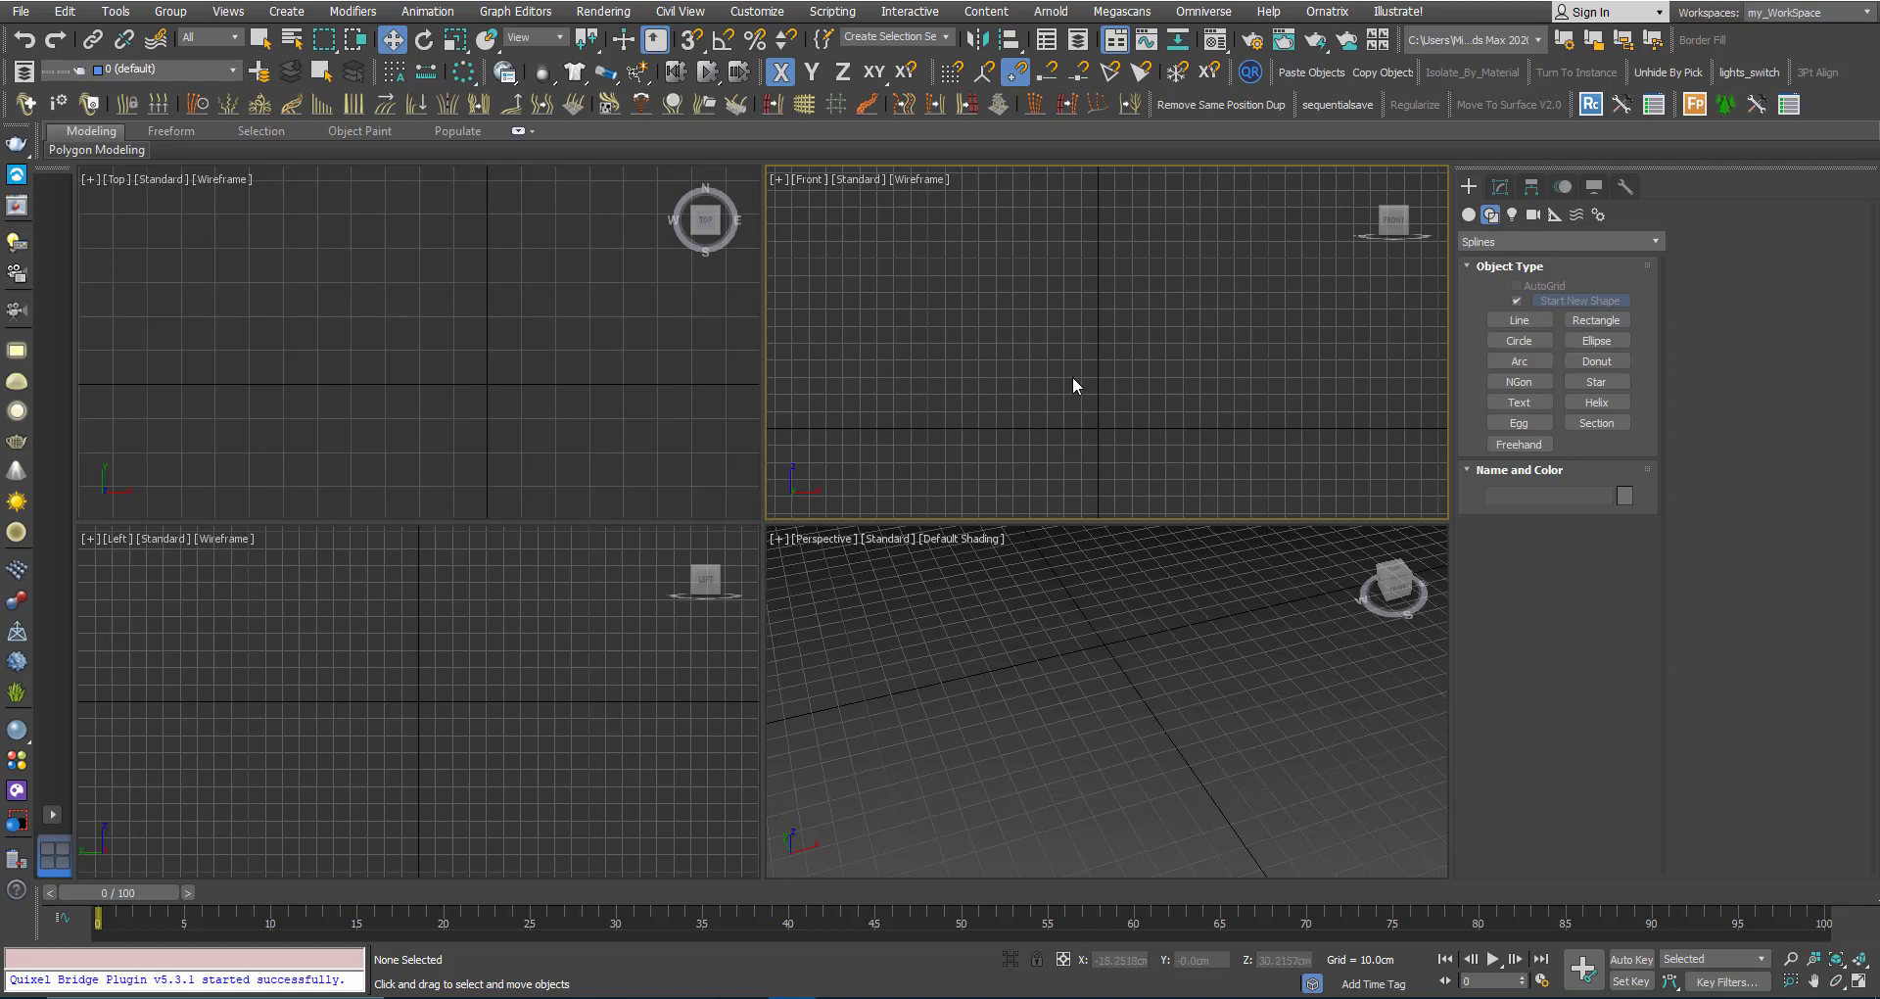
mouse_move(1086, 385)
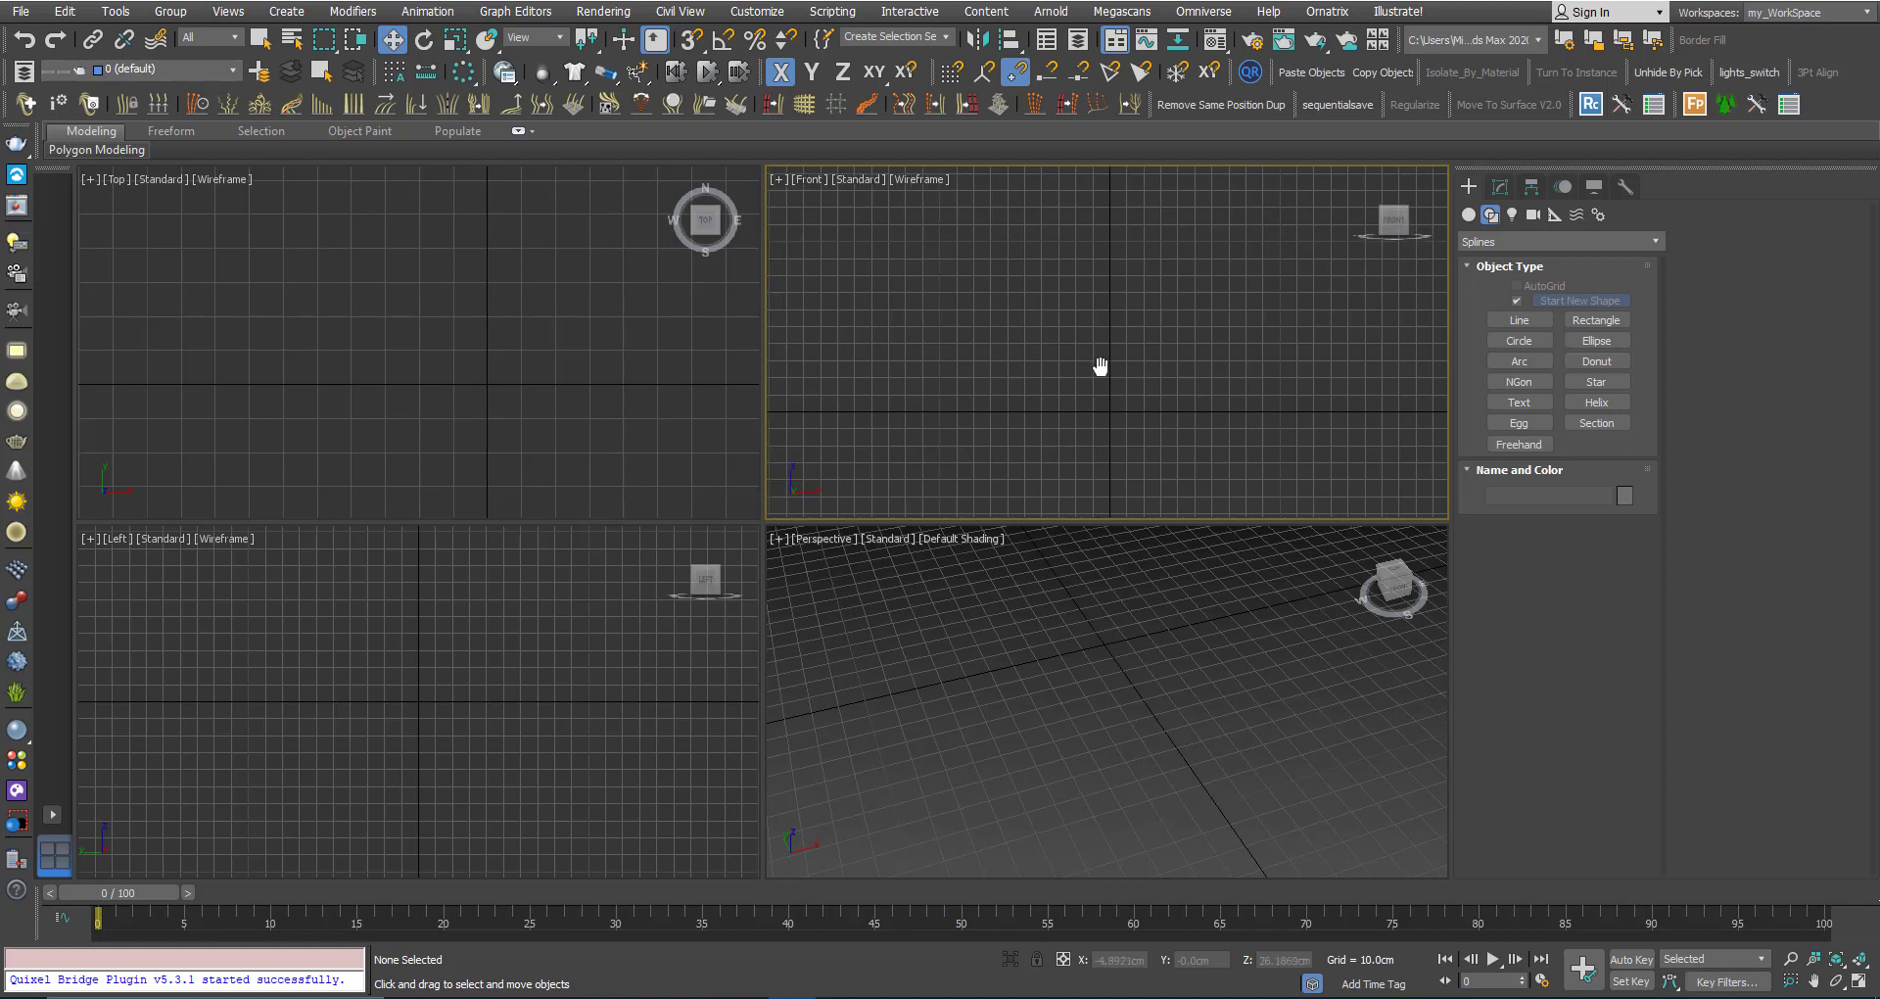
Draw a vertical Line001 path upward from the grid origin with 3D grid snapping on
left_click(1519, 320)
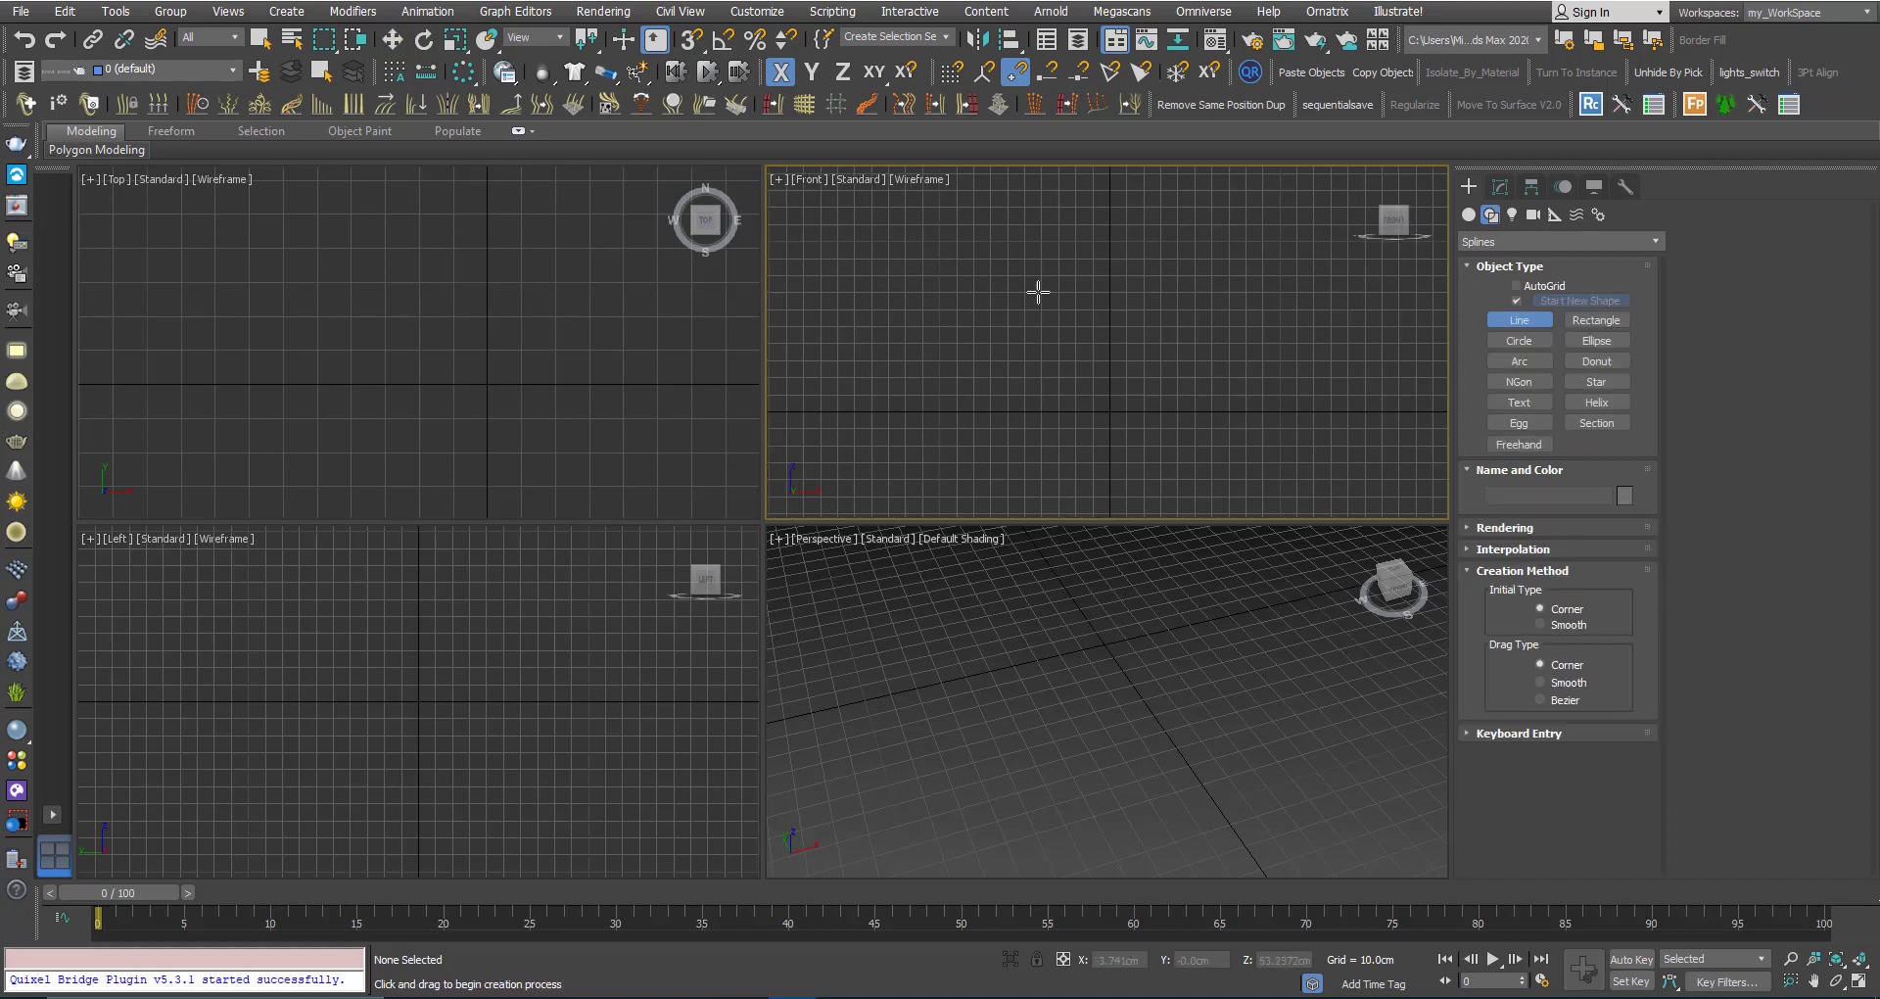
mouse_move(947, 74)
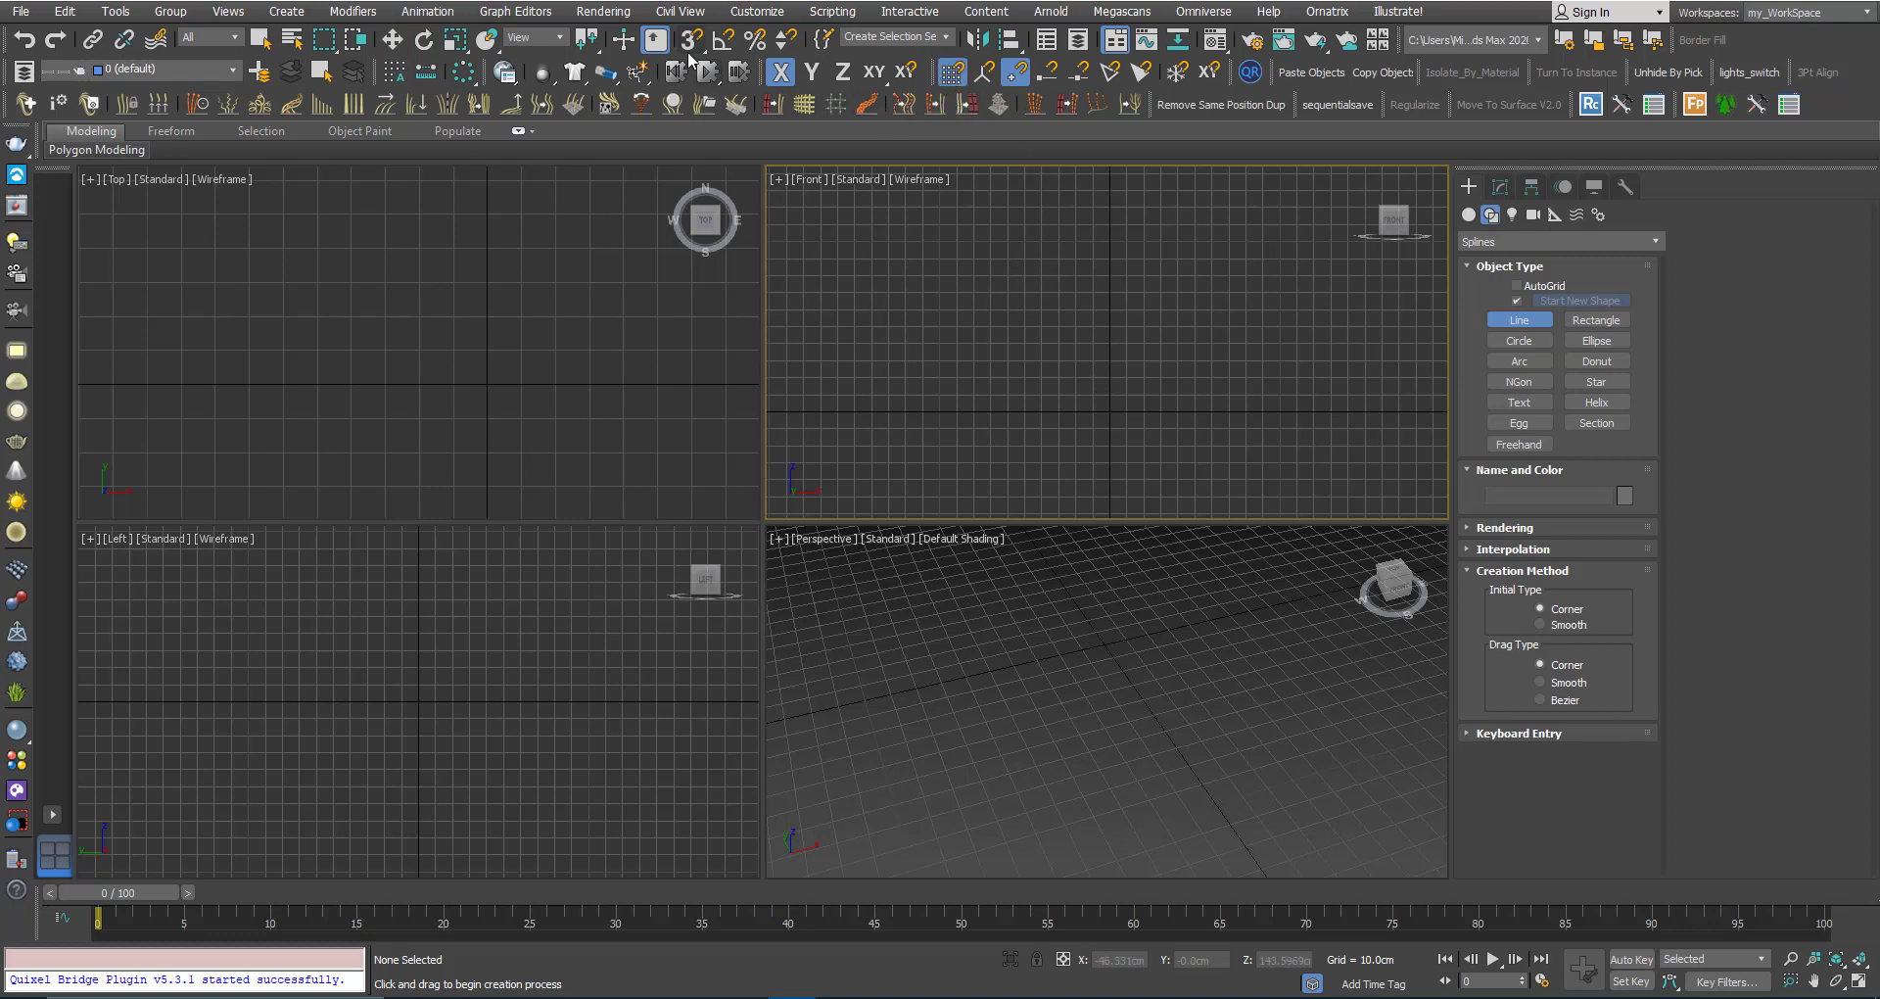
left_click(684, 44)
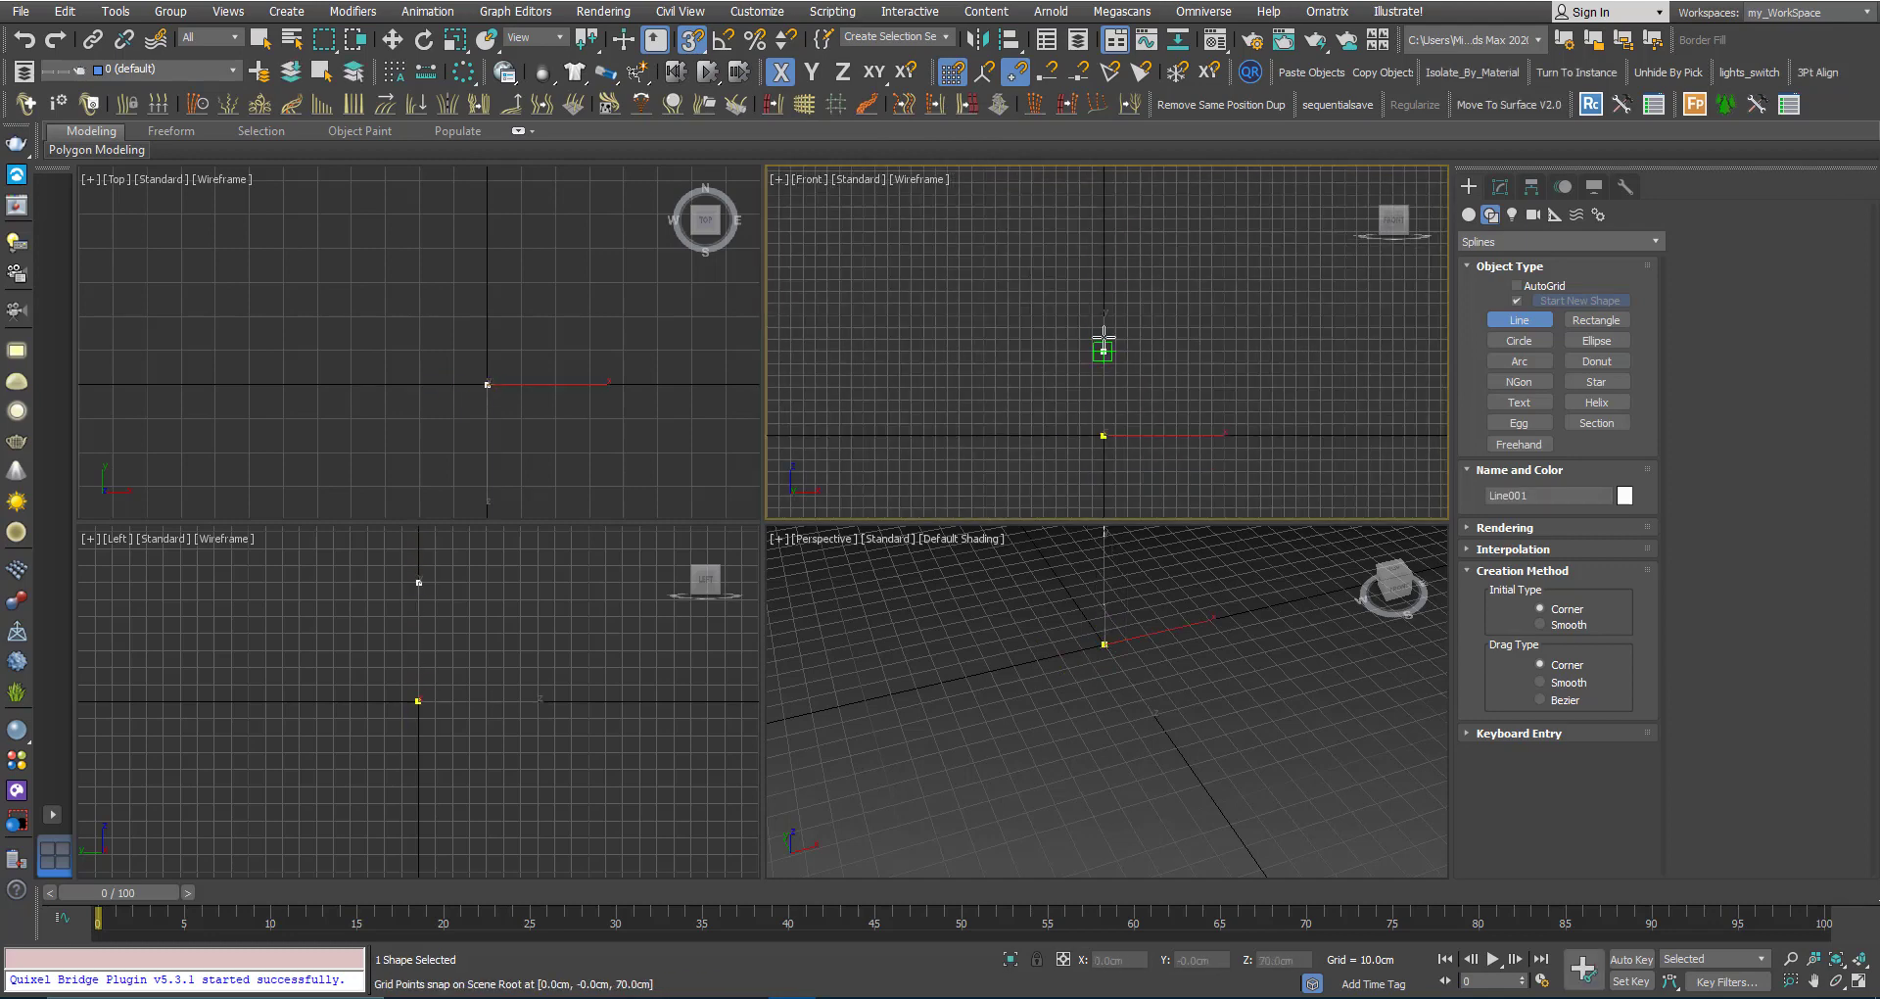
left_click_drag(1102, 349, 1100, 223)
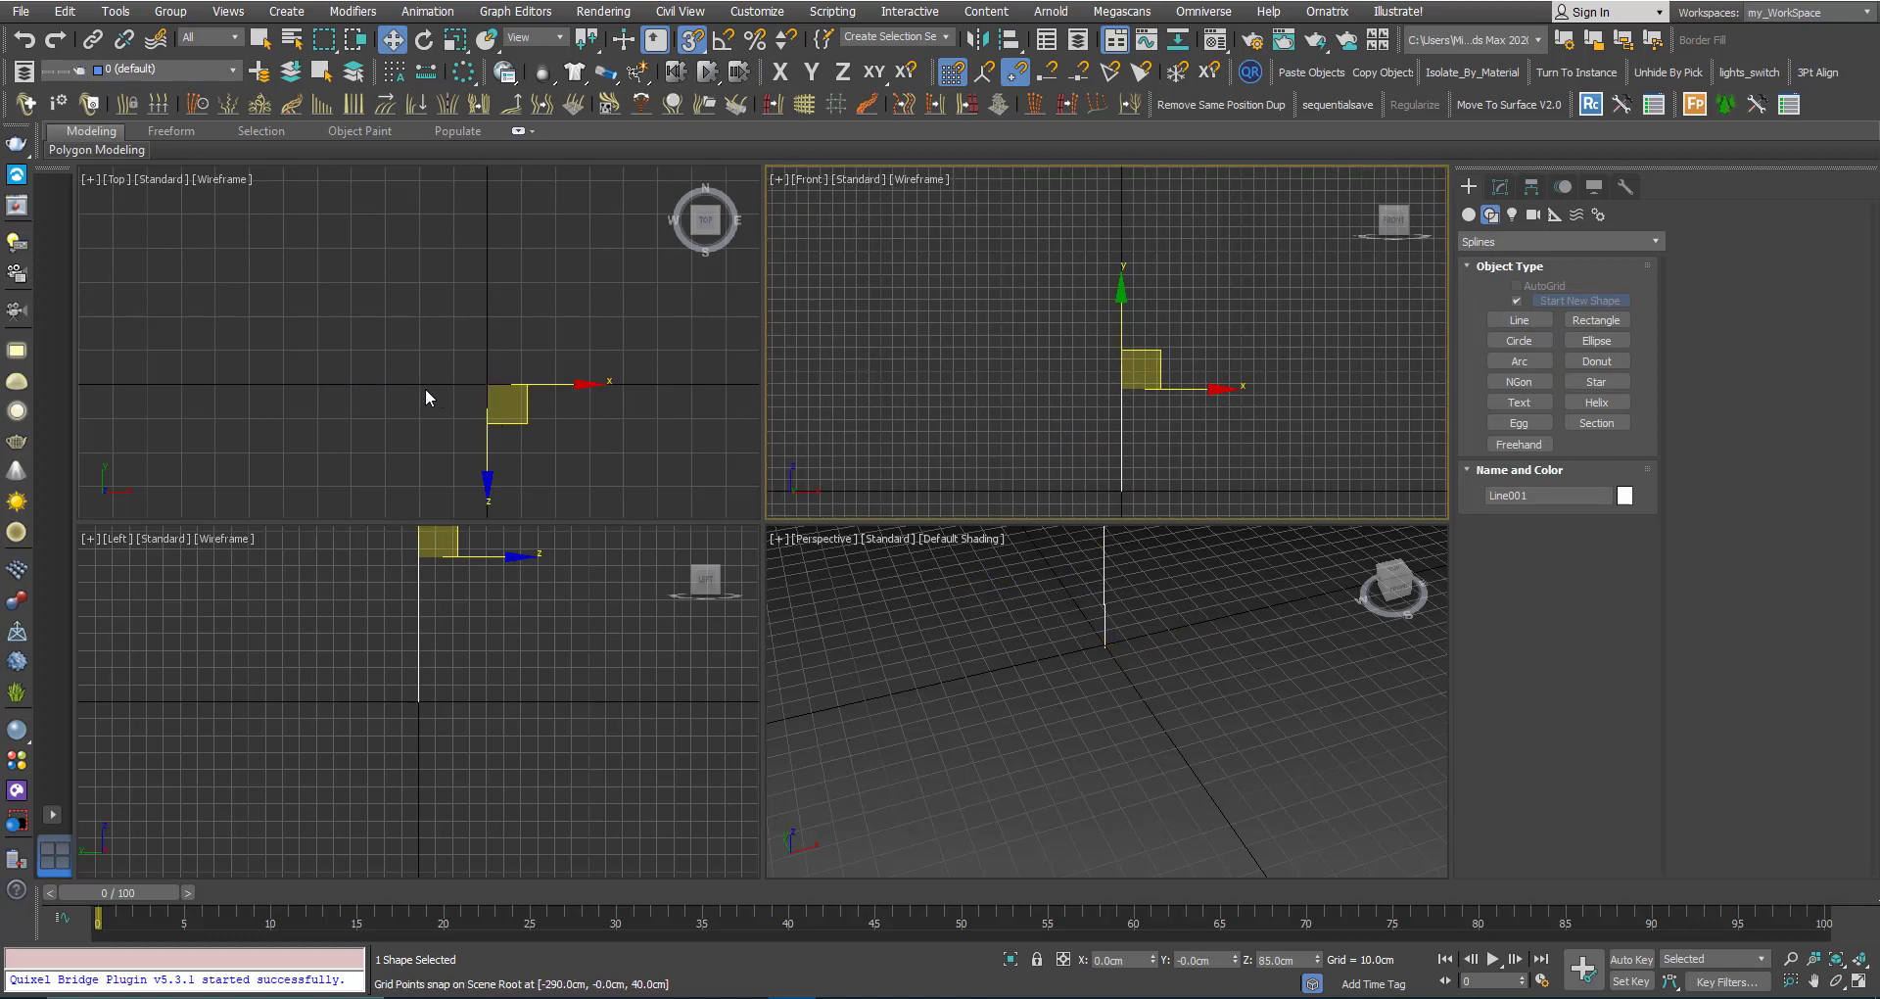
Draw circle cross sections of increasing radius on the ground grid beside the line
left_click(1520, 340)
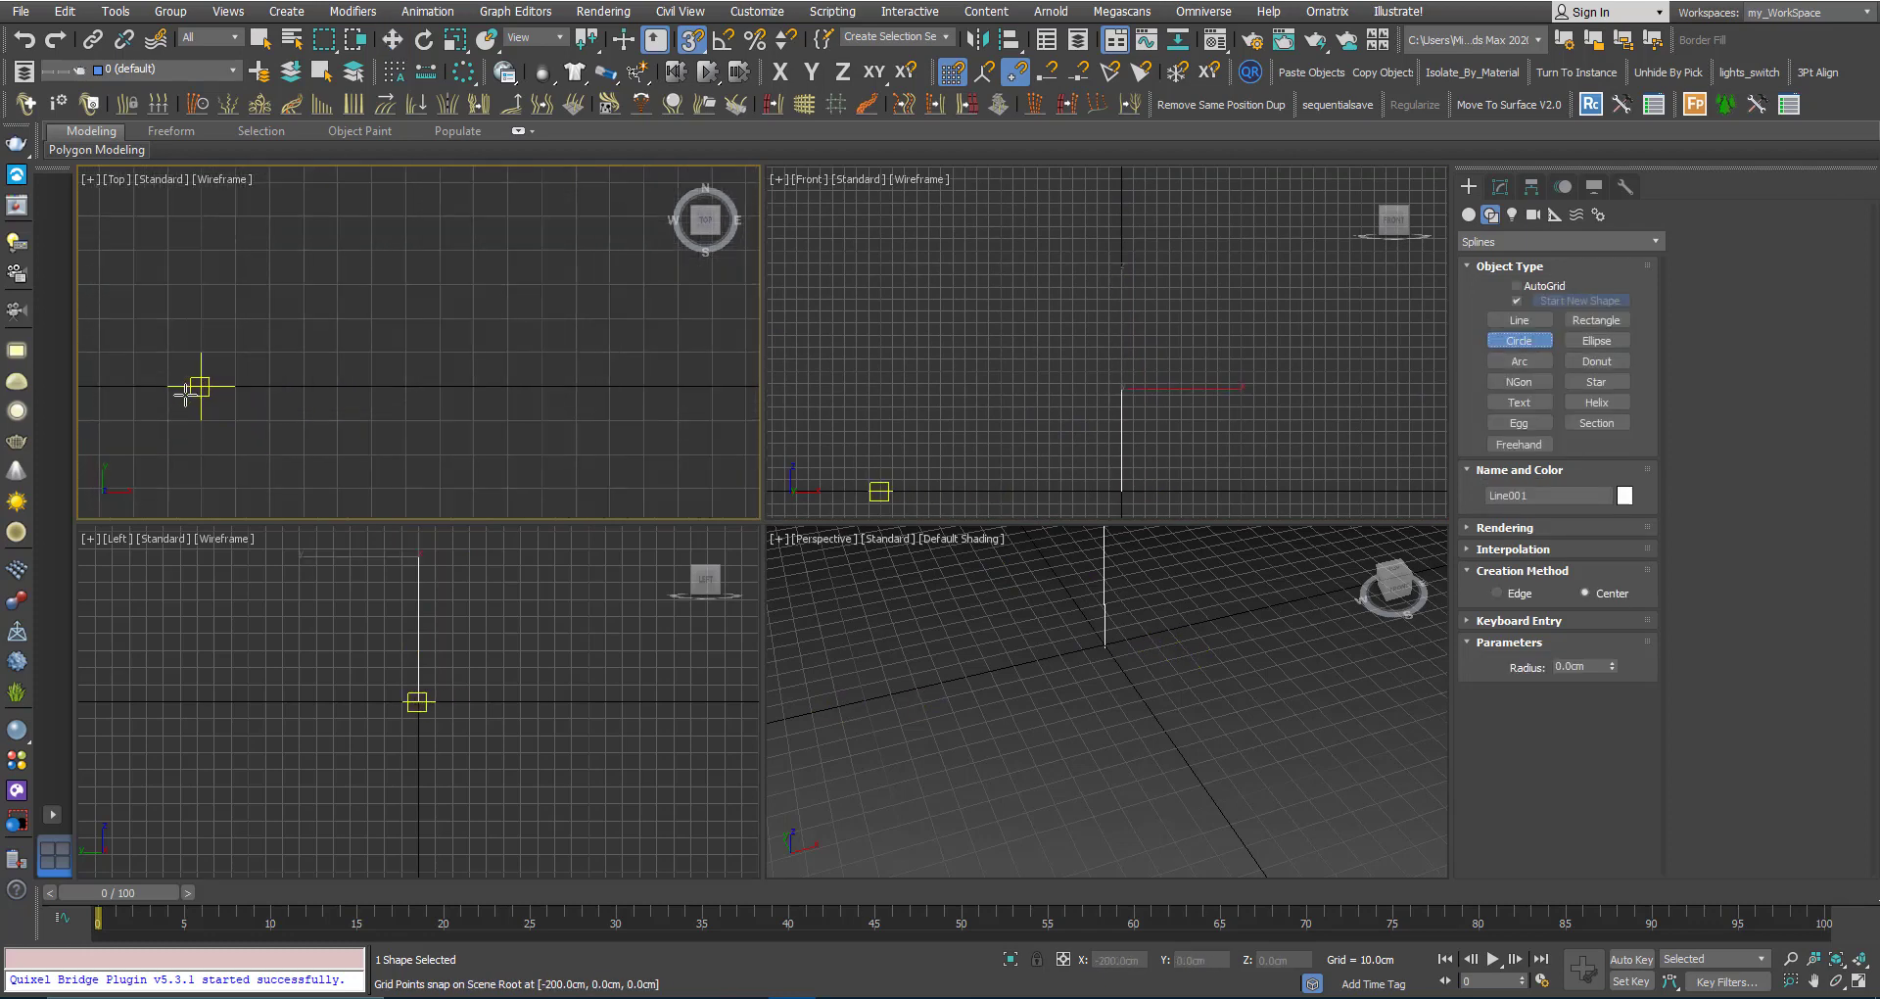
left_click_drag(200, 388, 268, 388)
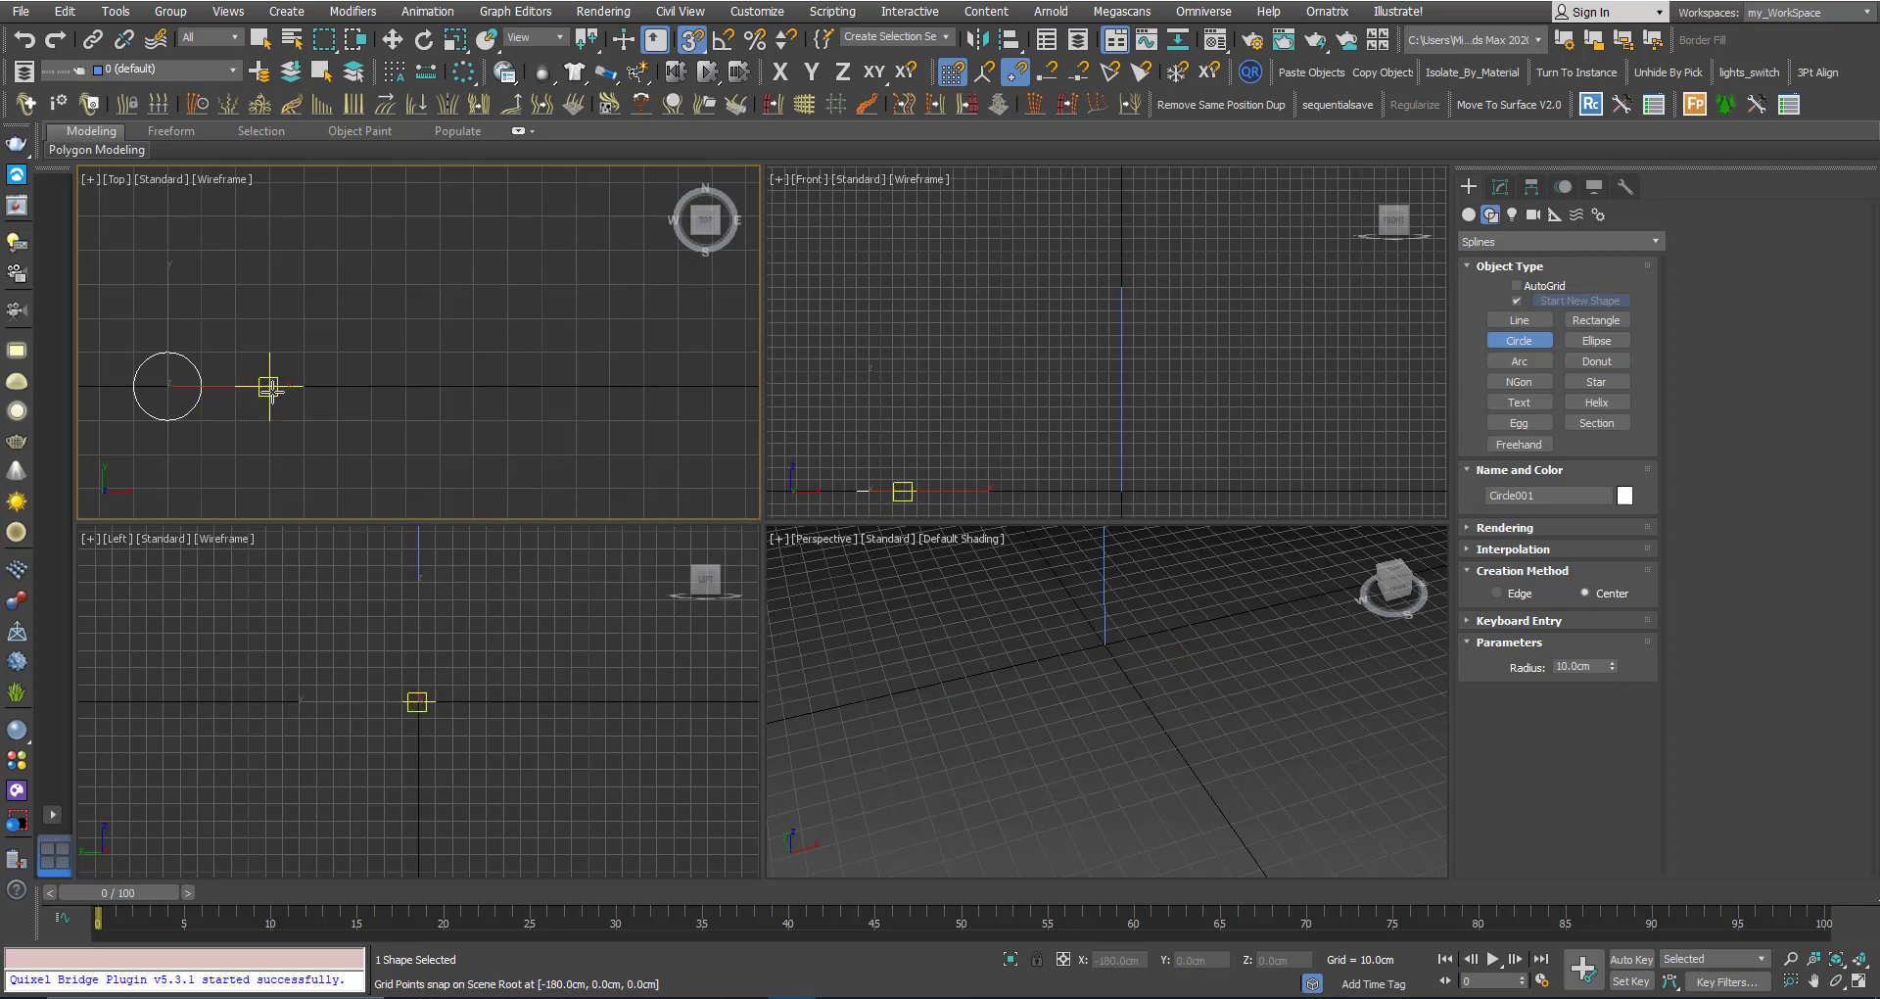
left_click_drag(235, 386, 375, 385)
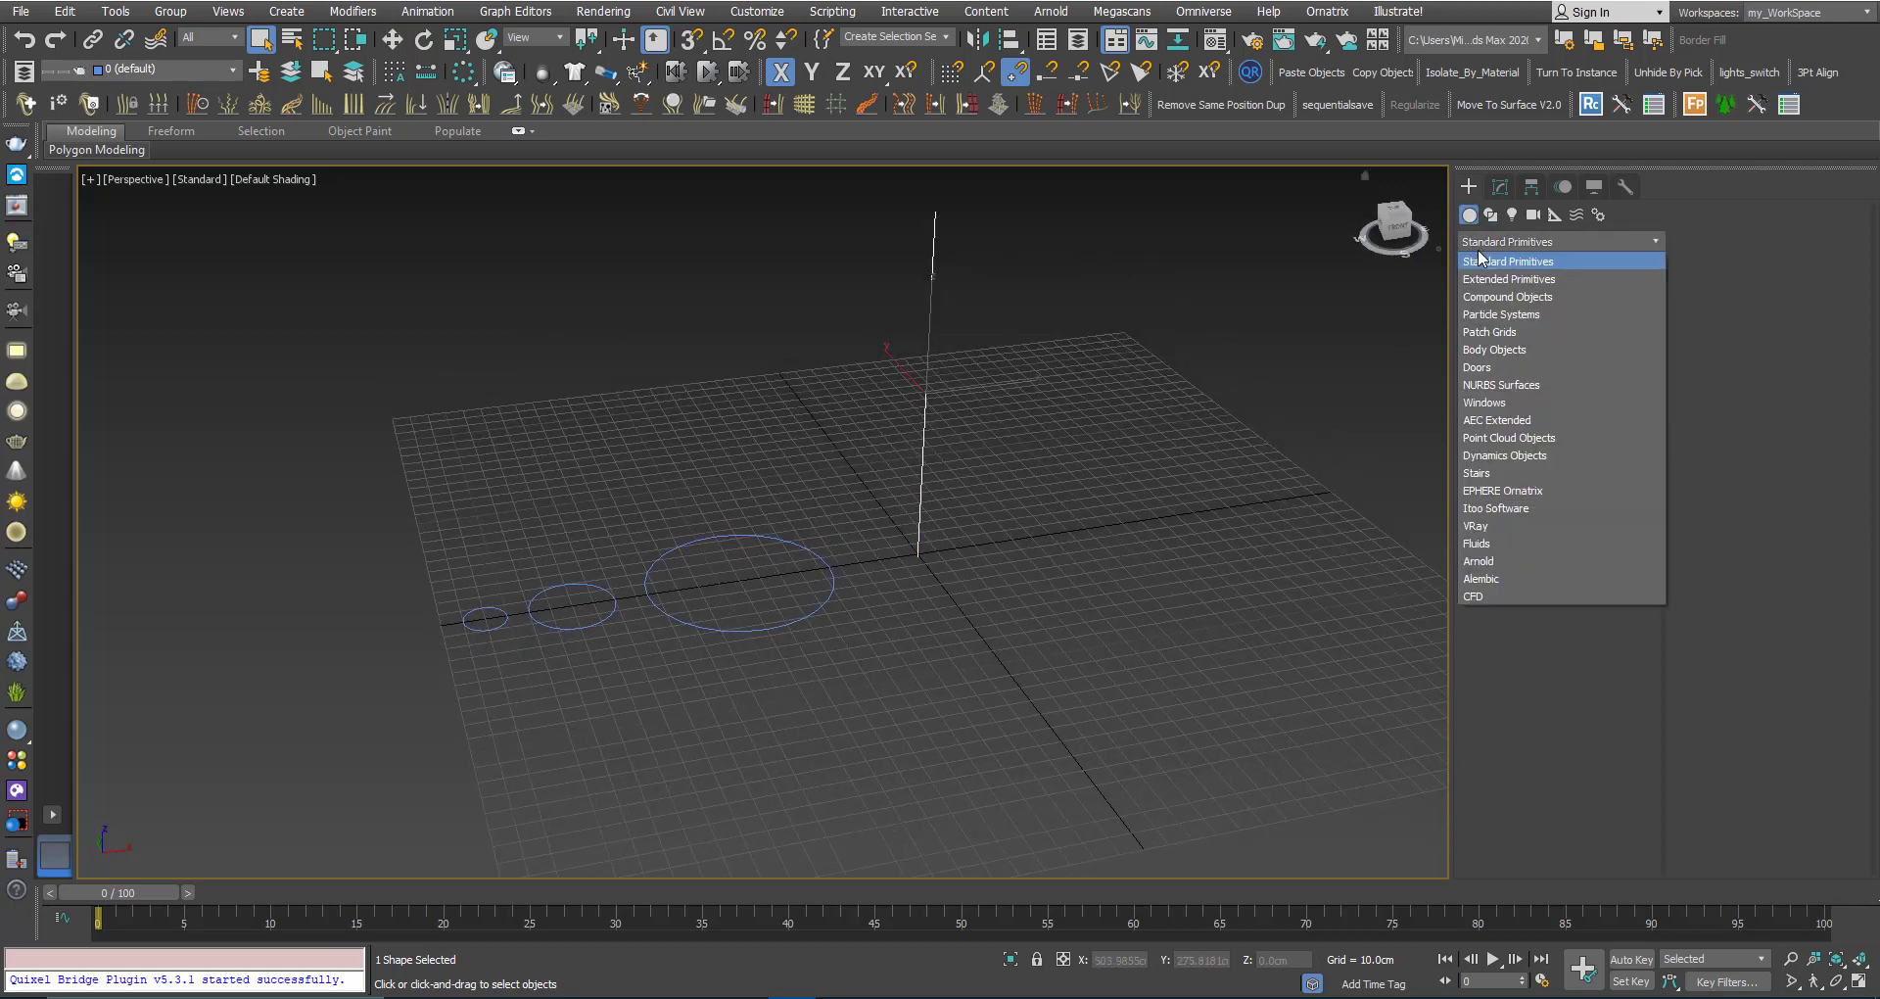
Switch the Create panel to Compound Objects and change the Loft path measurement option
left_click(1506, 297)
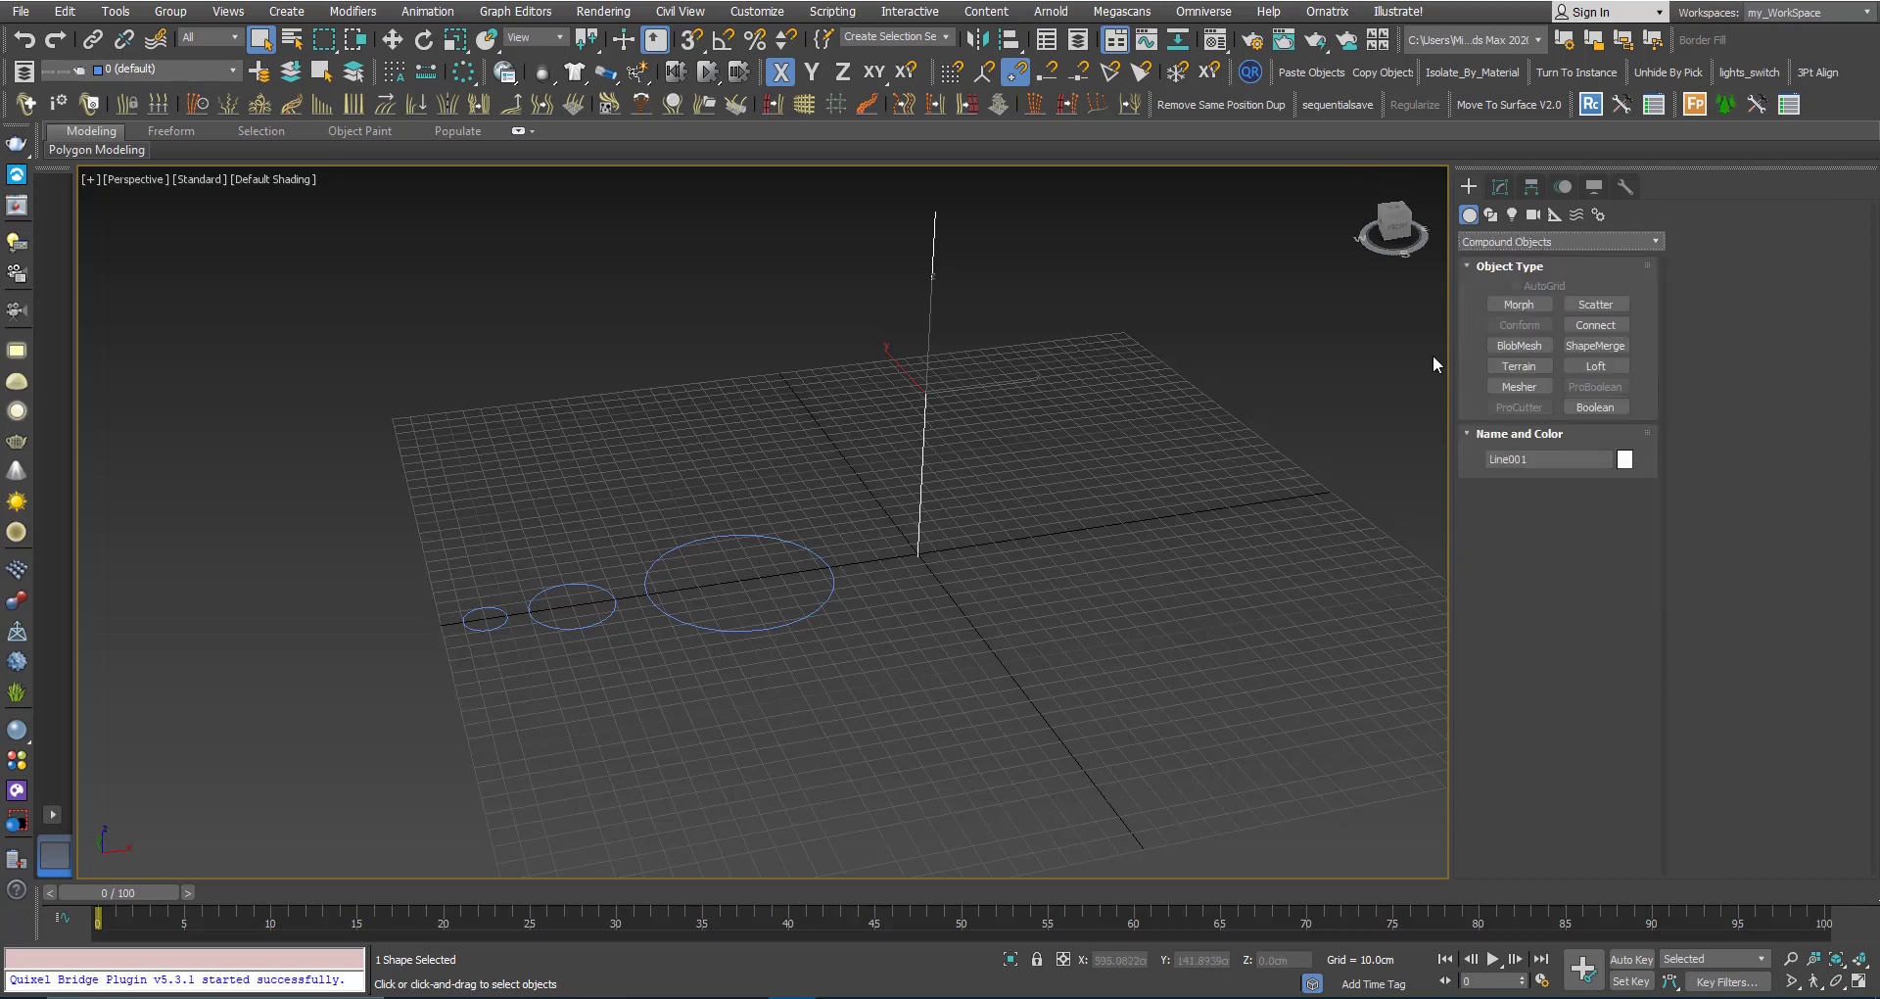
left_click(1595, 366)
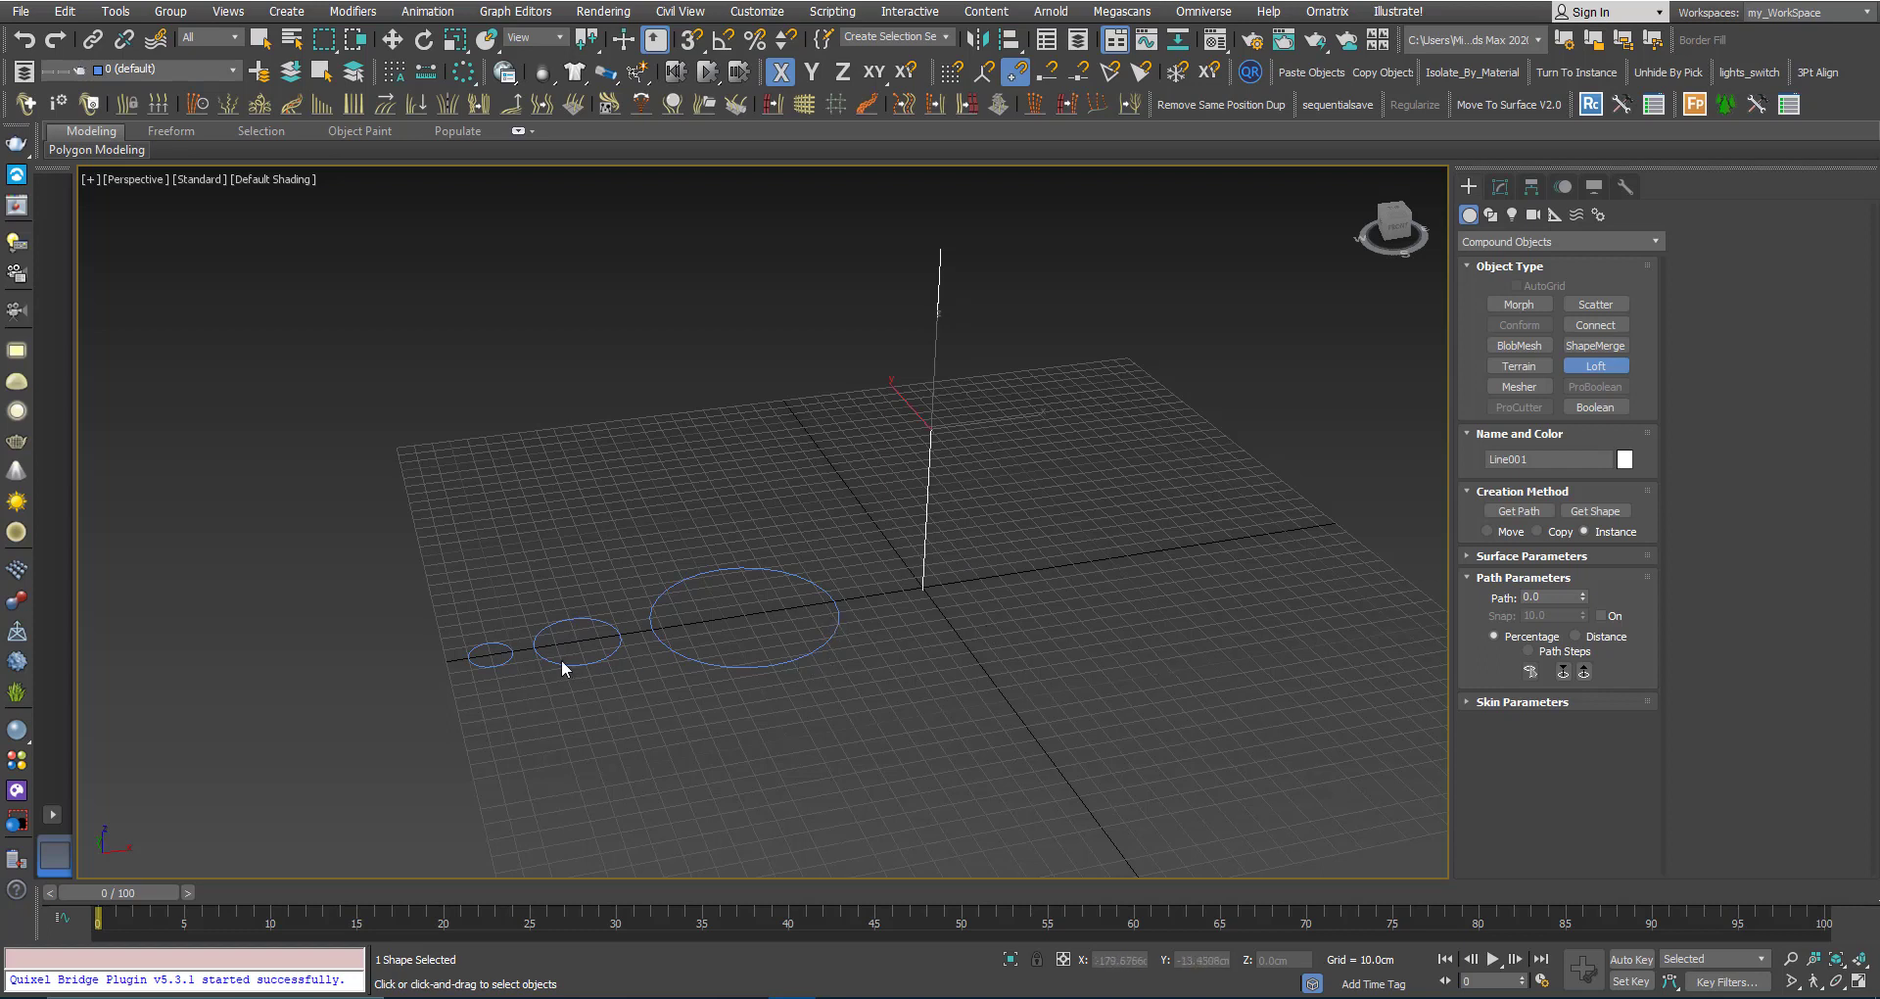
mouse_move(1180, 624)
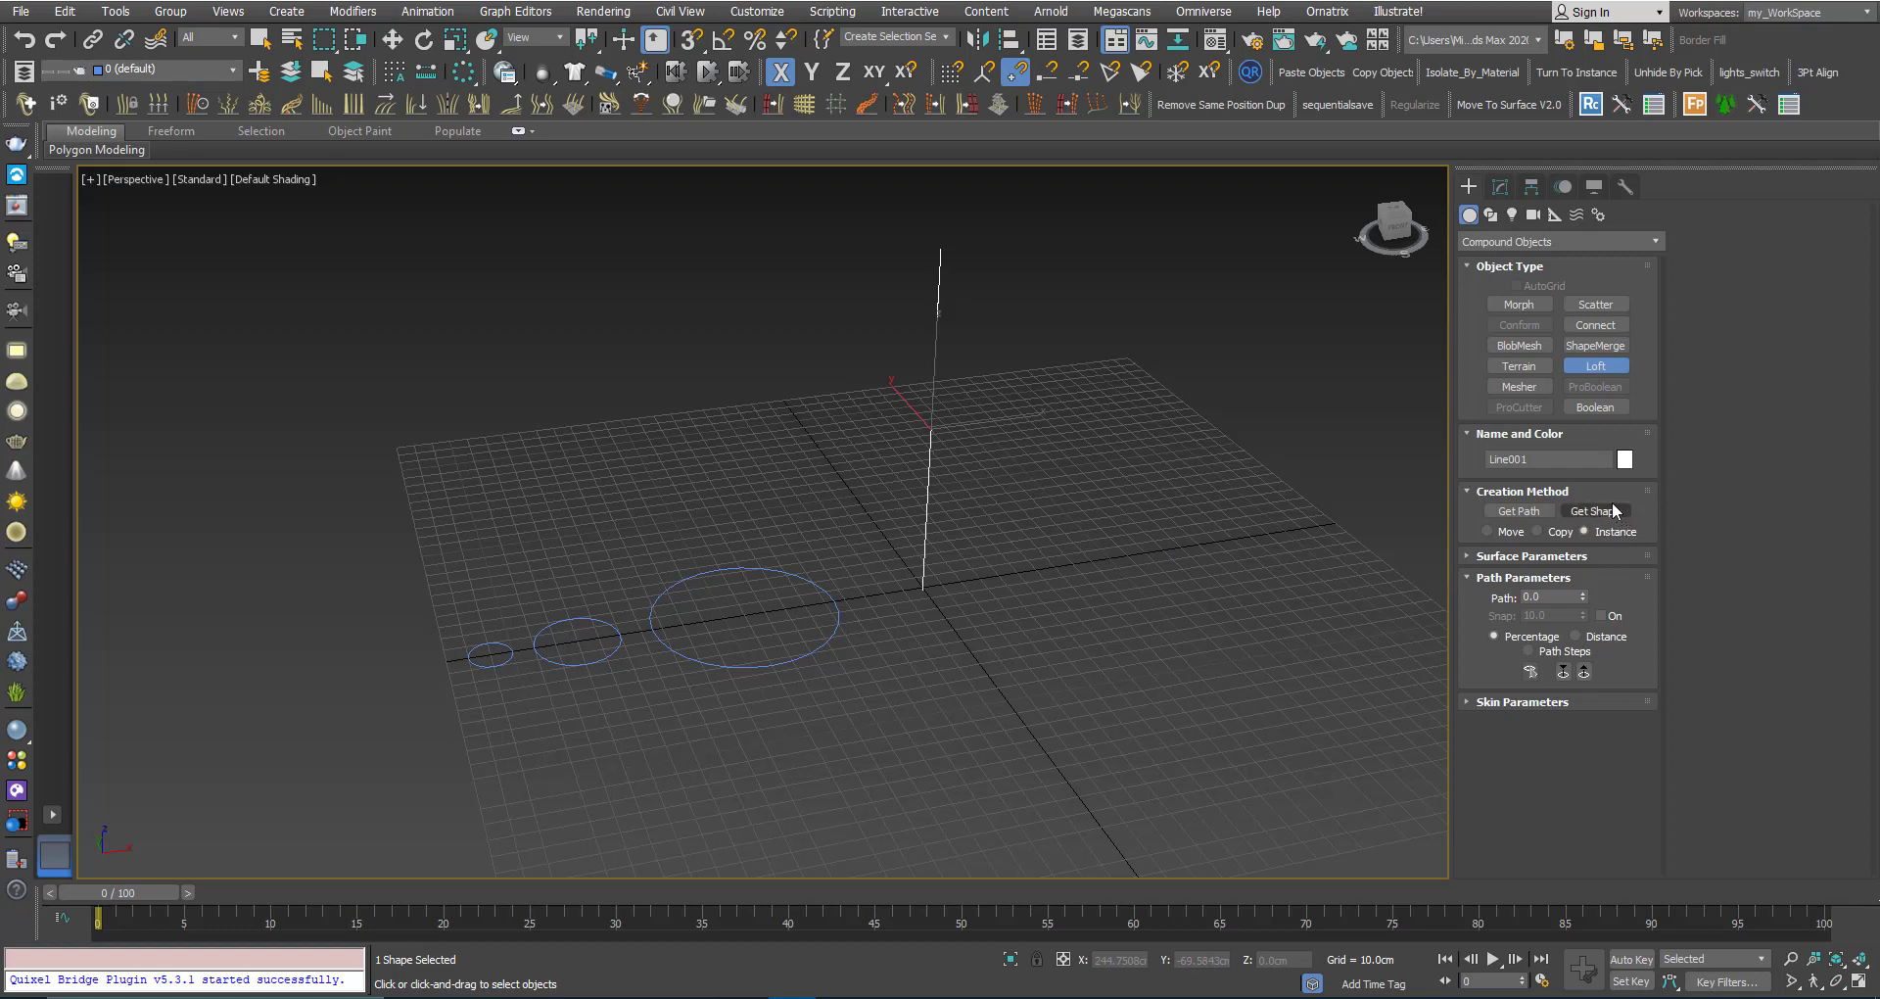
mouse_move(1620, 526)
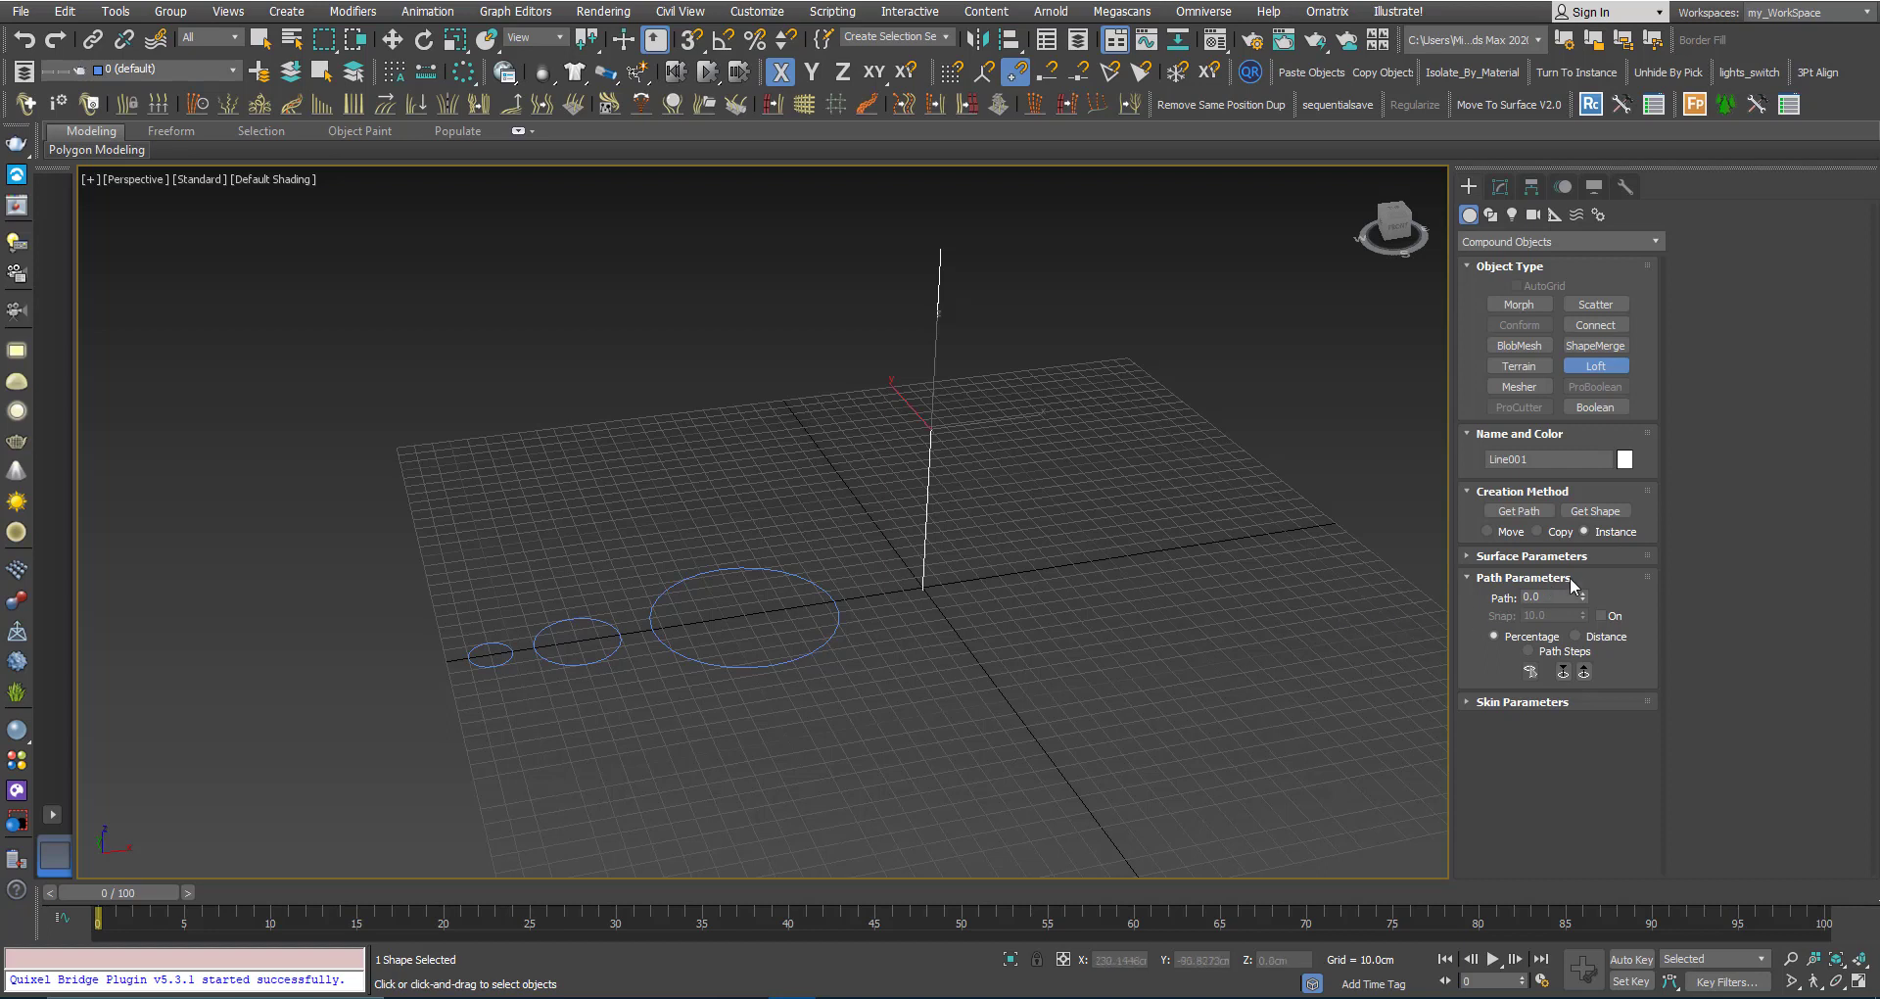
mouse_move(1588, 542)
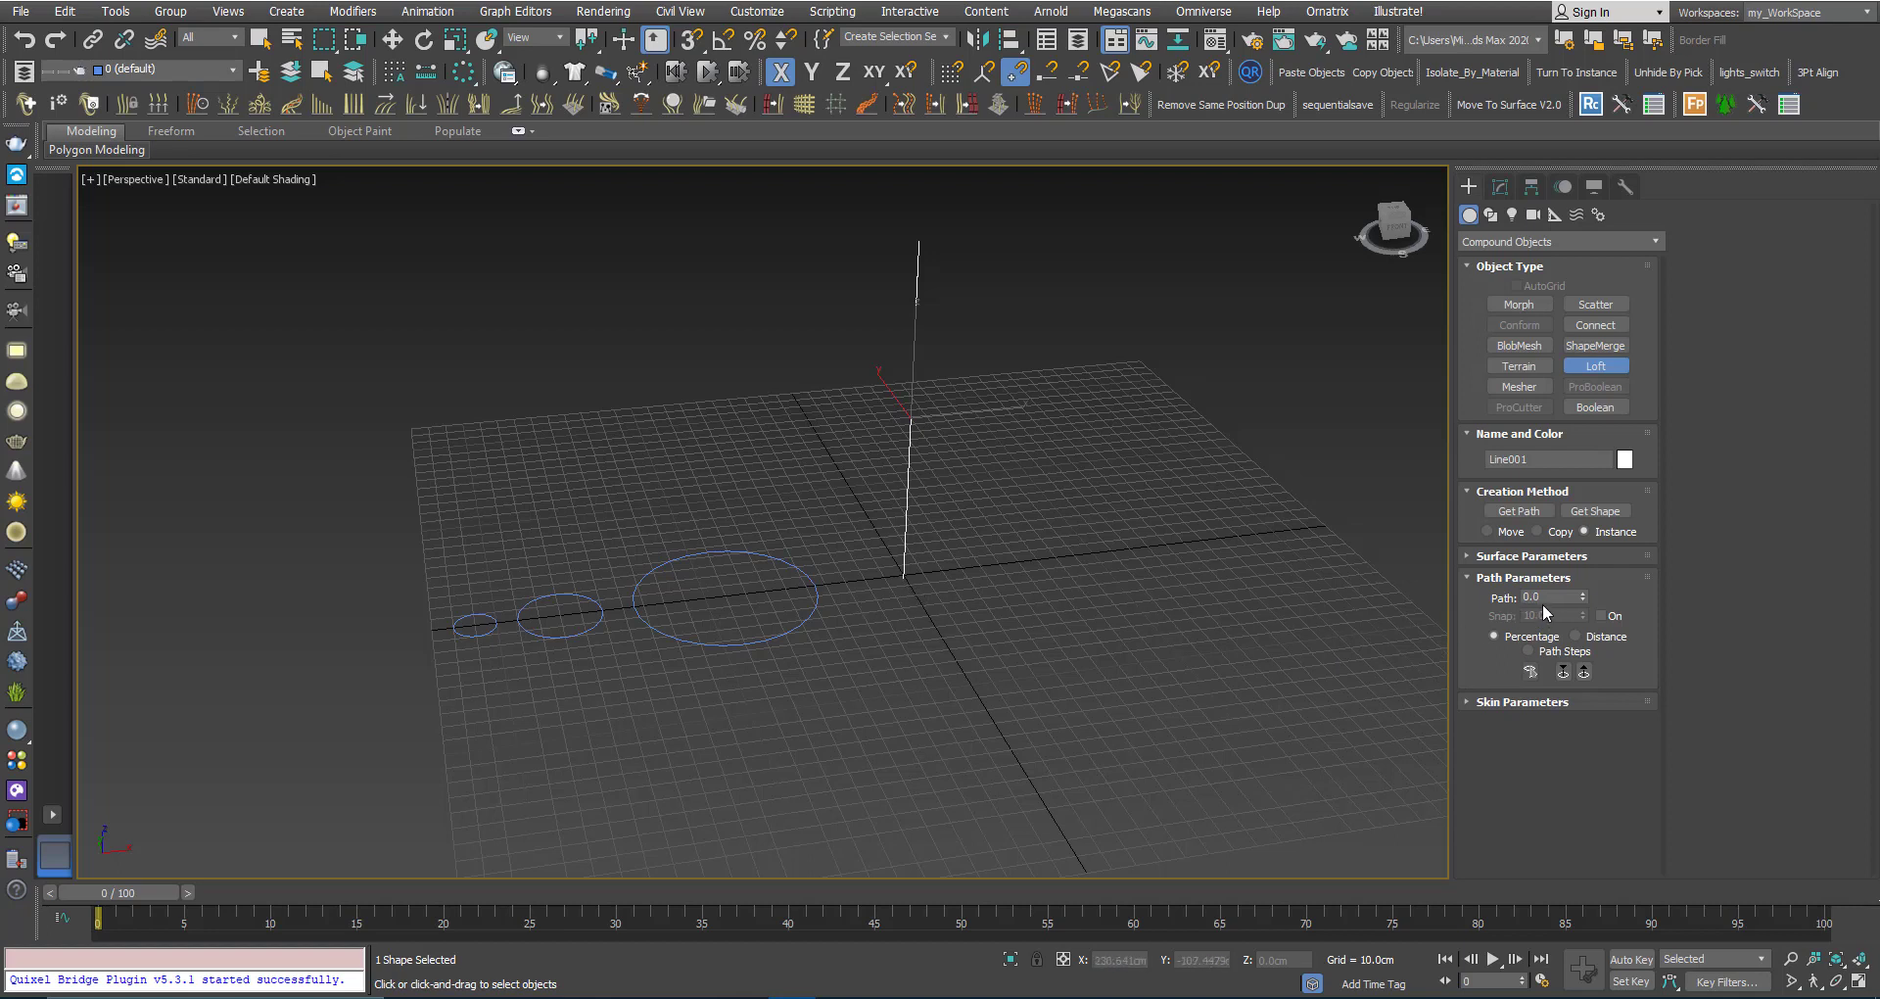
mouse_move(867, 406)
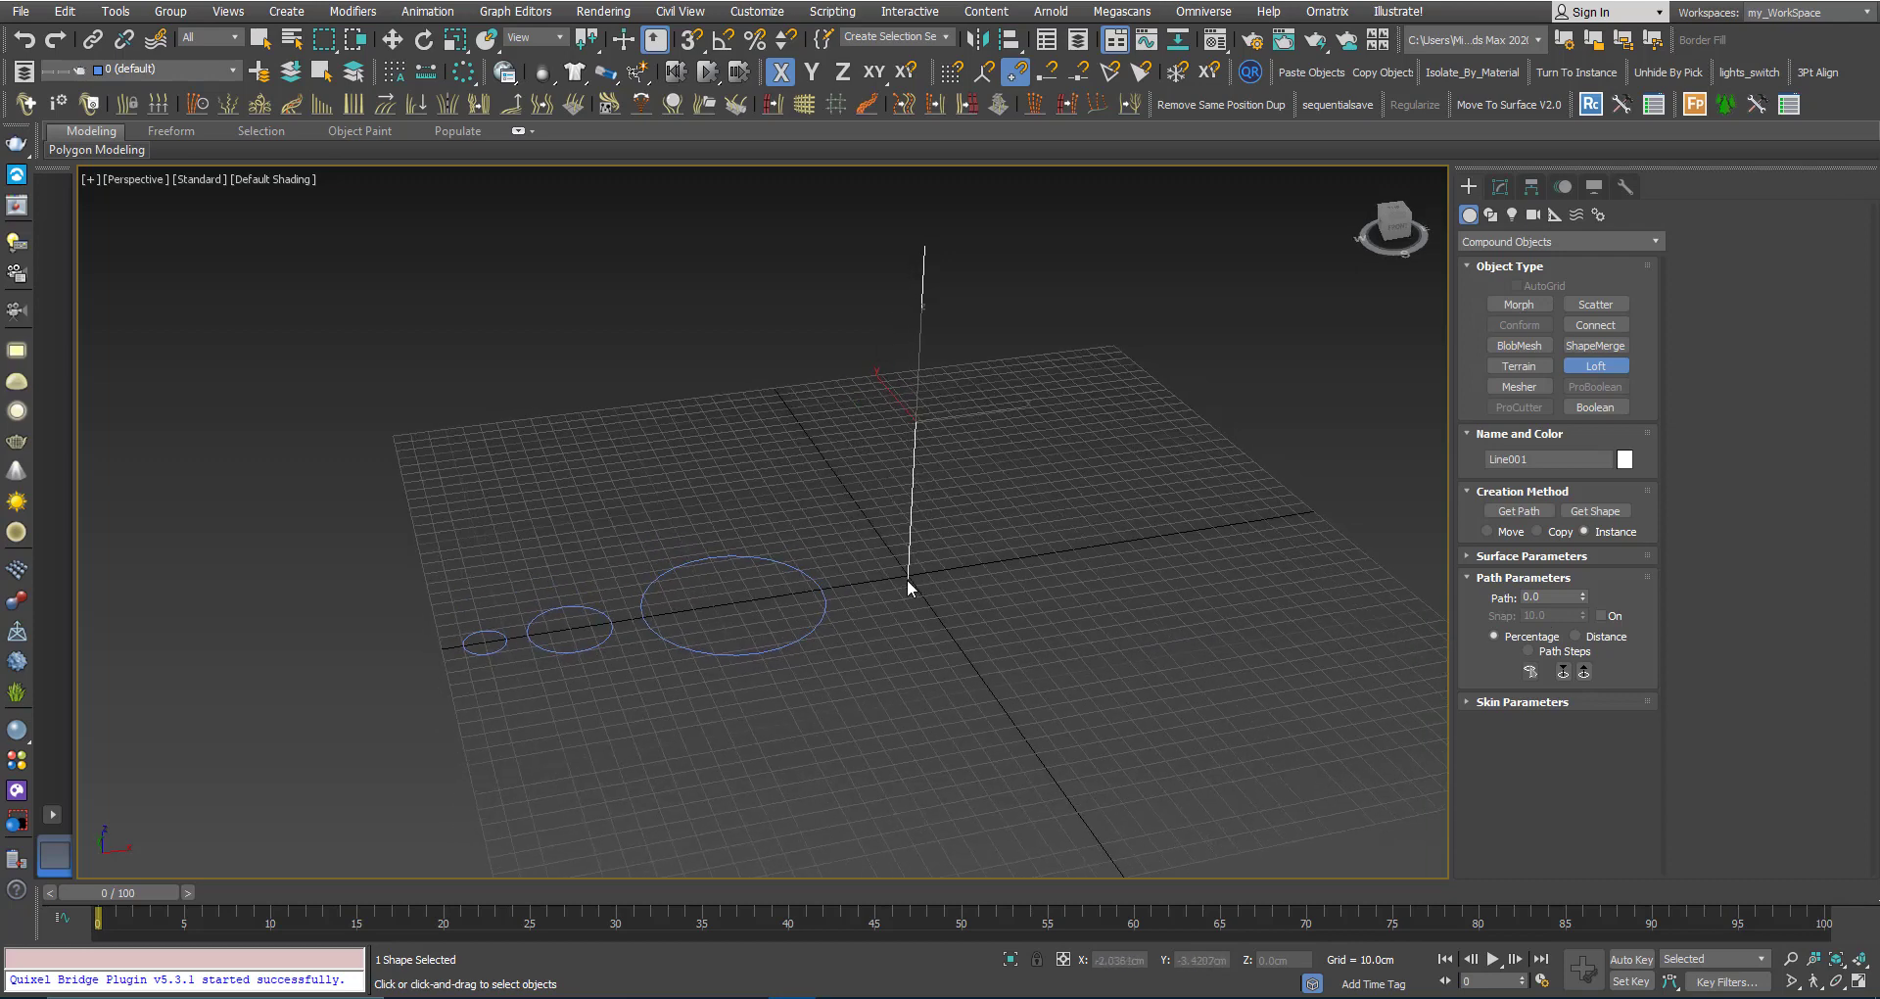
mouse_move(912, 544)
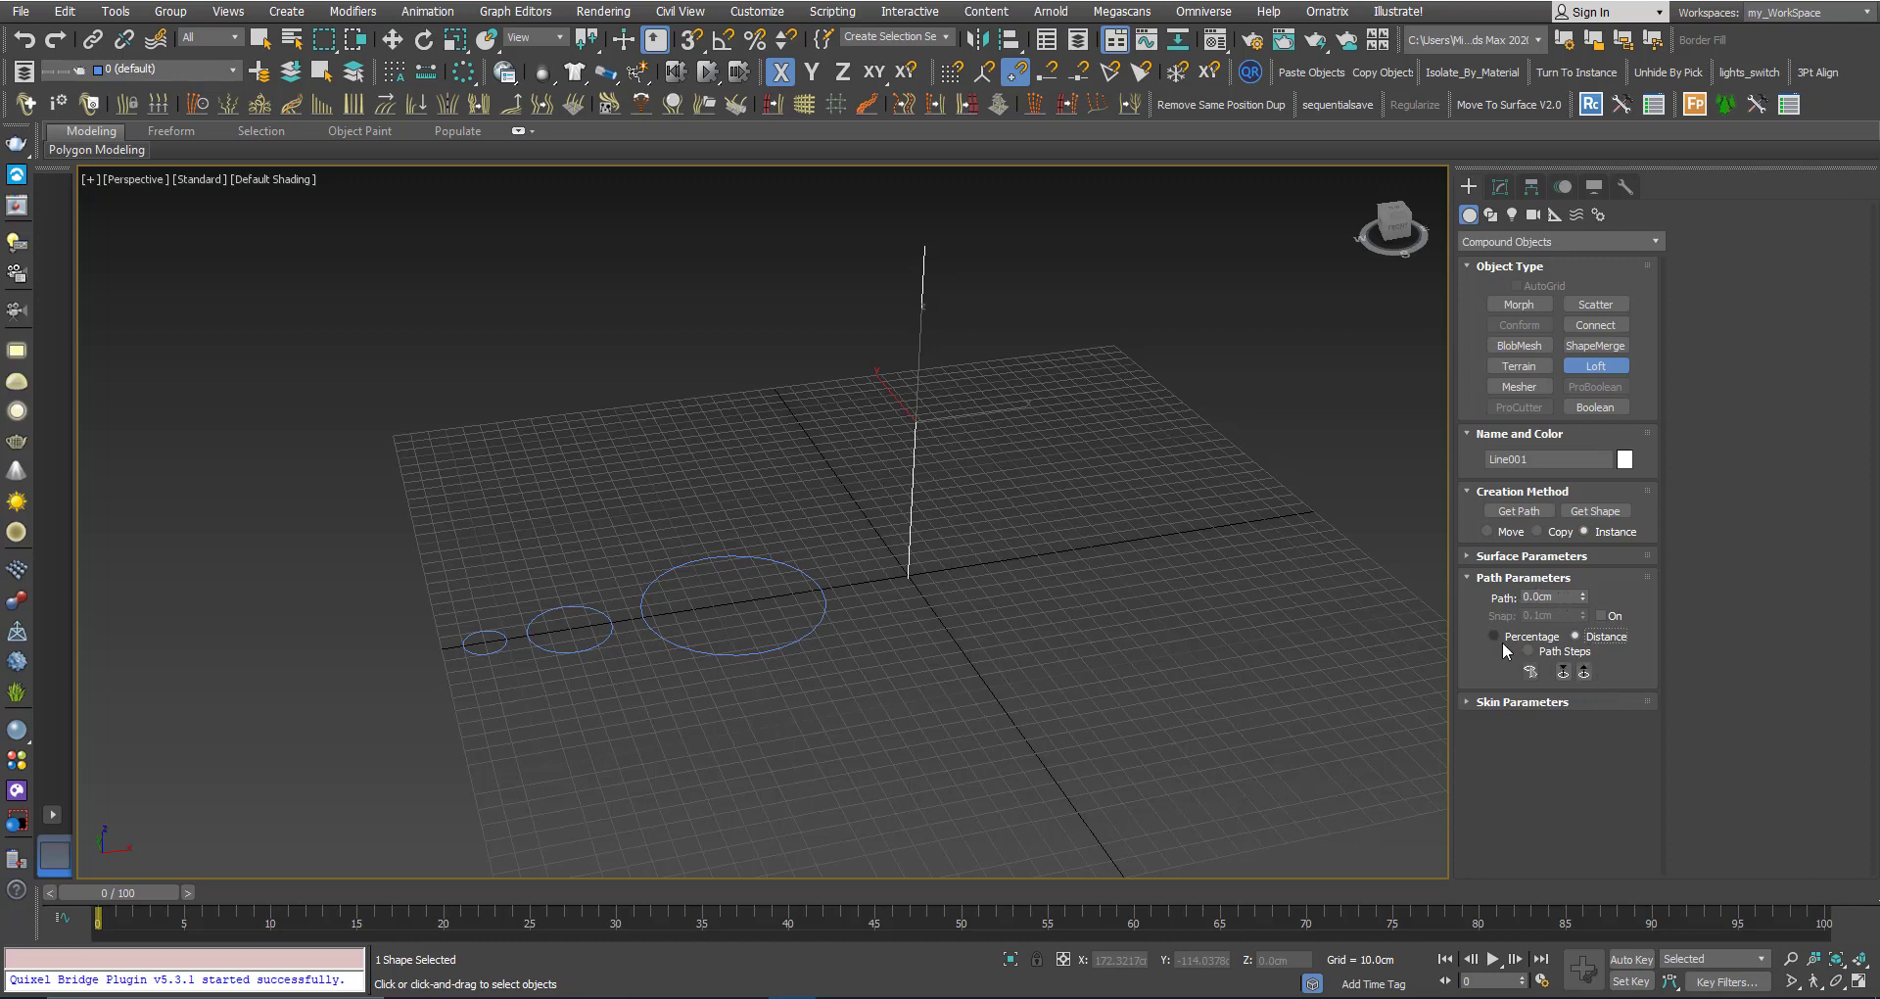
left_click(1494, 635)
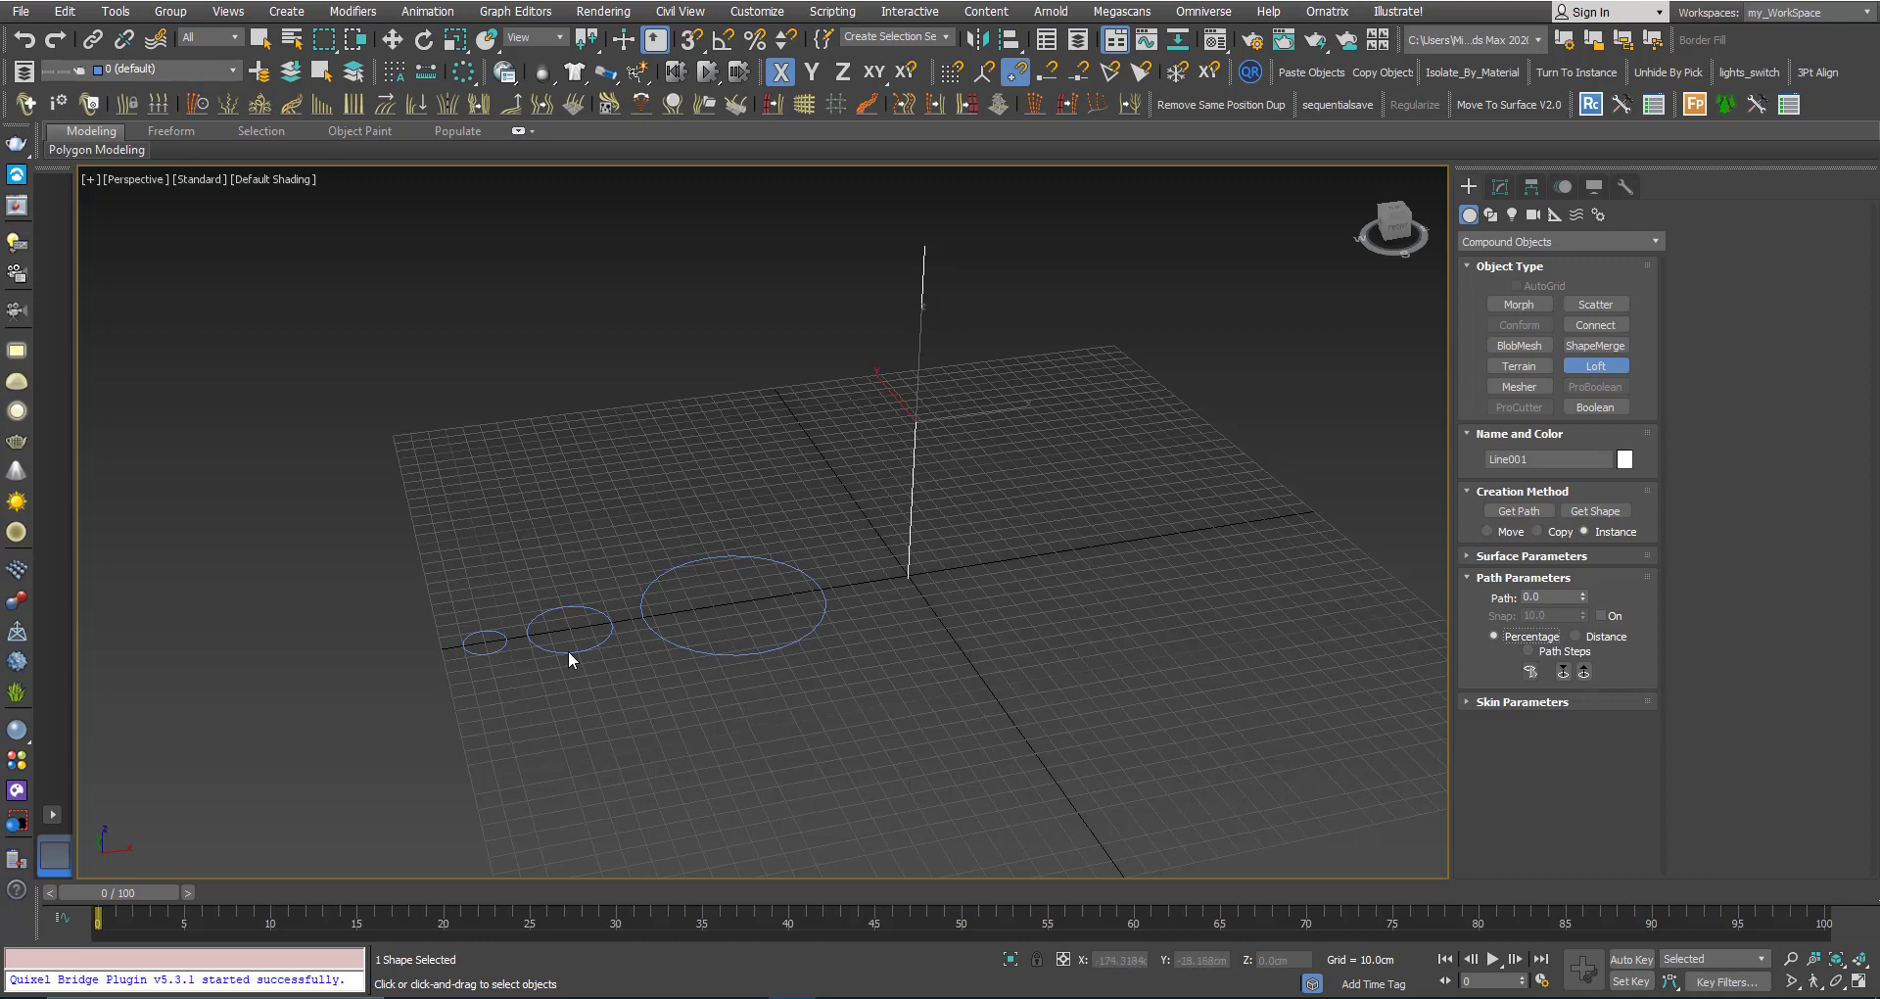
mouse_move(550, 670)
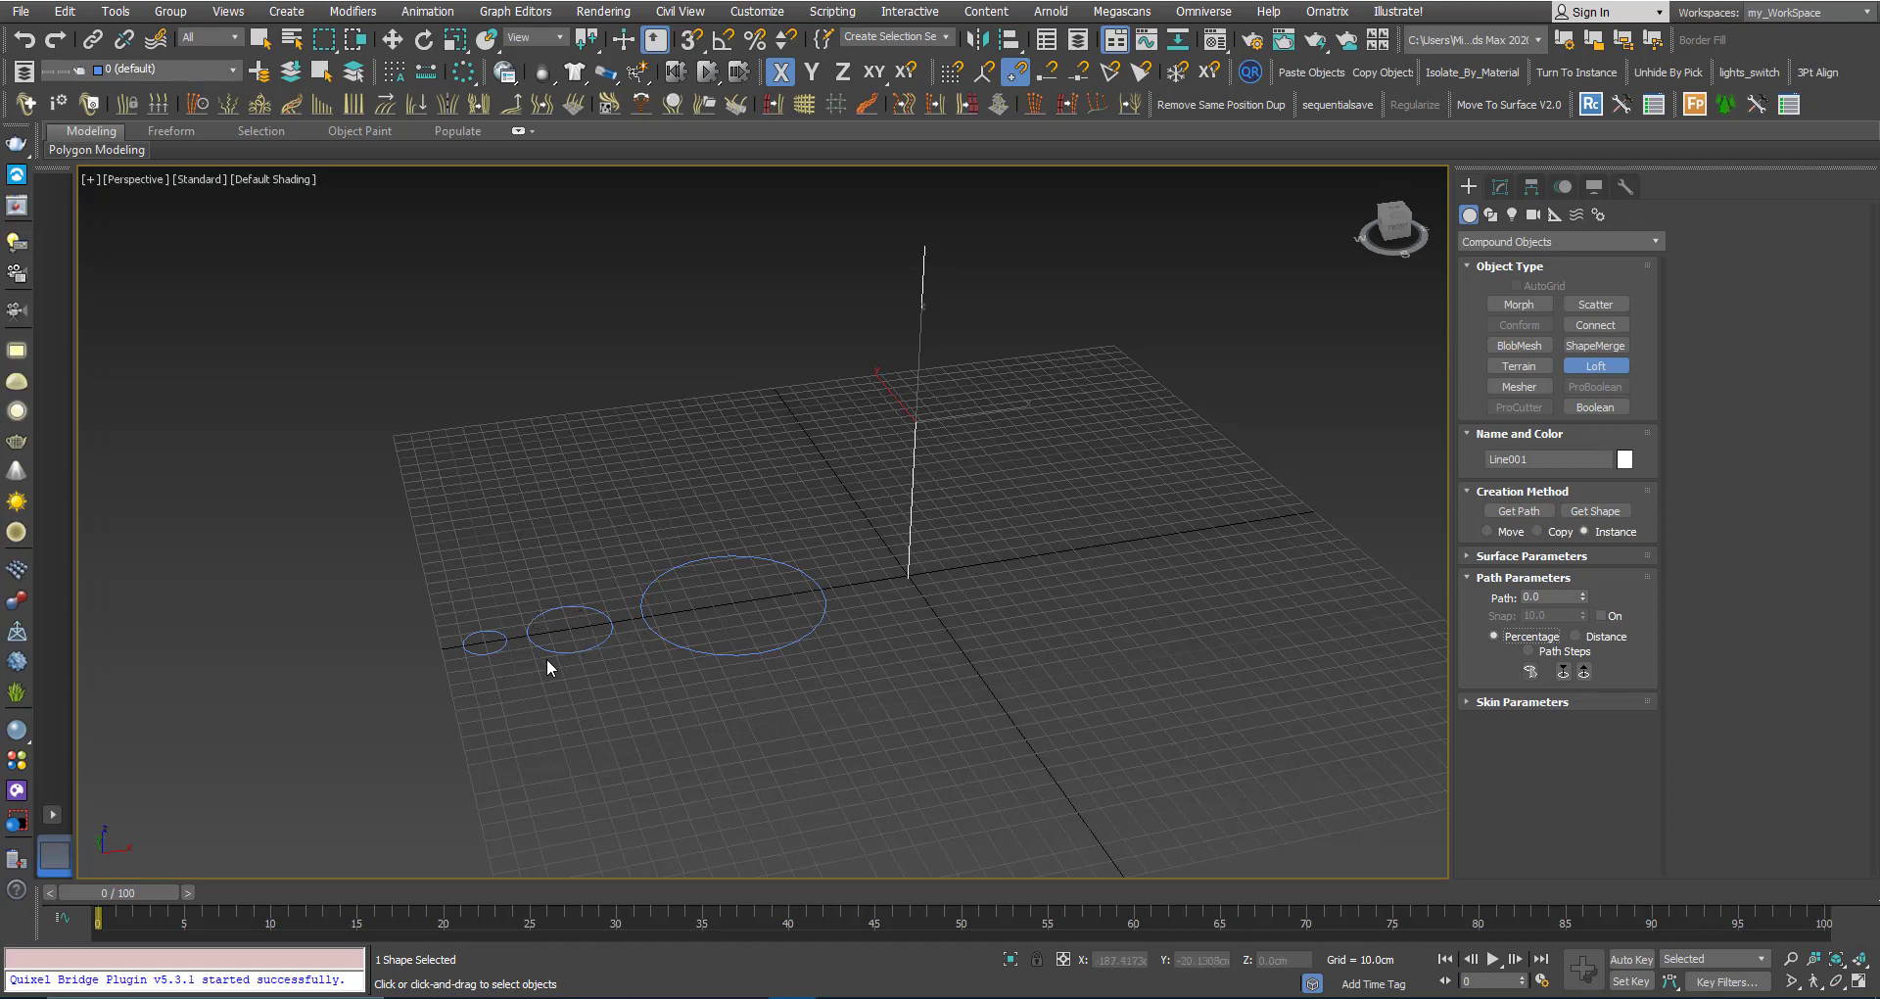
mouse_move(901, 606)
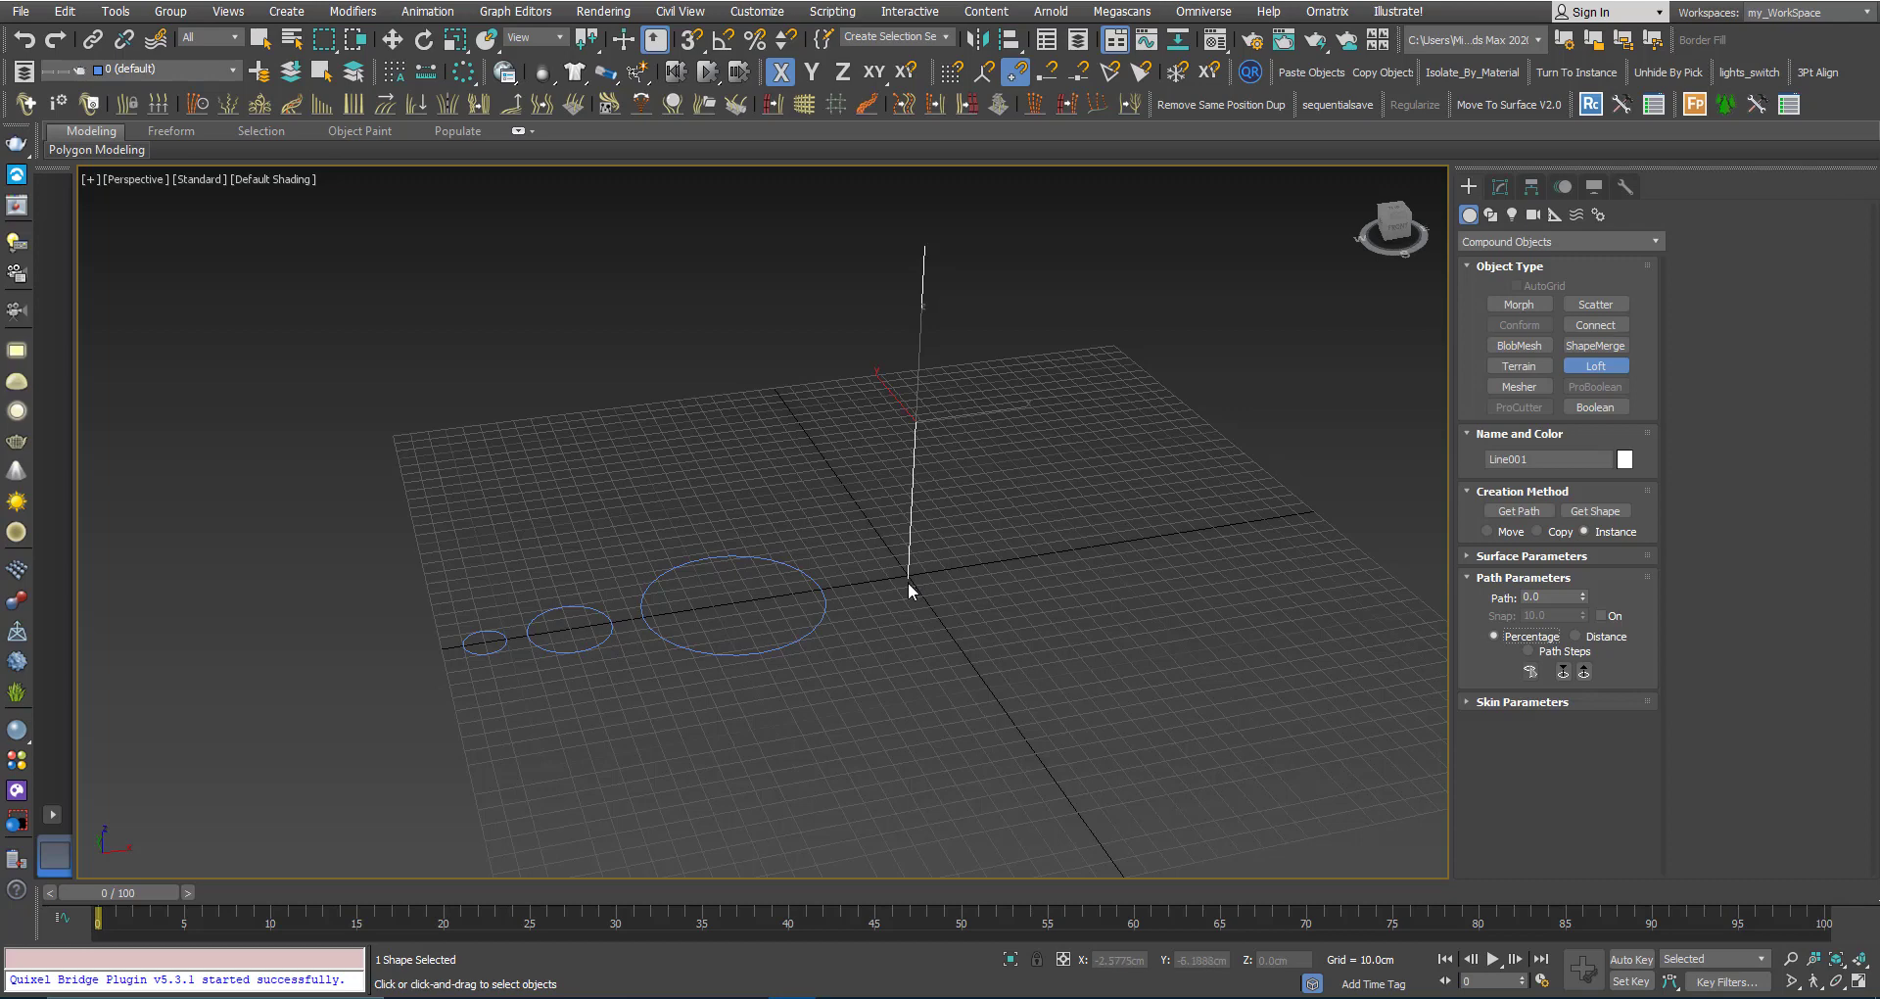
mouse_move(906, 599)
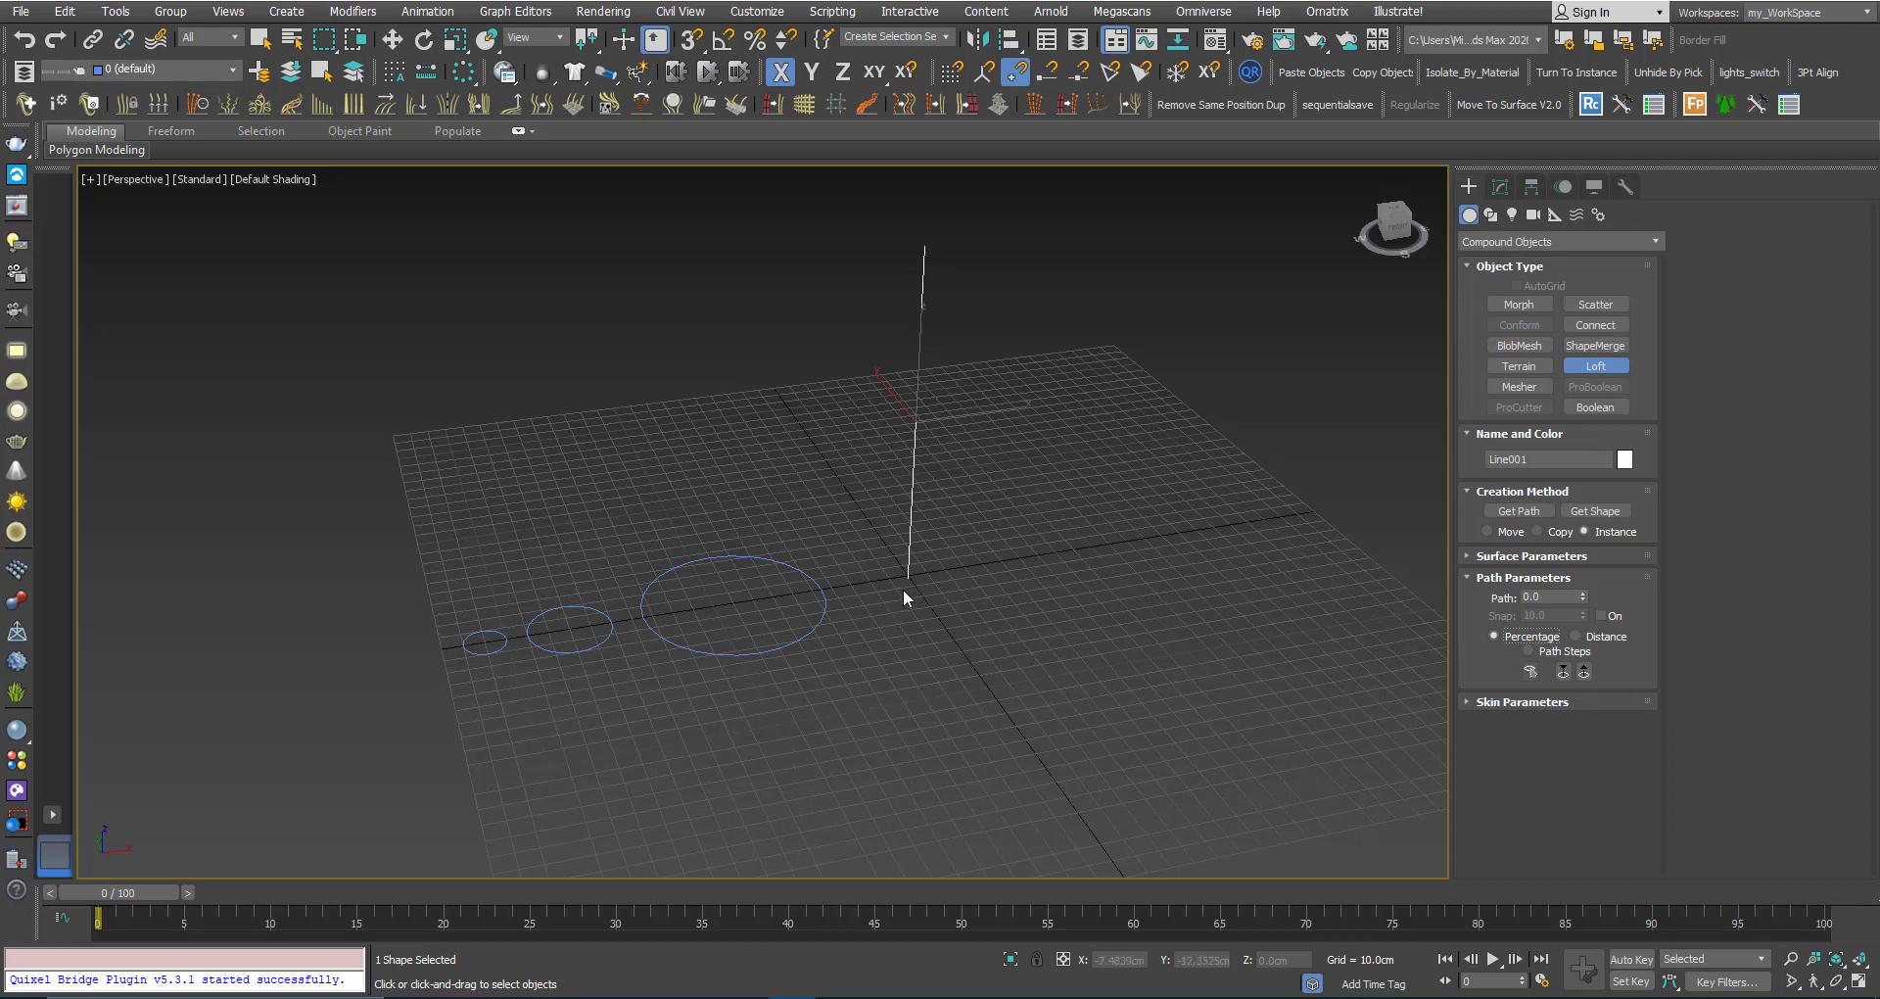
mouse_move(898, 212)
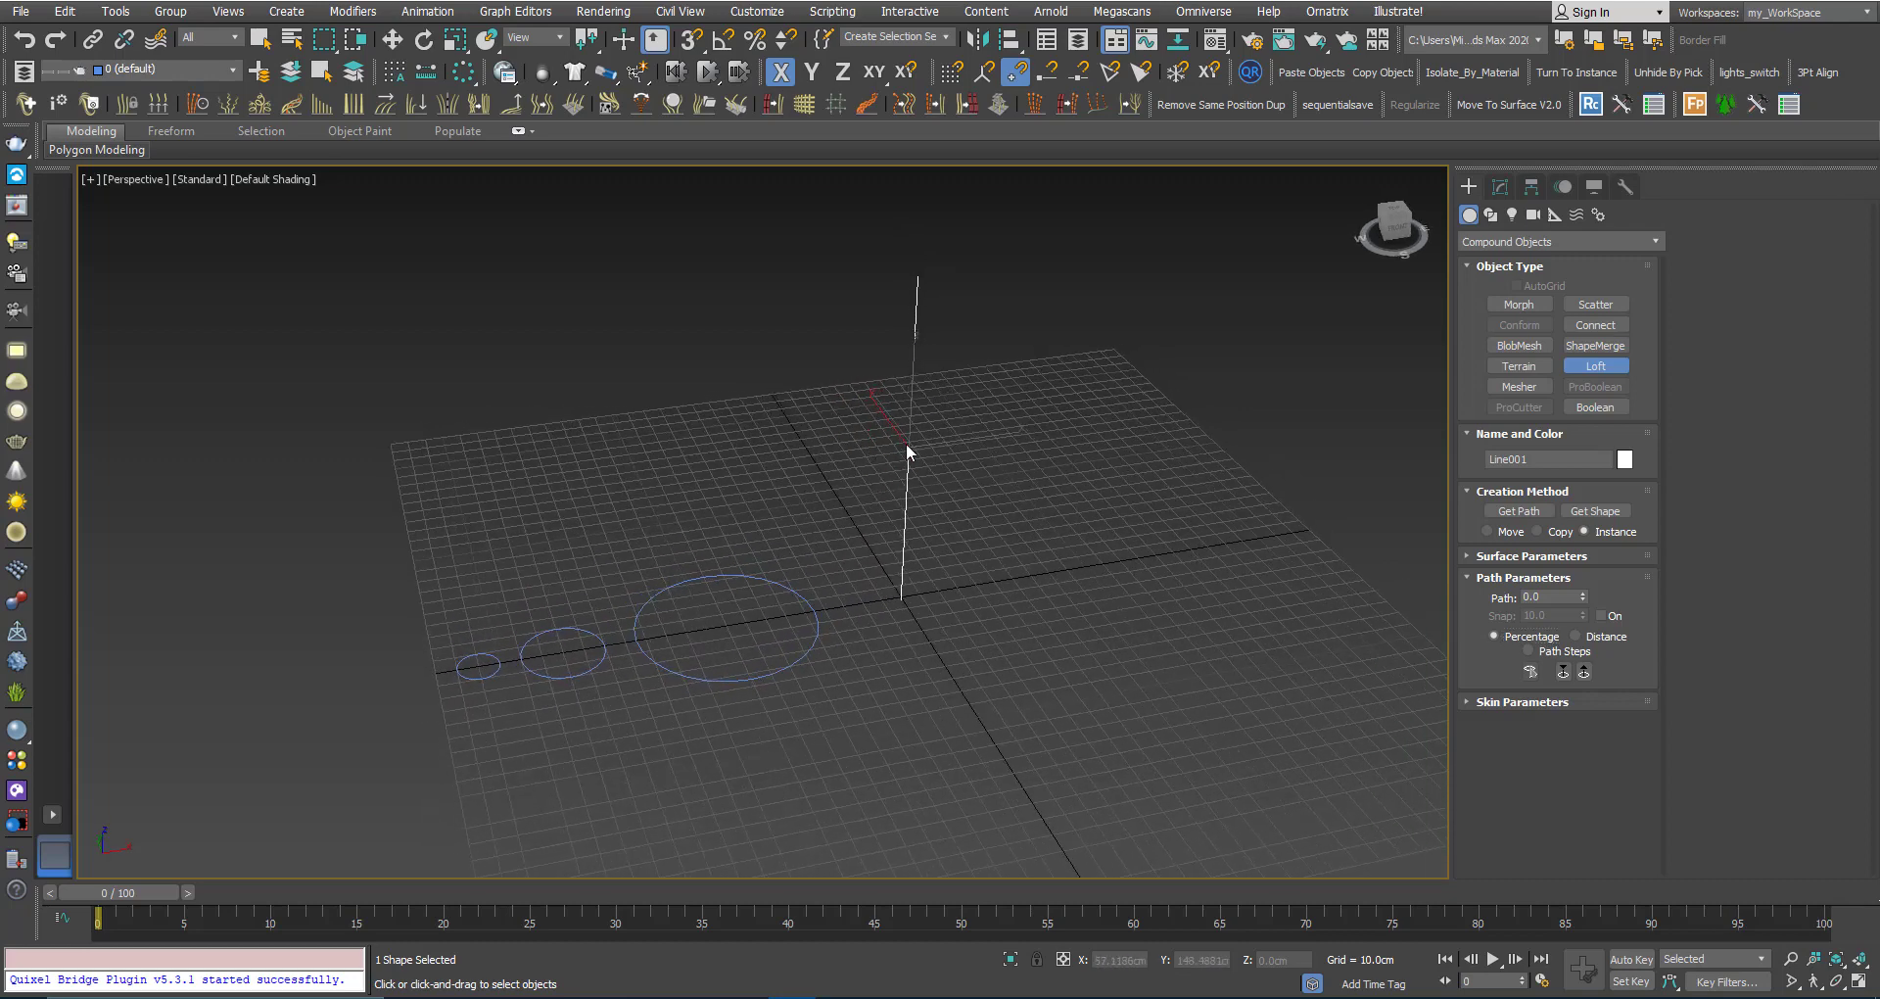
mouse_move(883, 508)
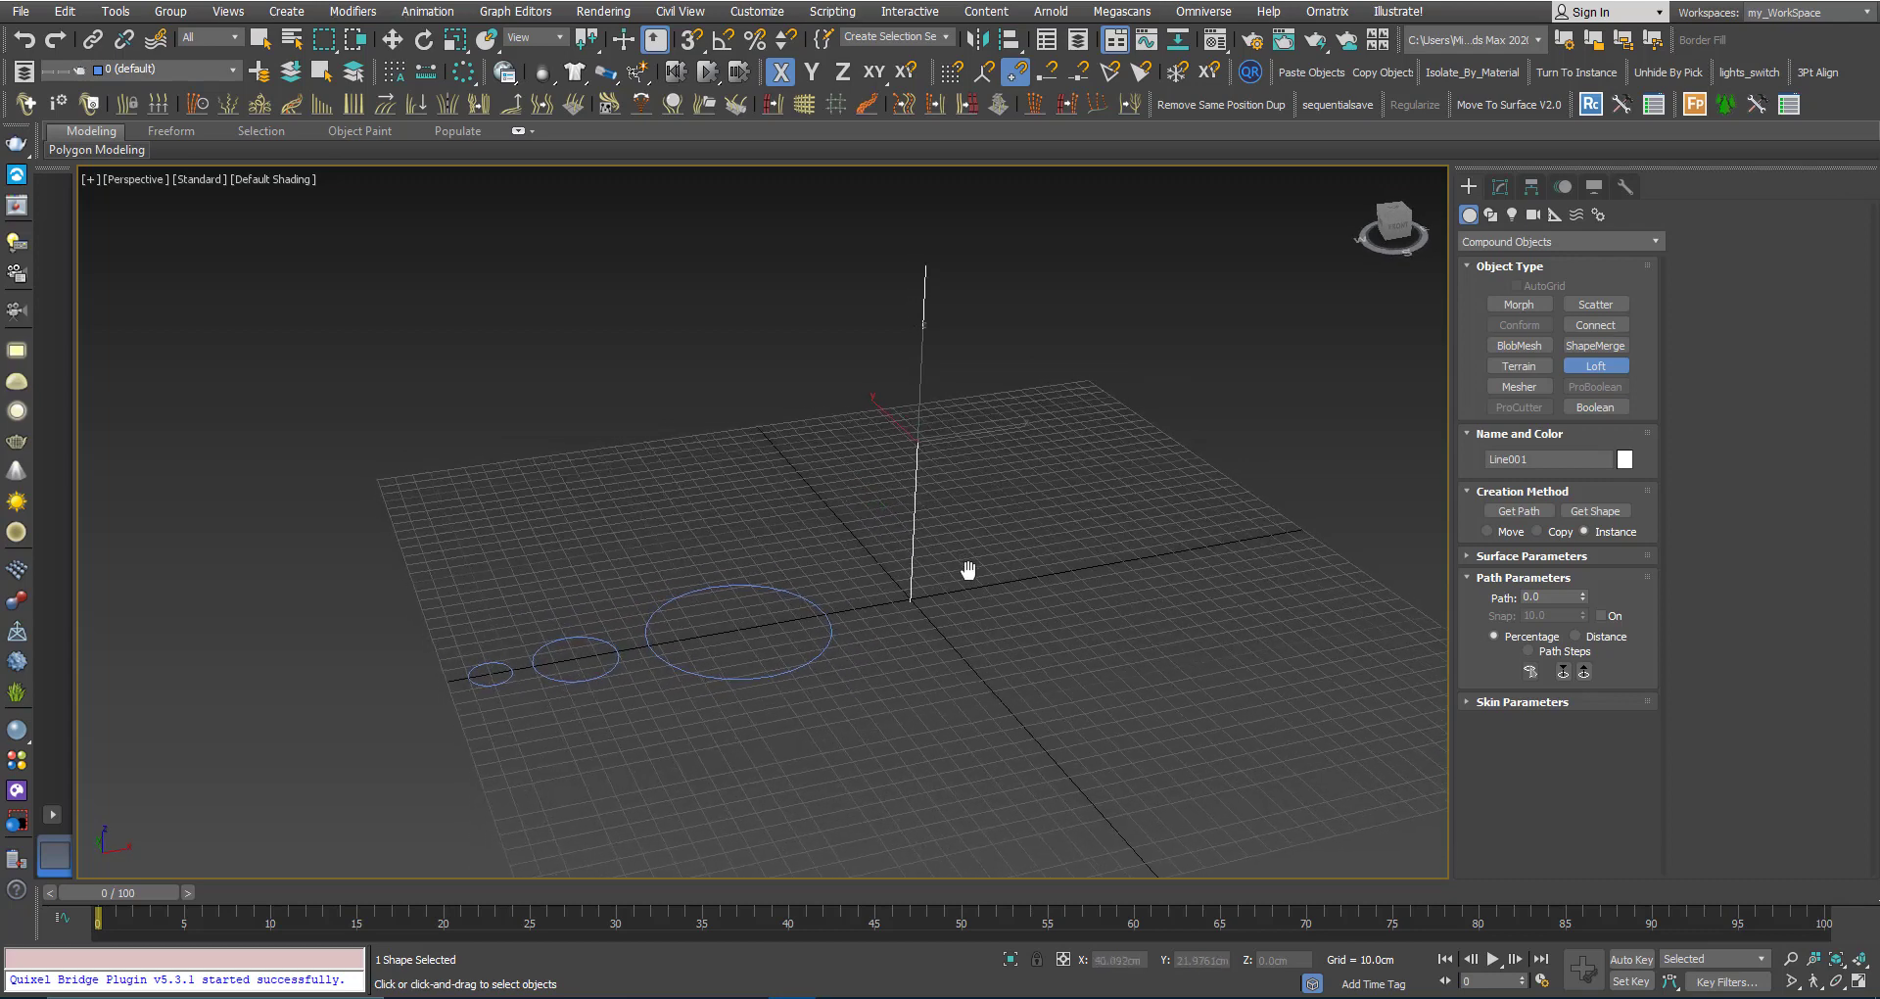
left_click_drag(968, 568, 1348, 655)
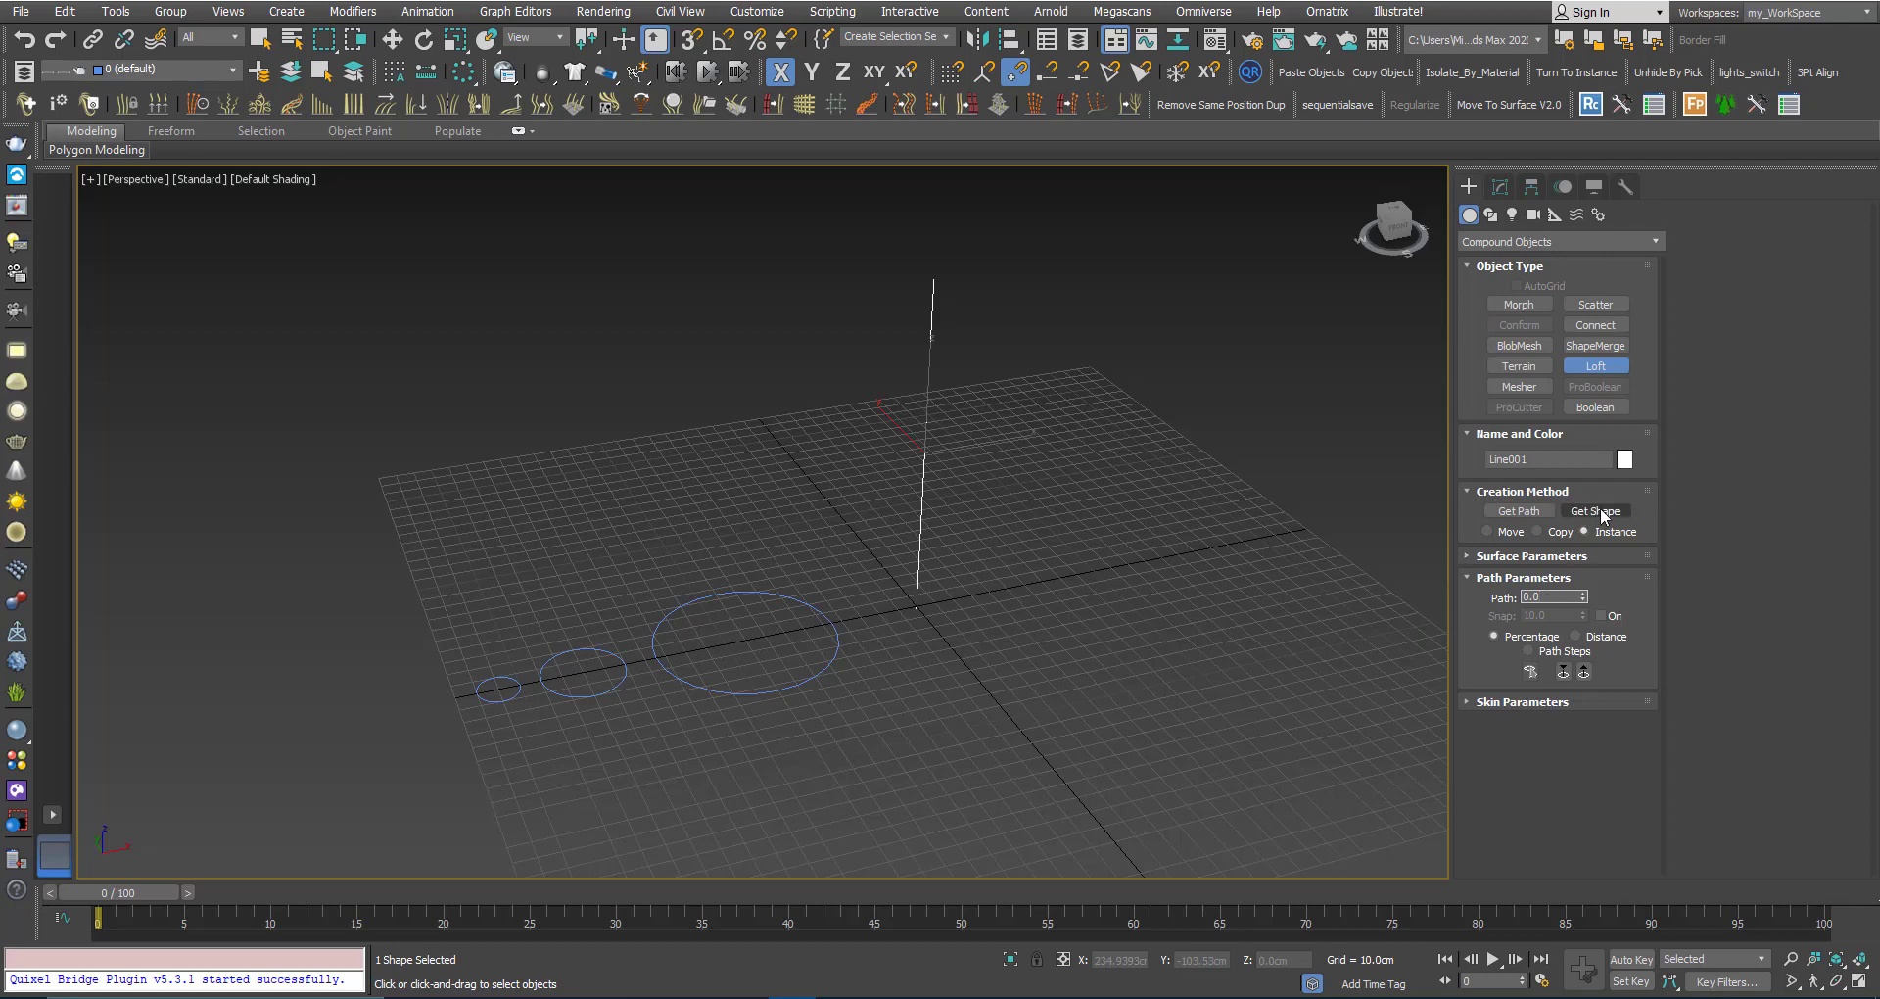
Pick a circle with Get Shape to sweep Loft001 along the vertical line
left_click(1595, 510)
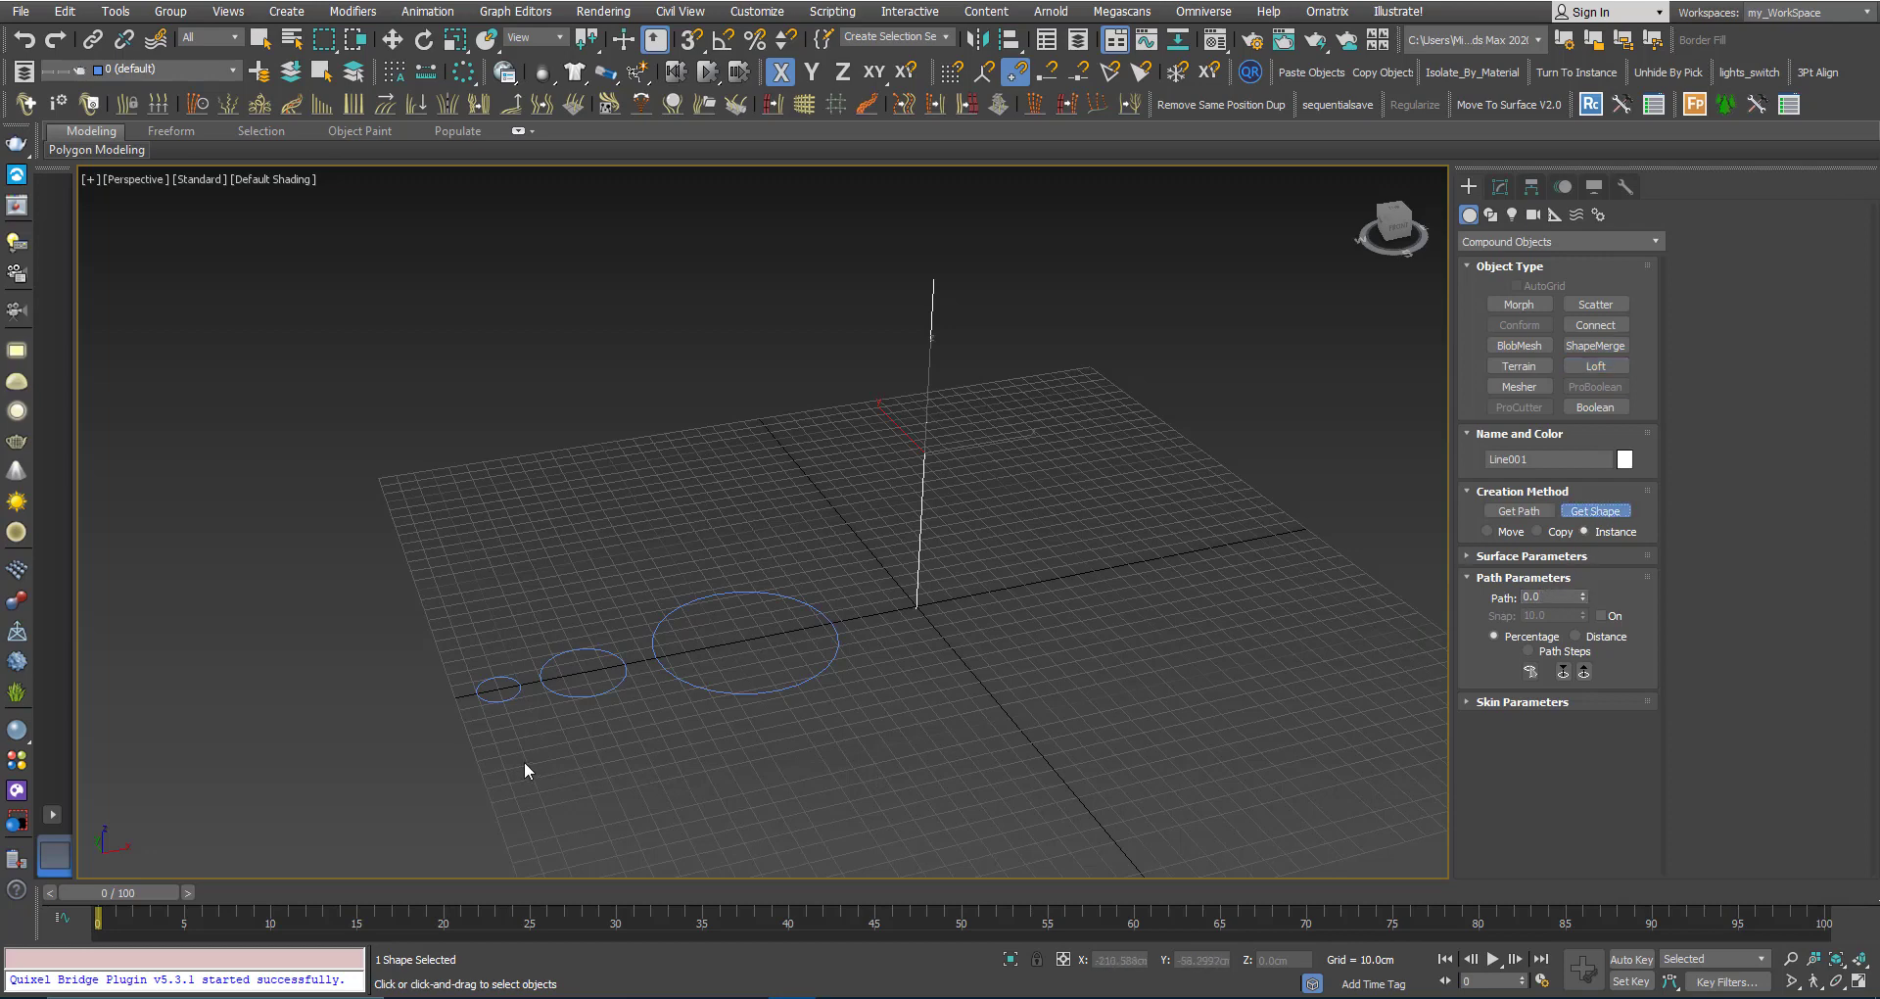
mouse_move(495, 708)
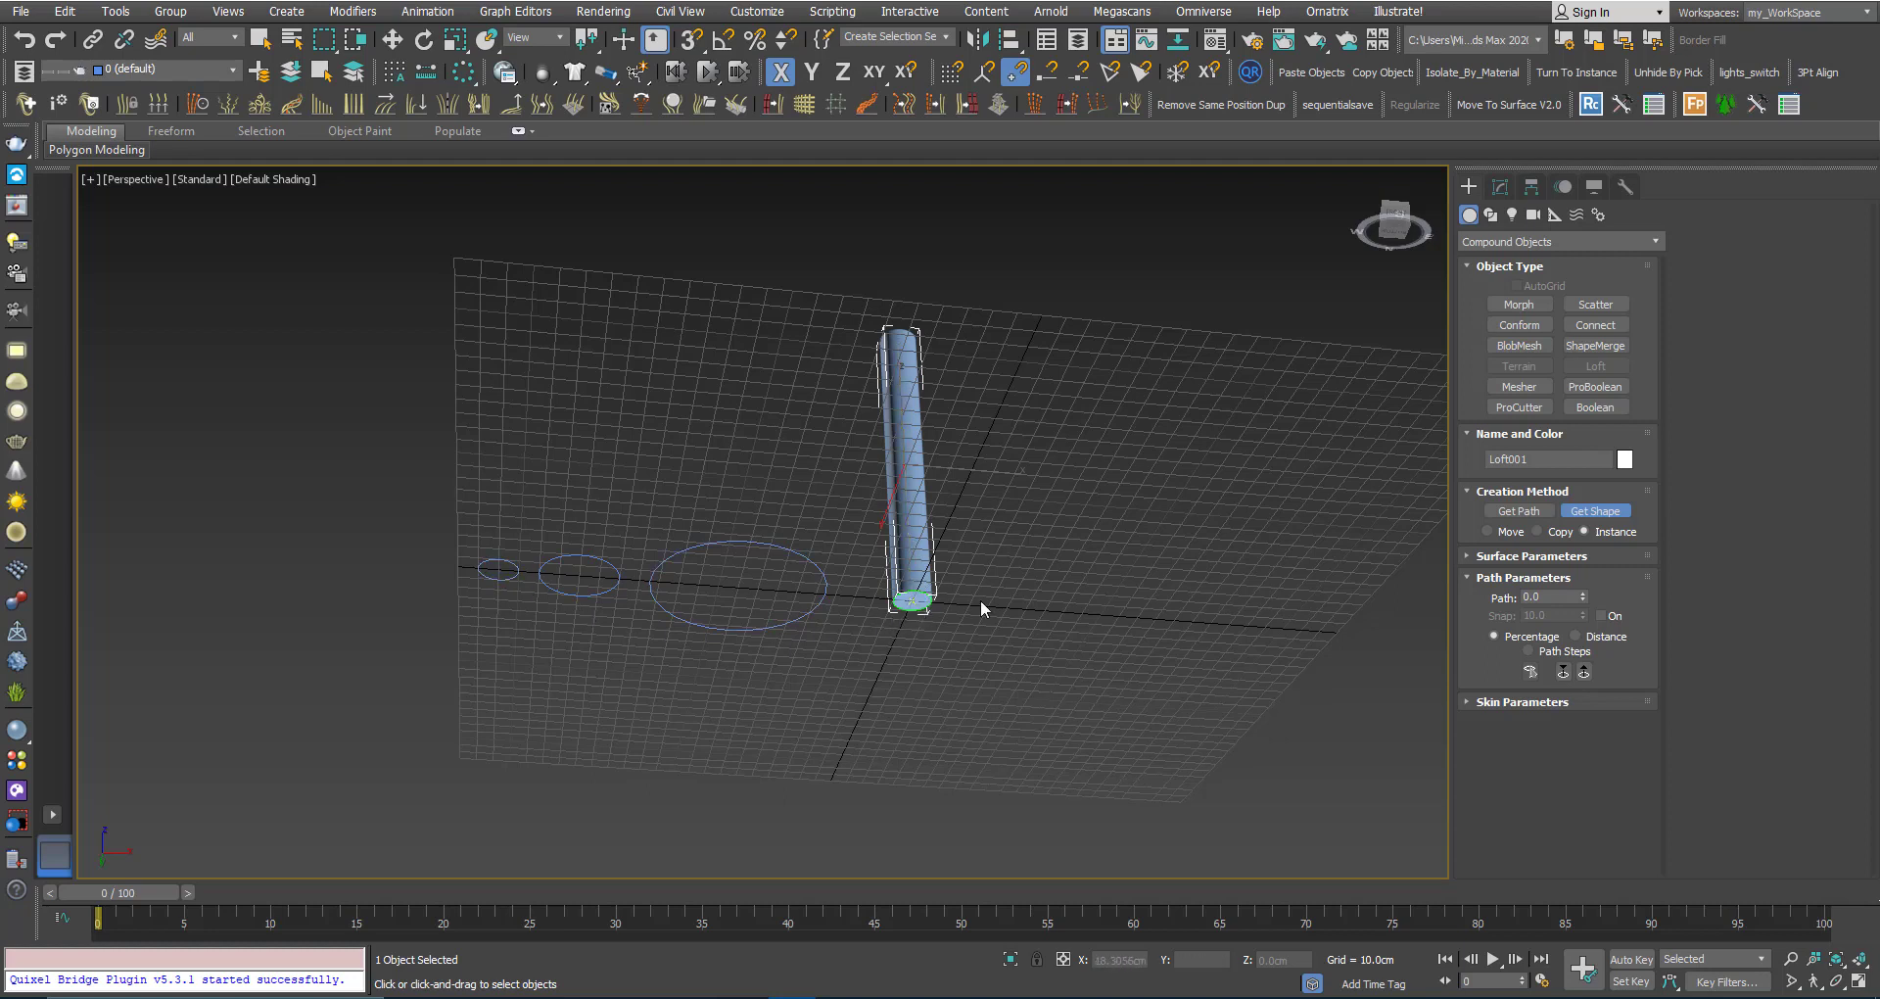
left_click_drag(983, 608, 909, 630)
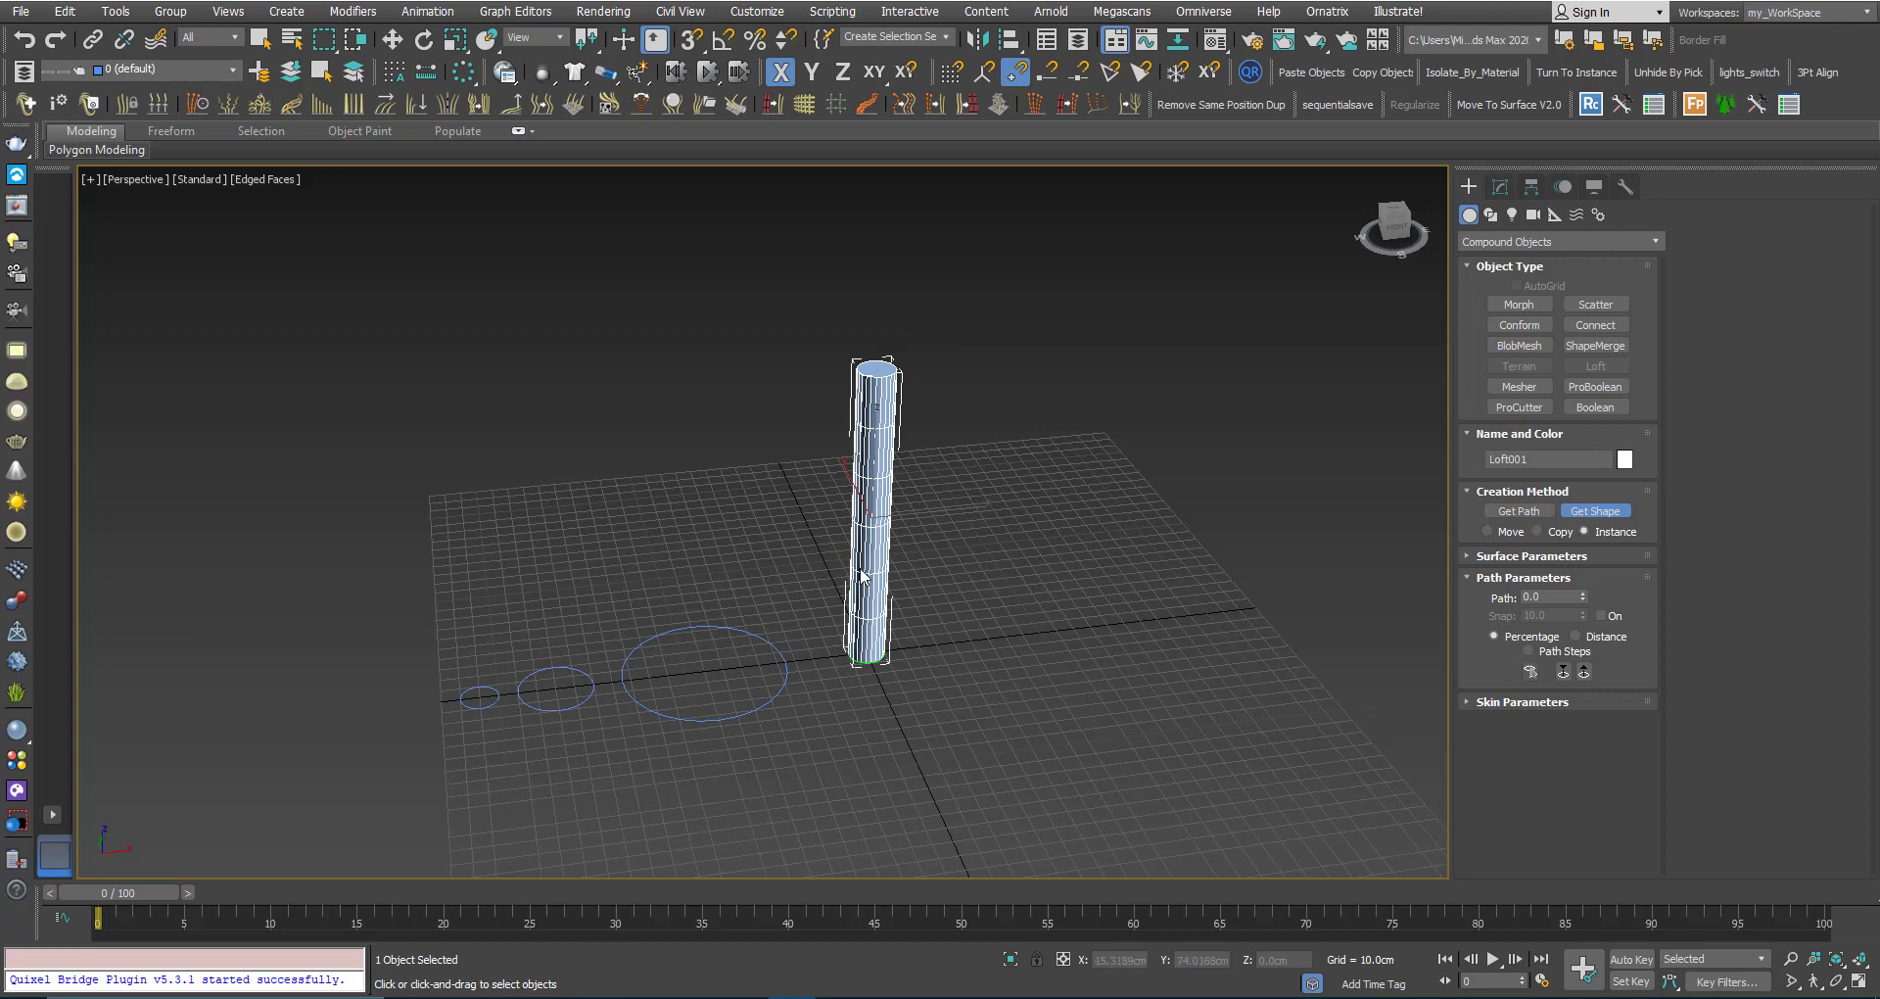
mouse_move(790, 541)
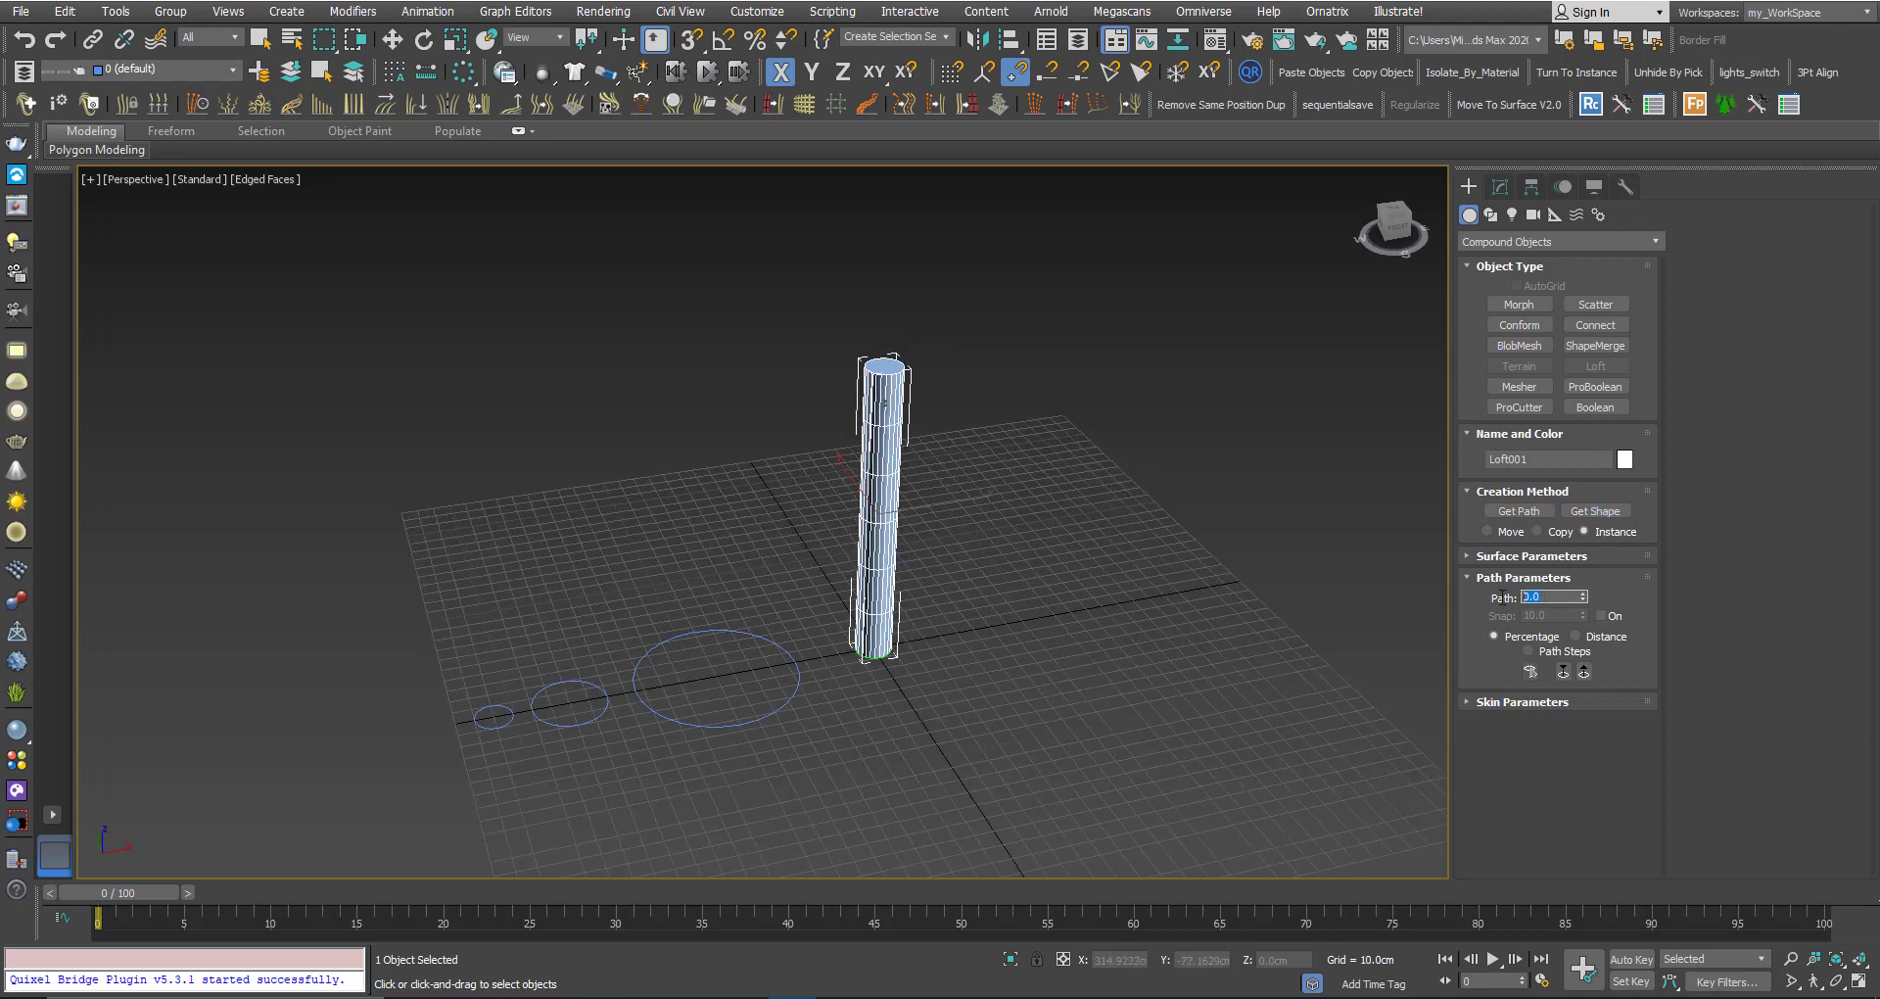
Set the path position to 100 and add an instanced circle at the loft's top
type("100.0")
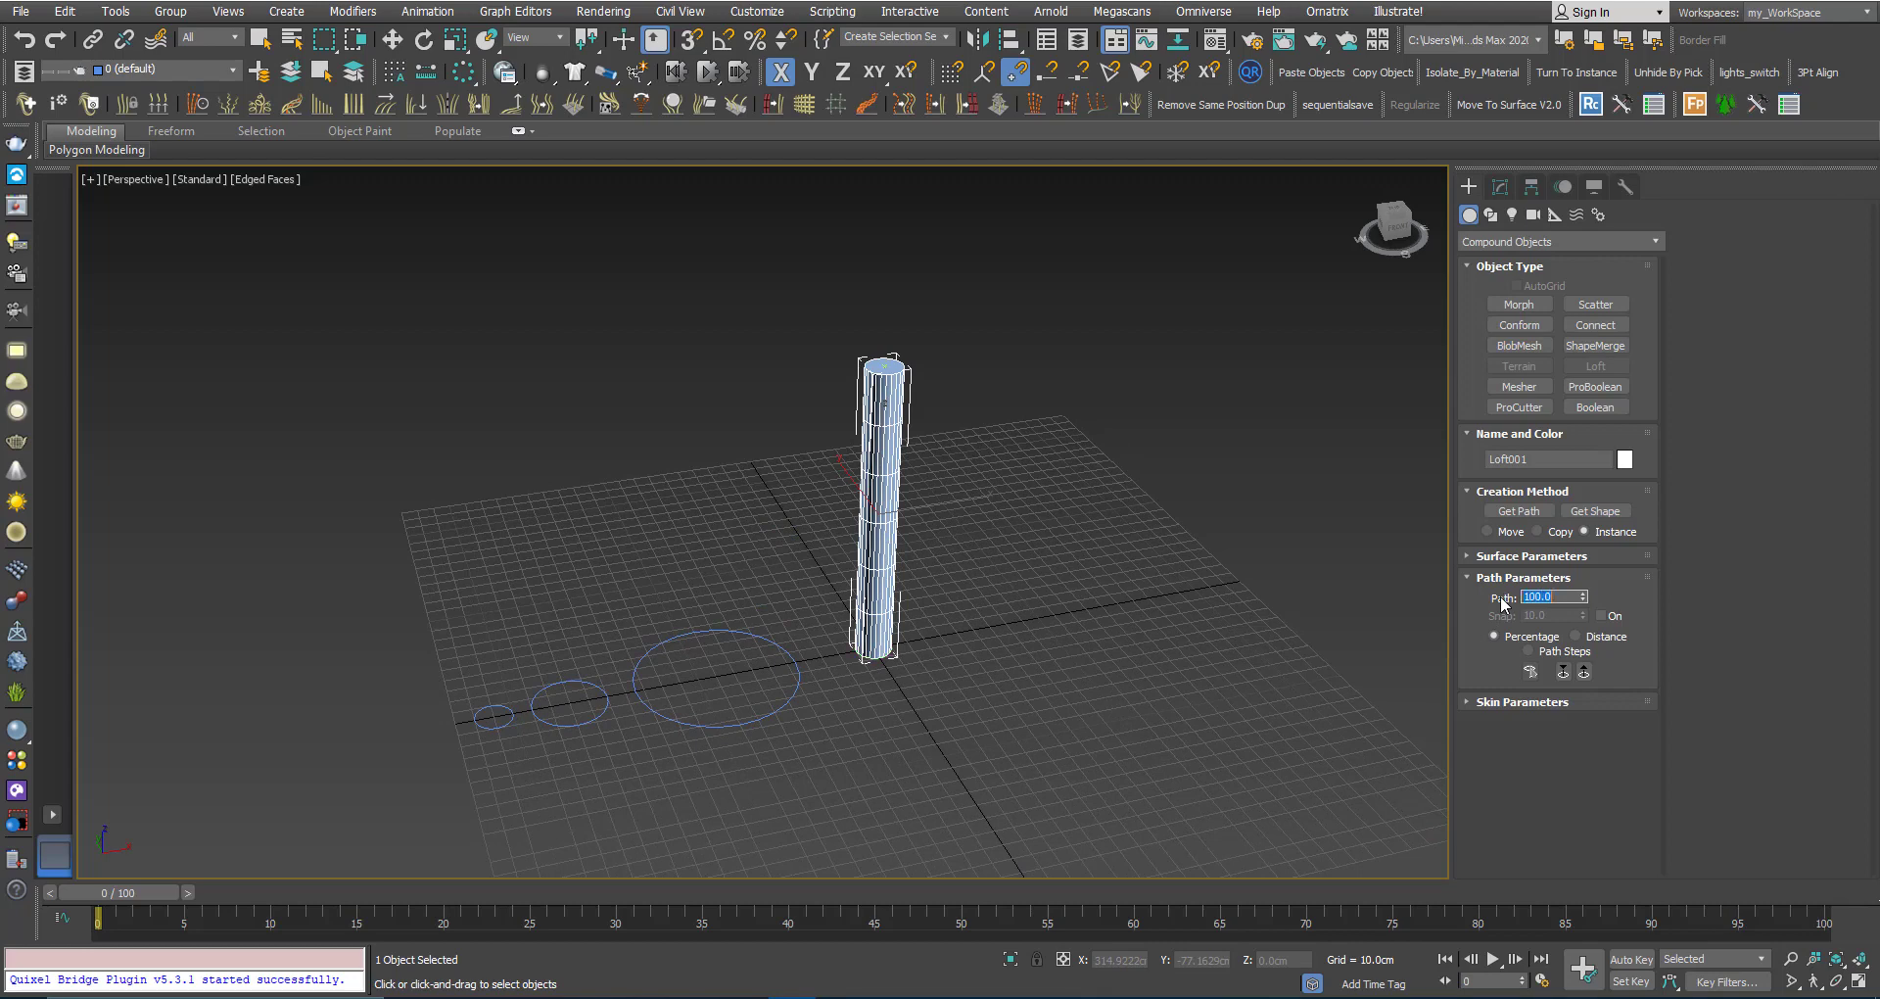
left_click(1595, 510)
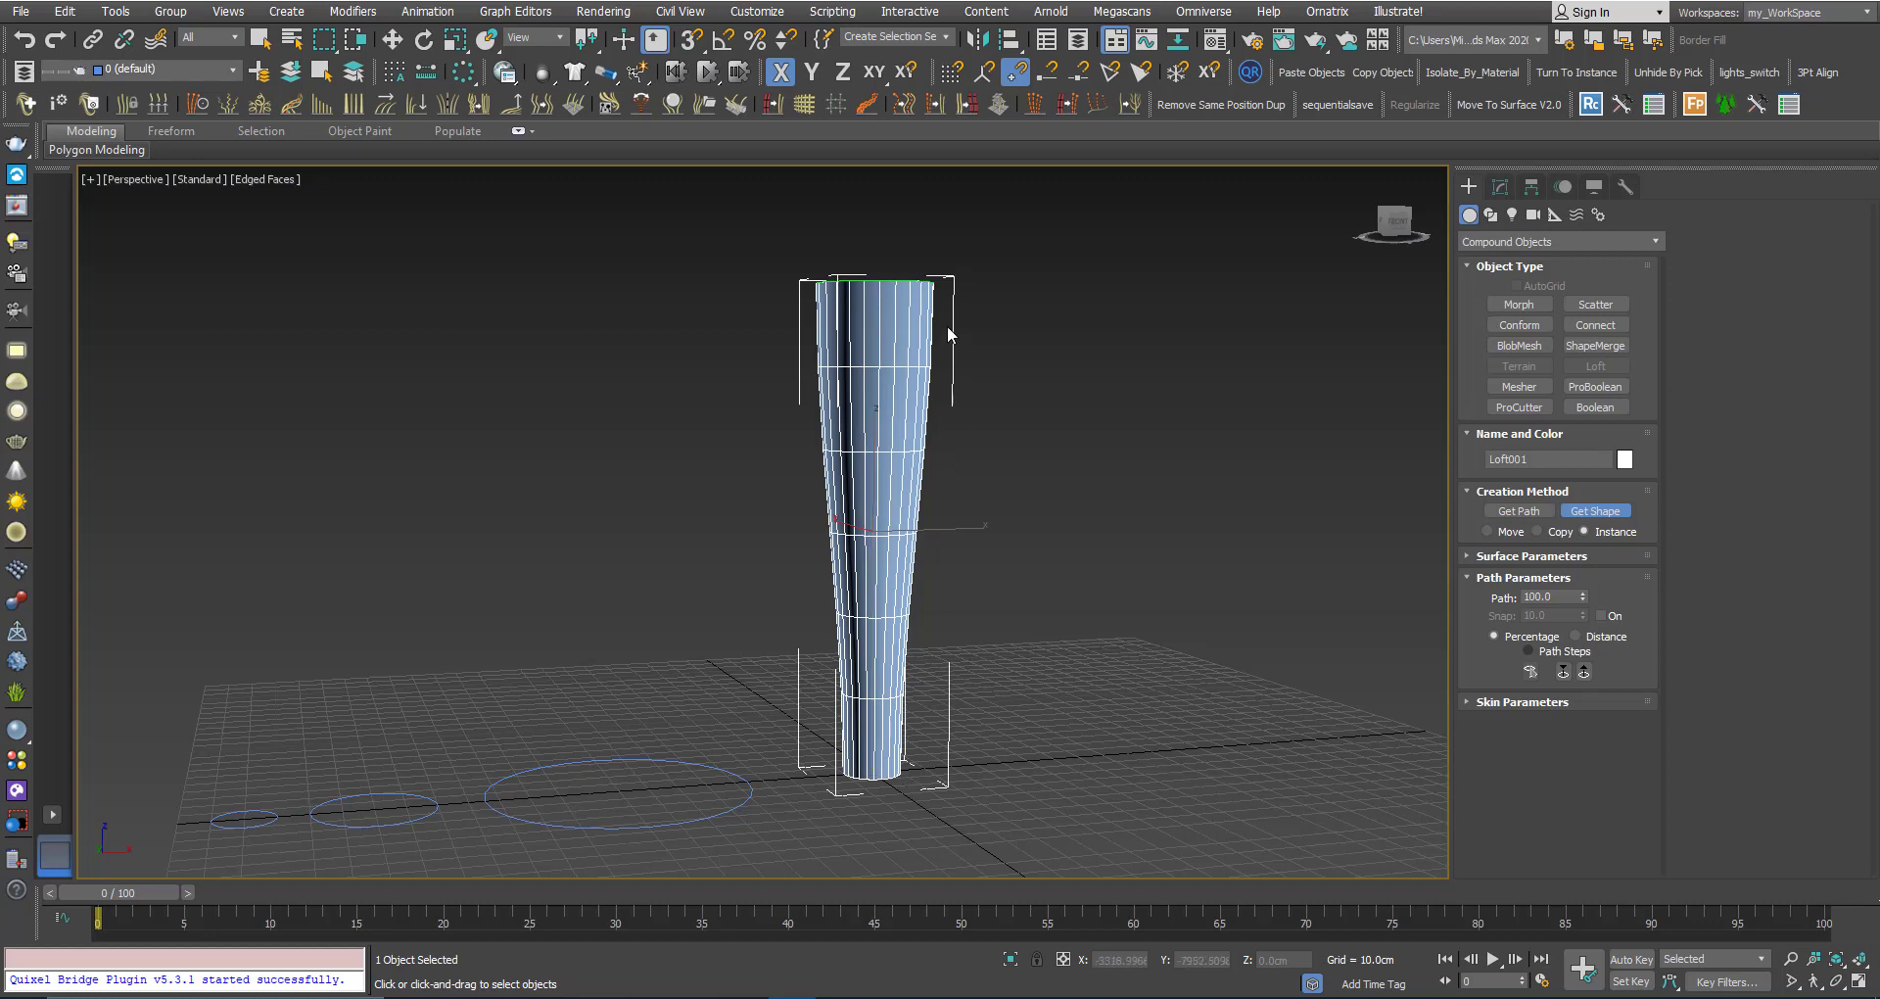
mouse_move(885, 815)
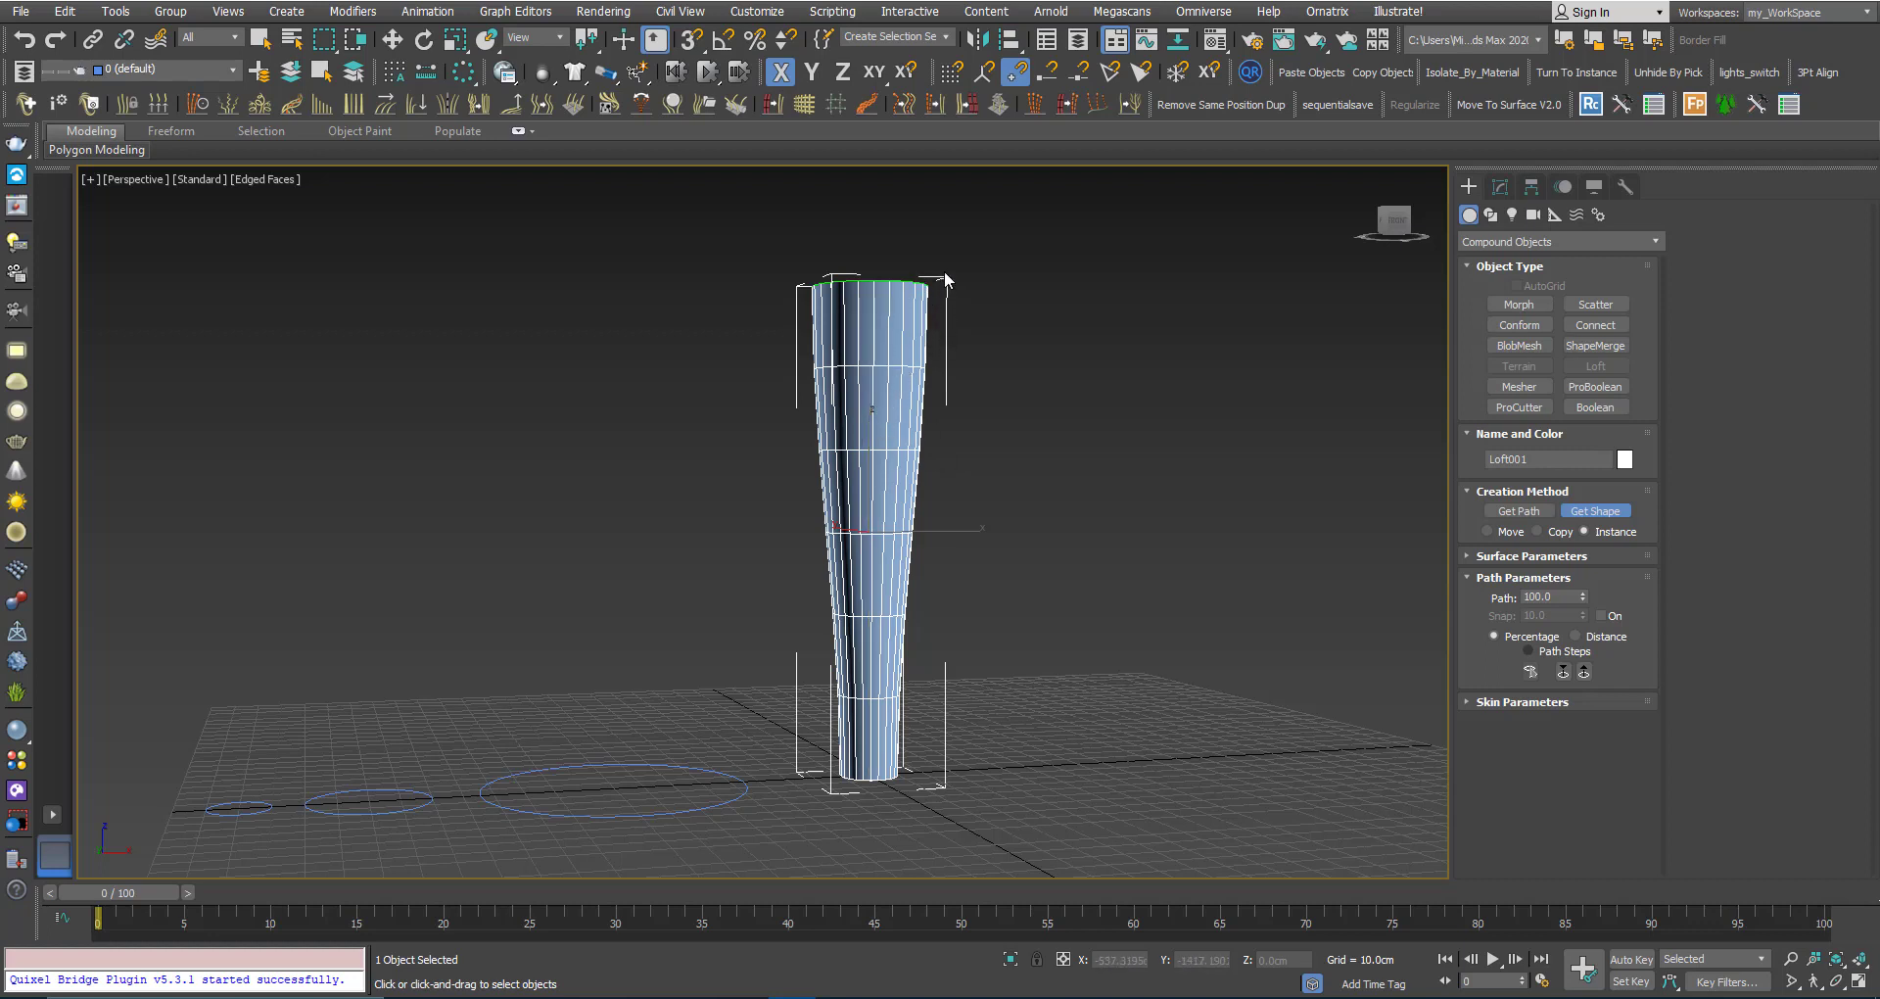
mouse_move(989, 342)
type("50")
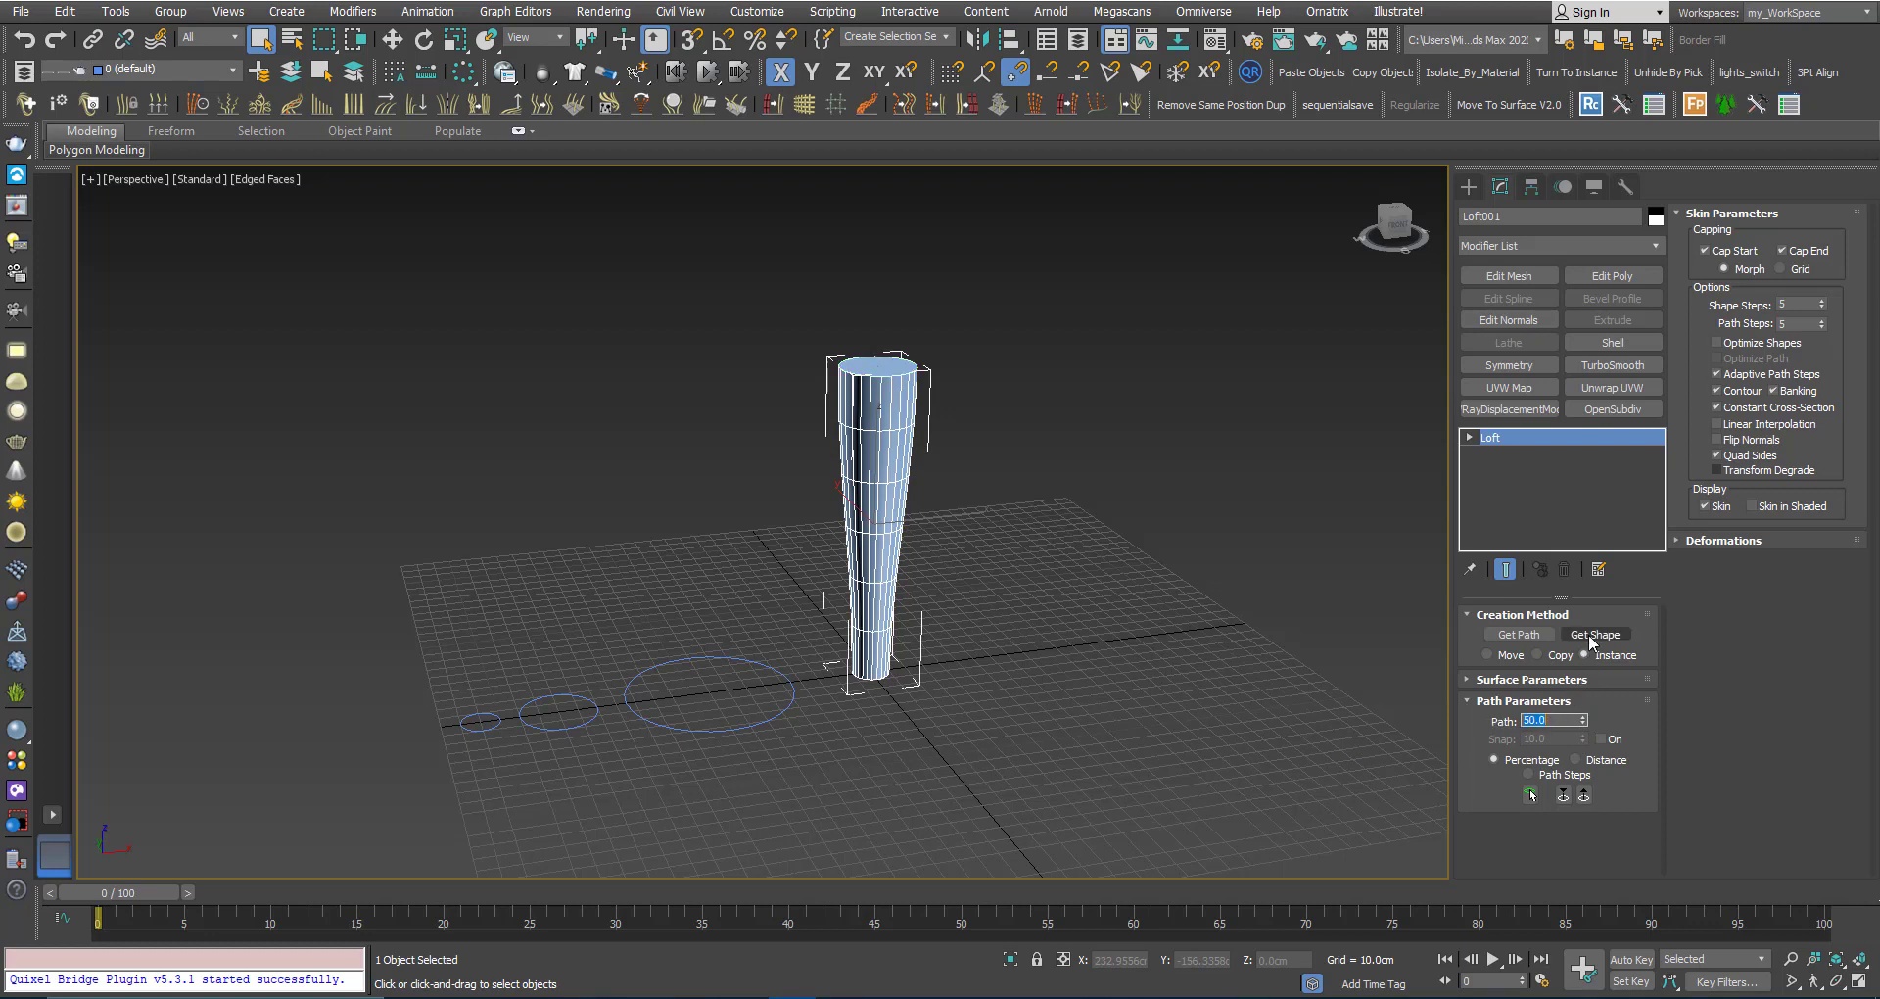
Pick the large circle as the cross section at 50 percent of the path
left_click(1595, 634)
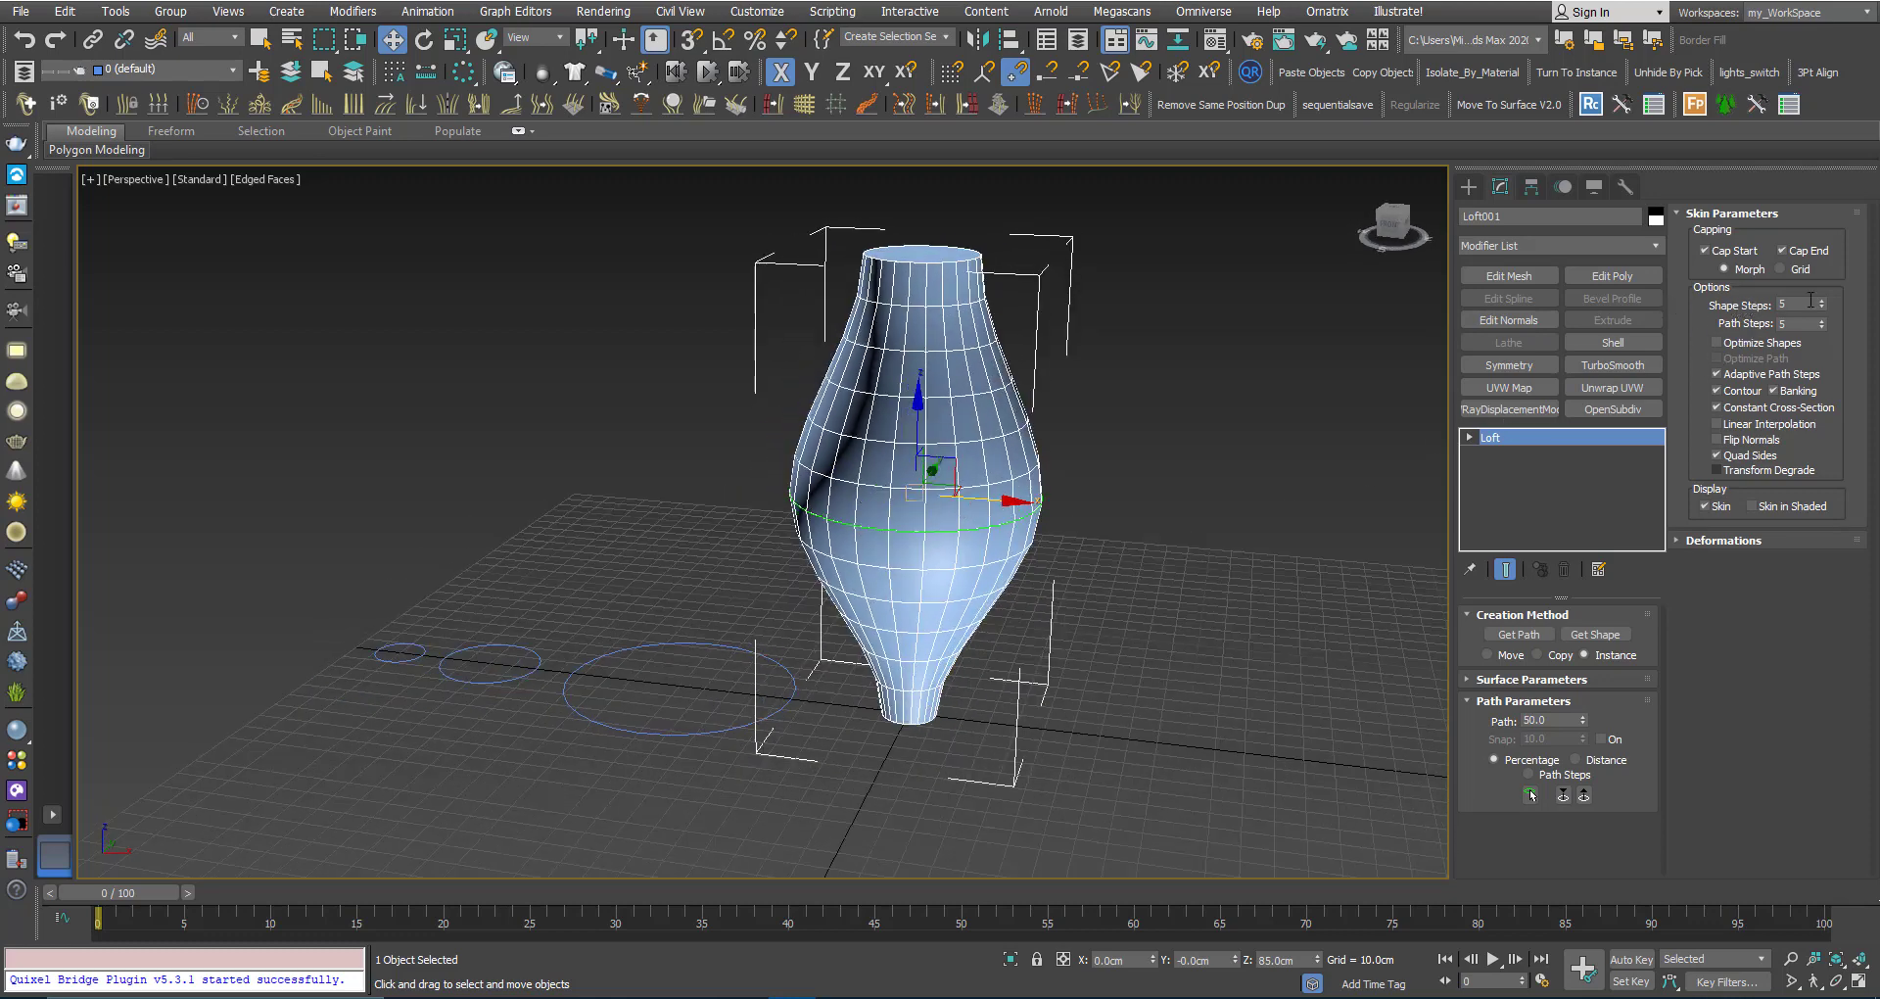
left_click(1822, 299)
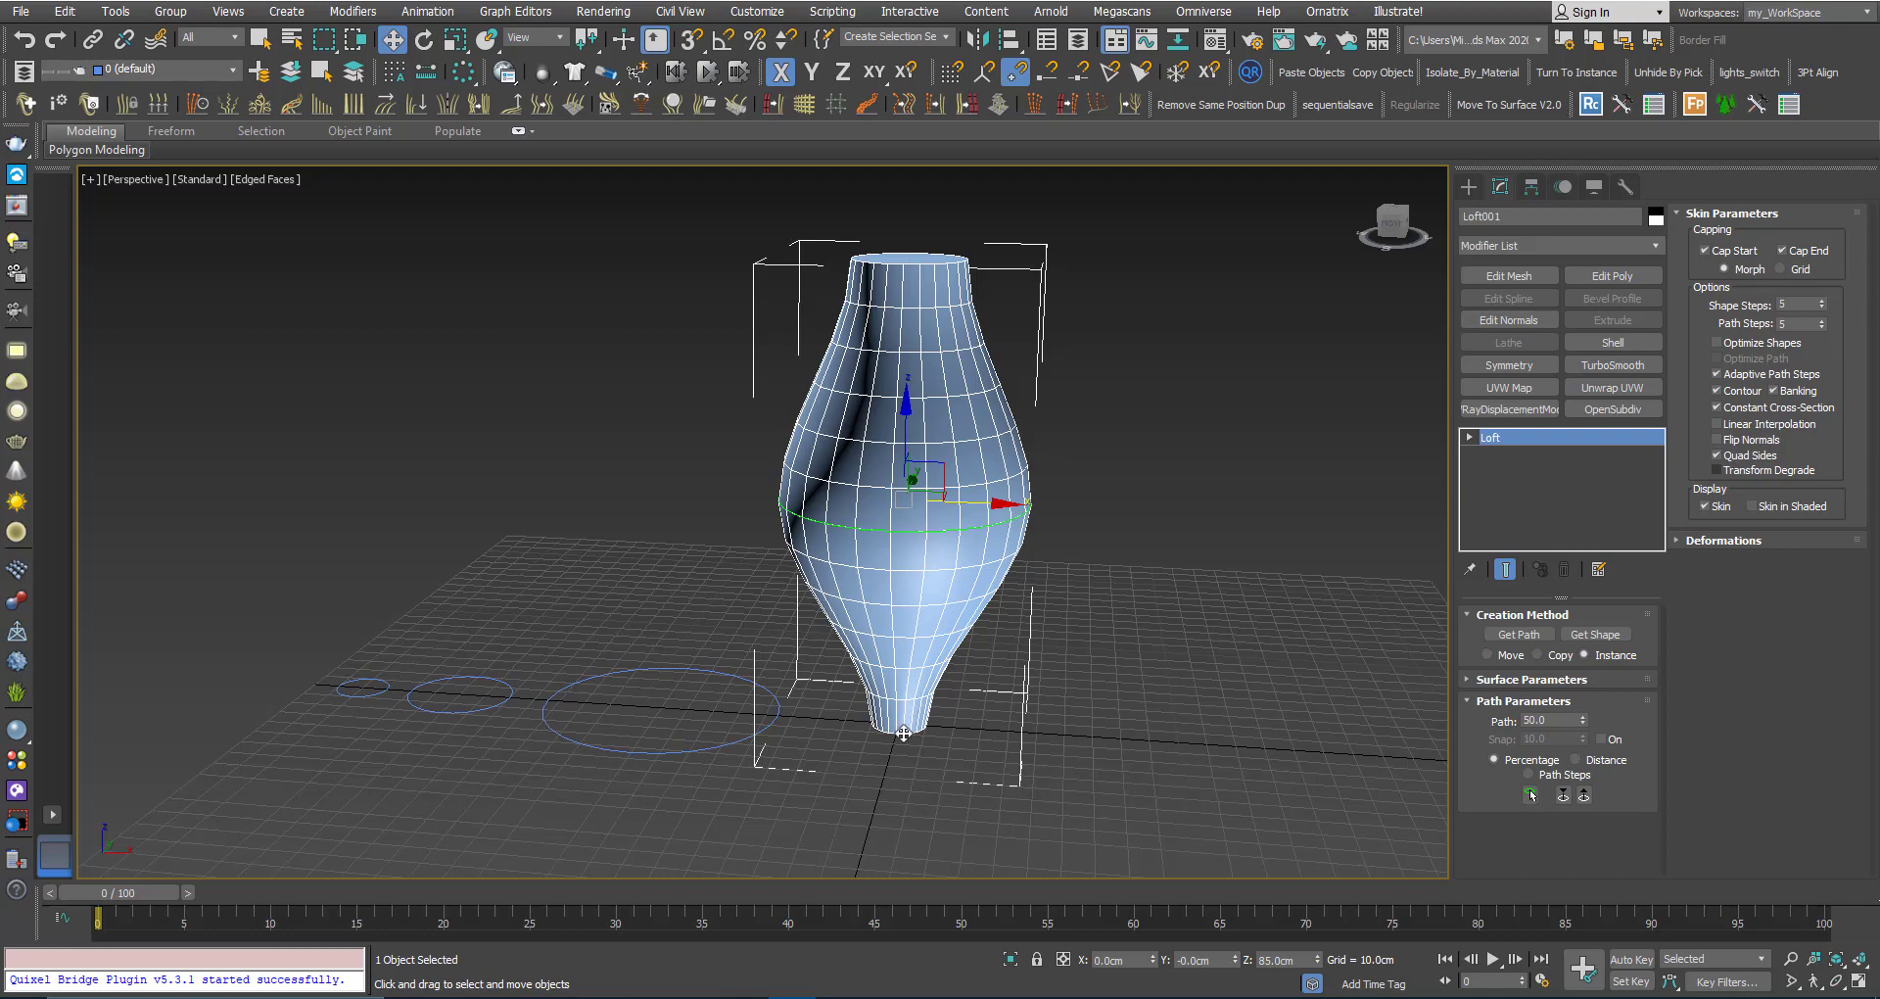
left_click(904, 592)
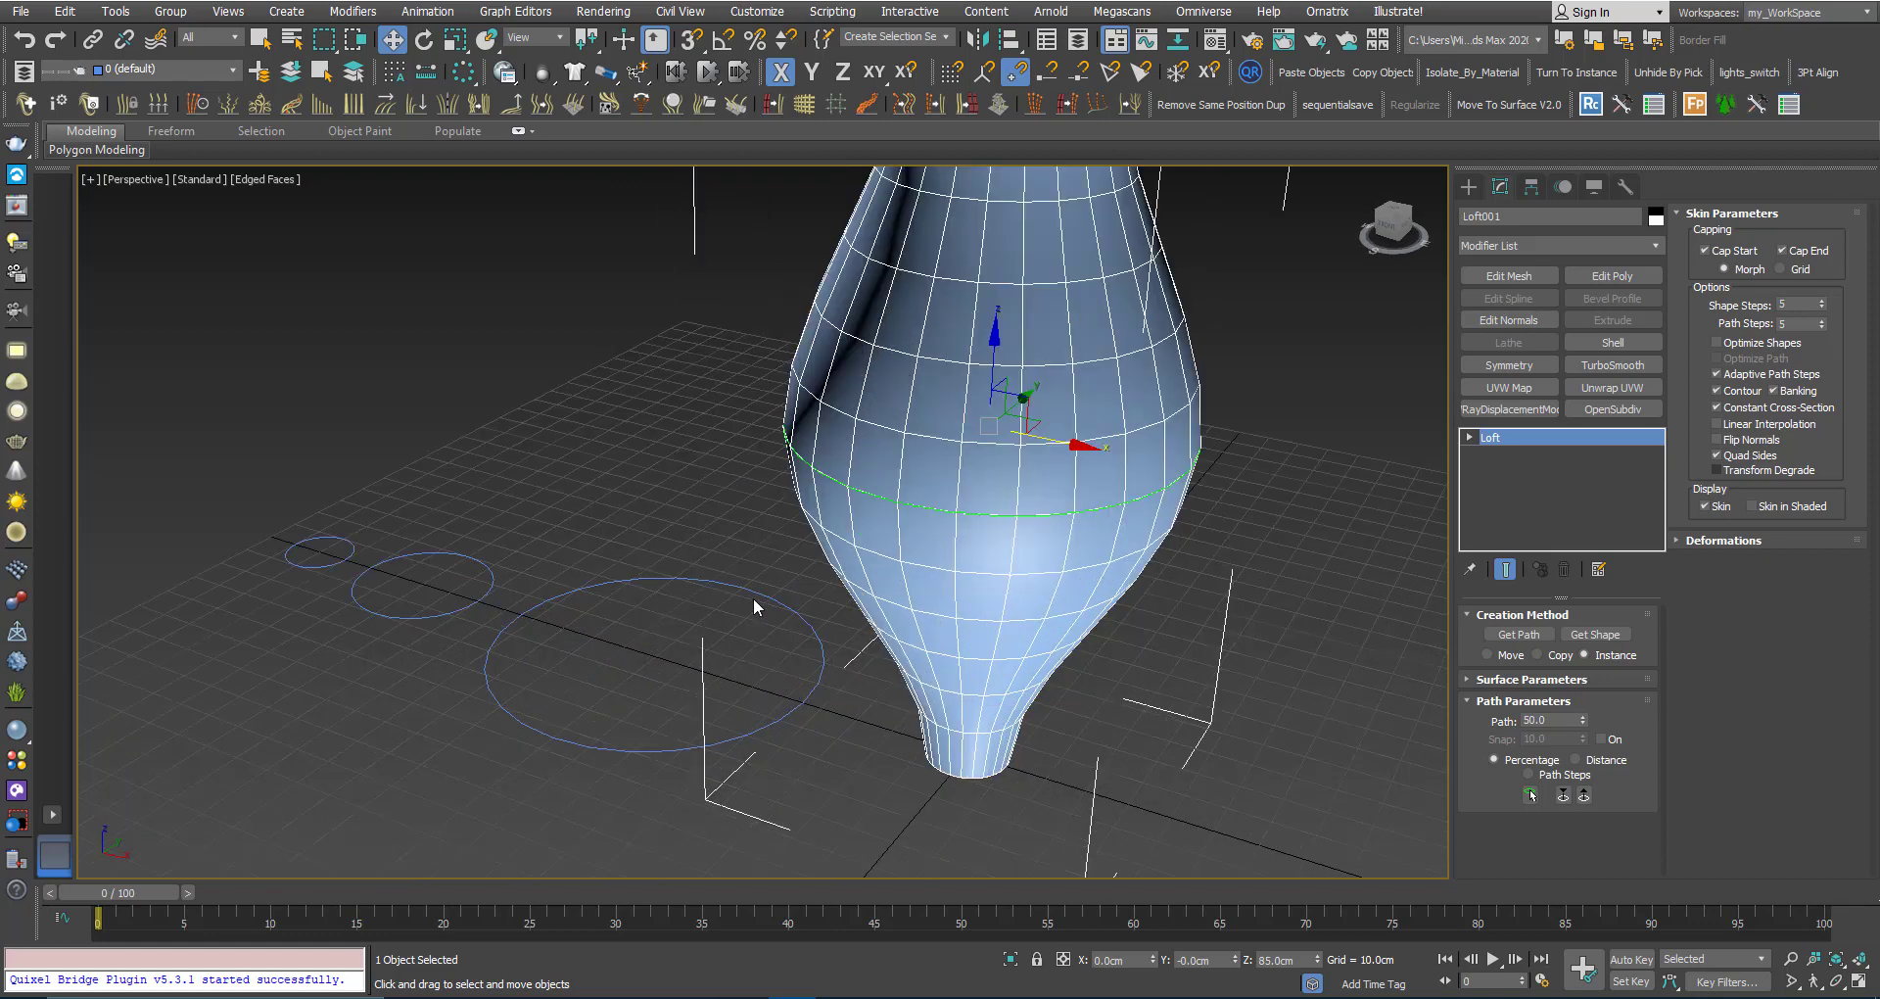
left_click(790, 726)
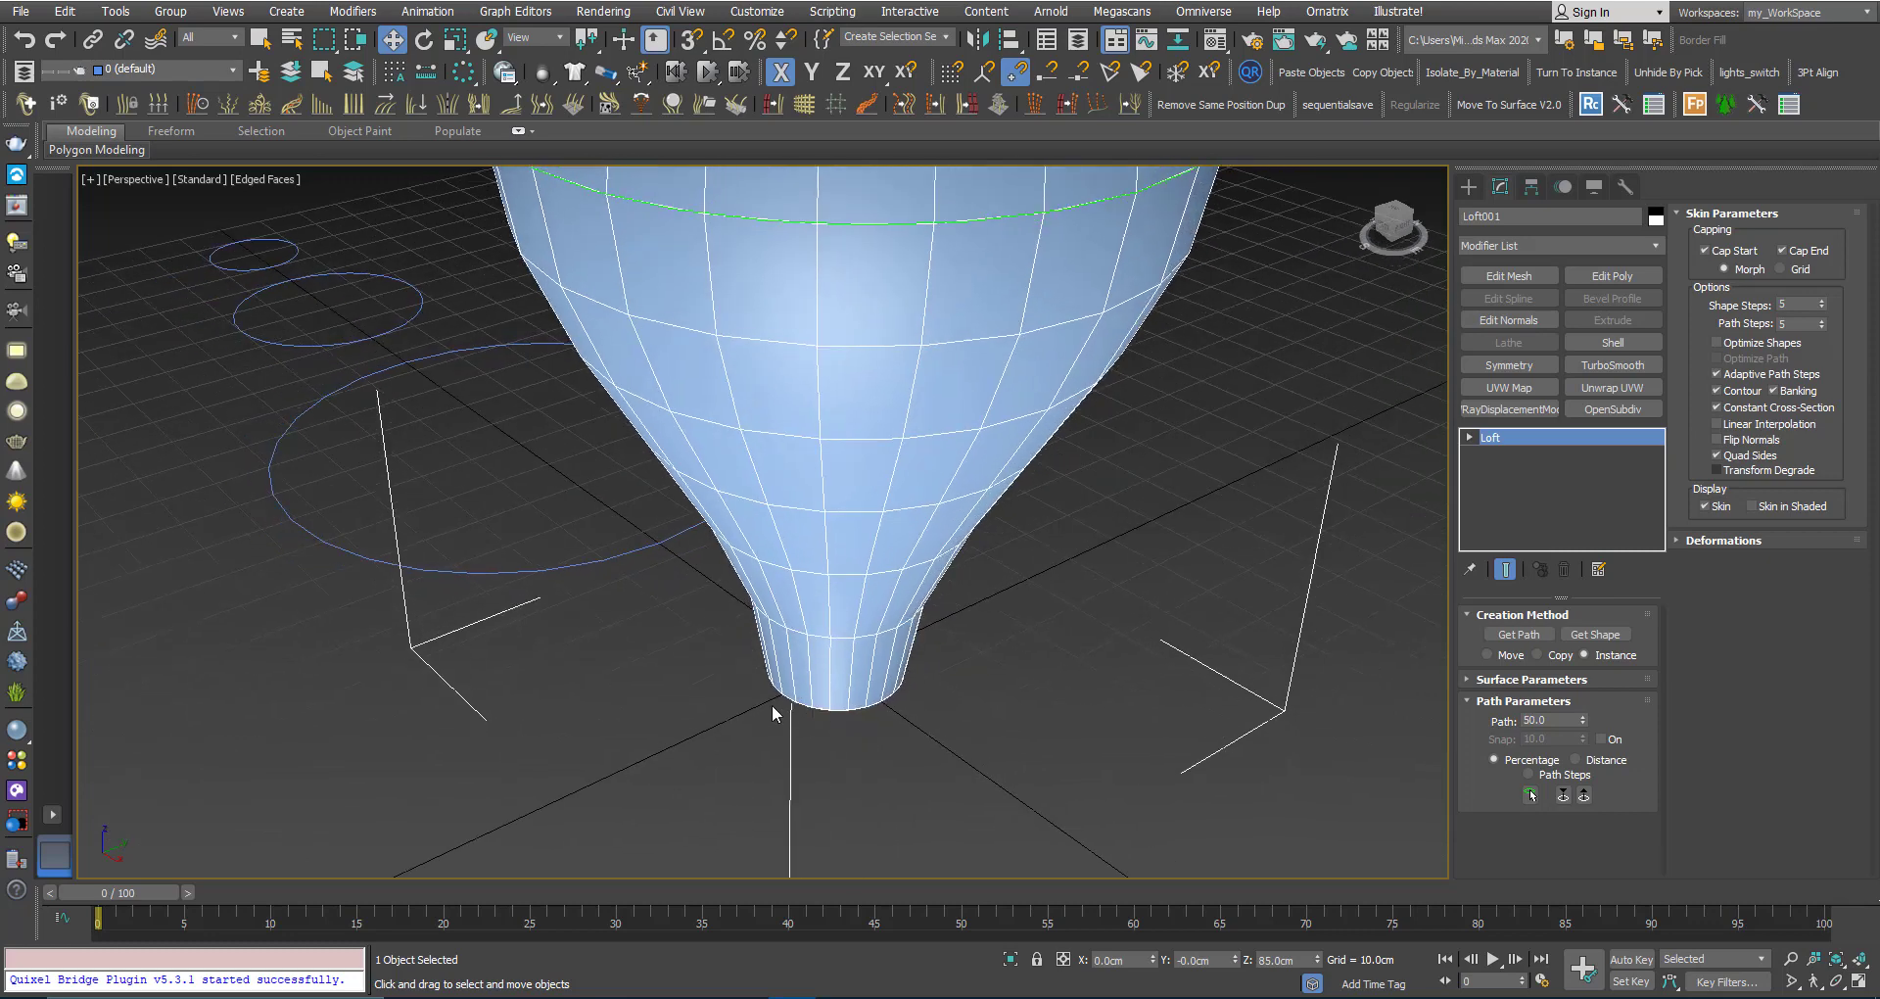
mouse_move(887, 702)
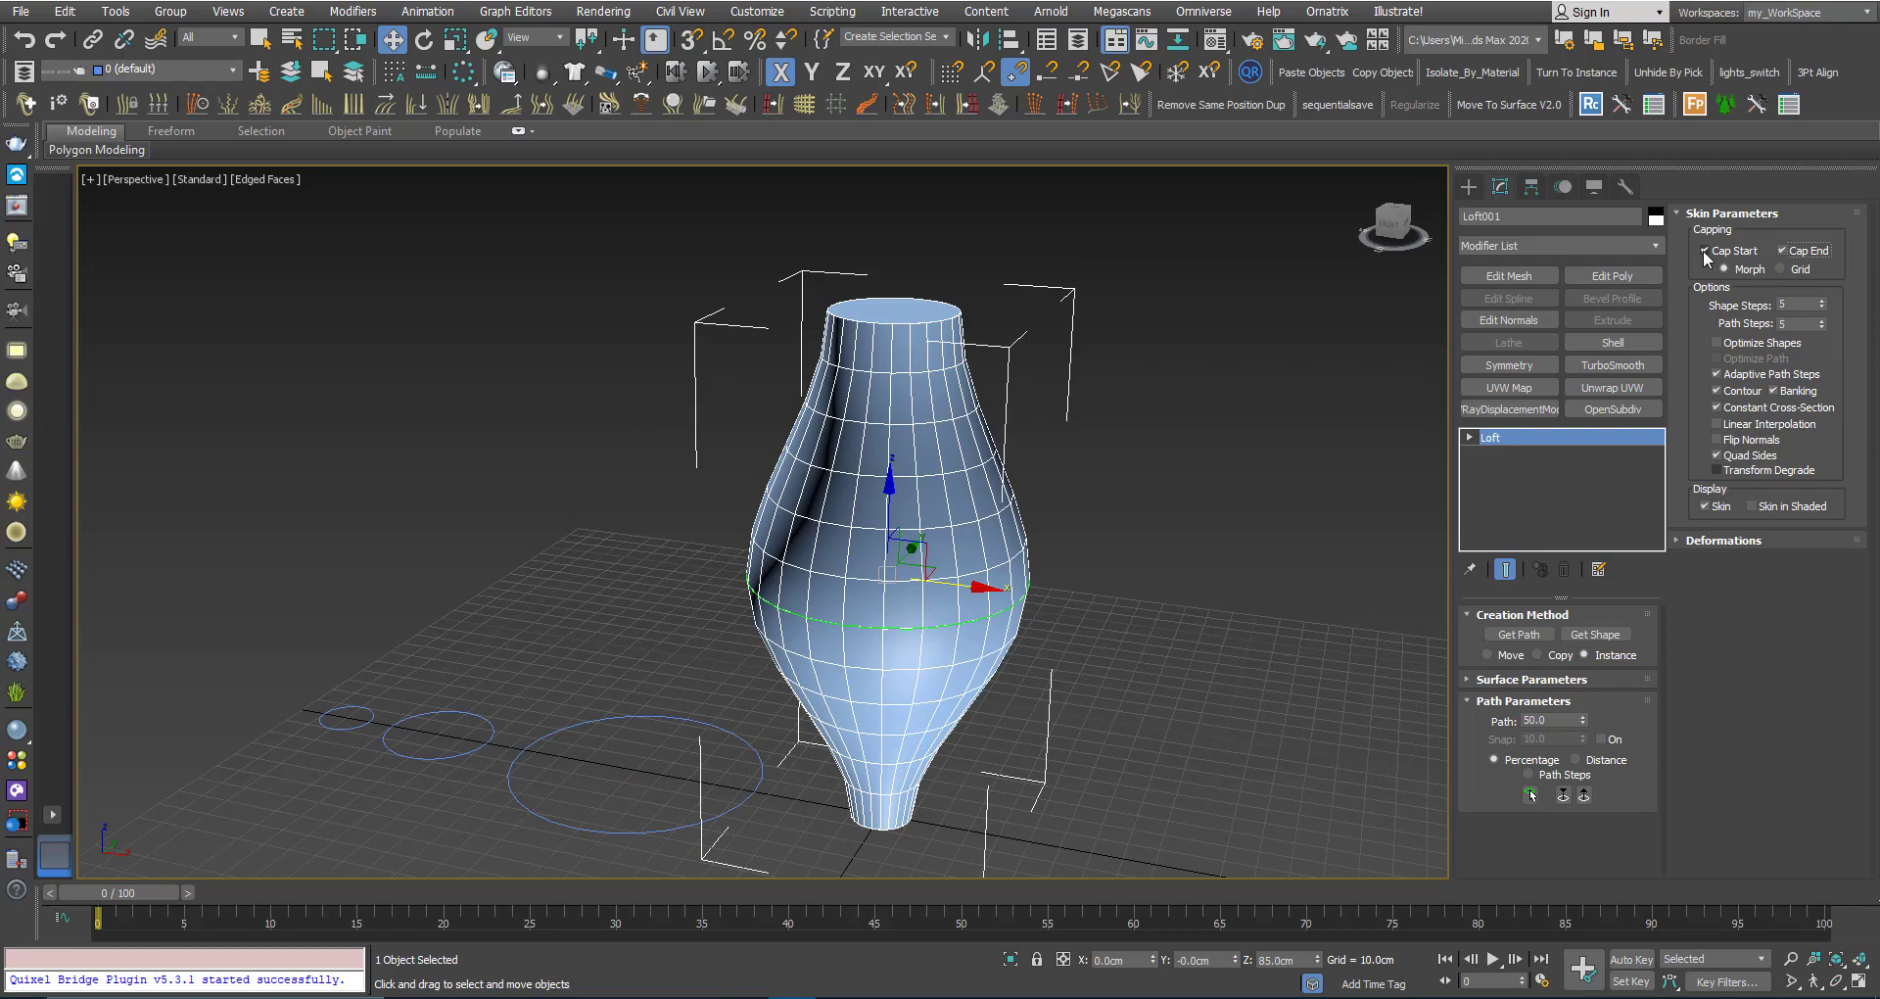
Uncheck Loft001's start and end caps and look into the open vase
left_click(1704, 251)
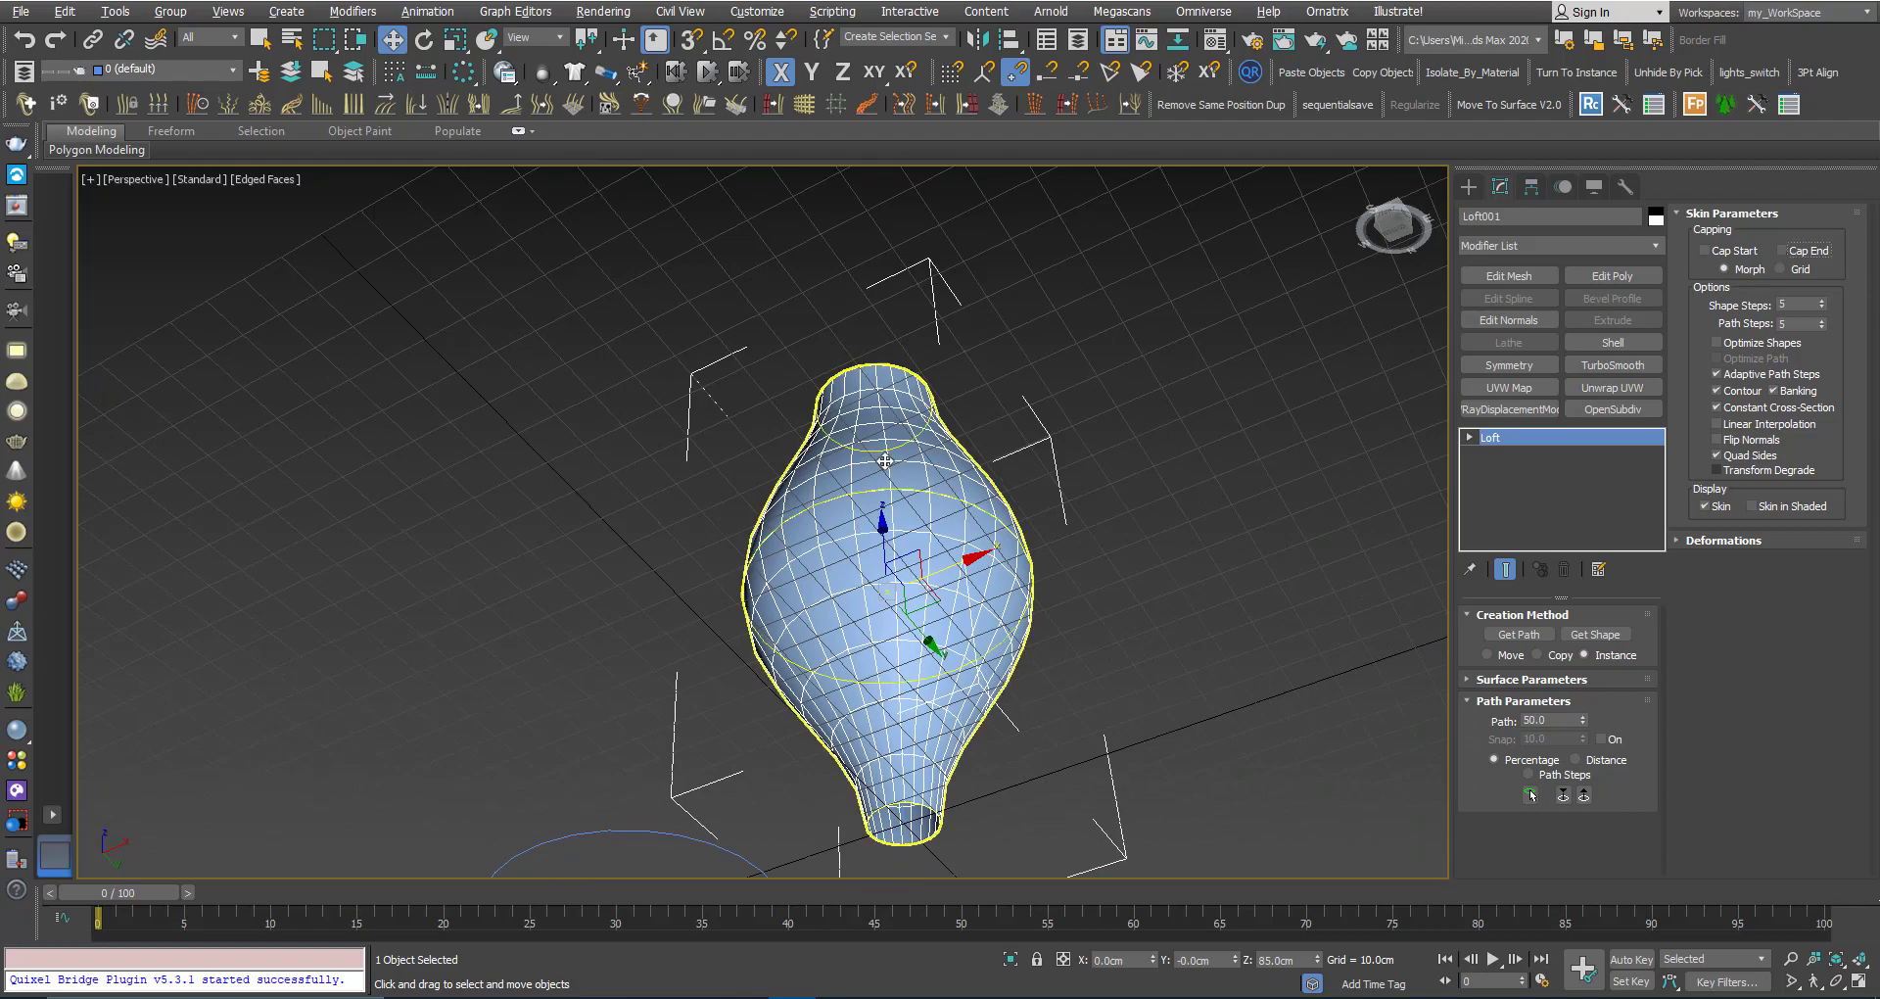
left_click_drag(881, 462, 834, 810)
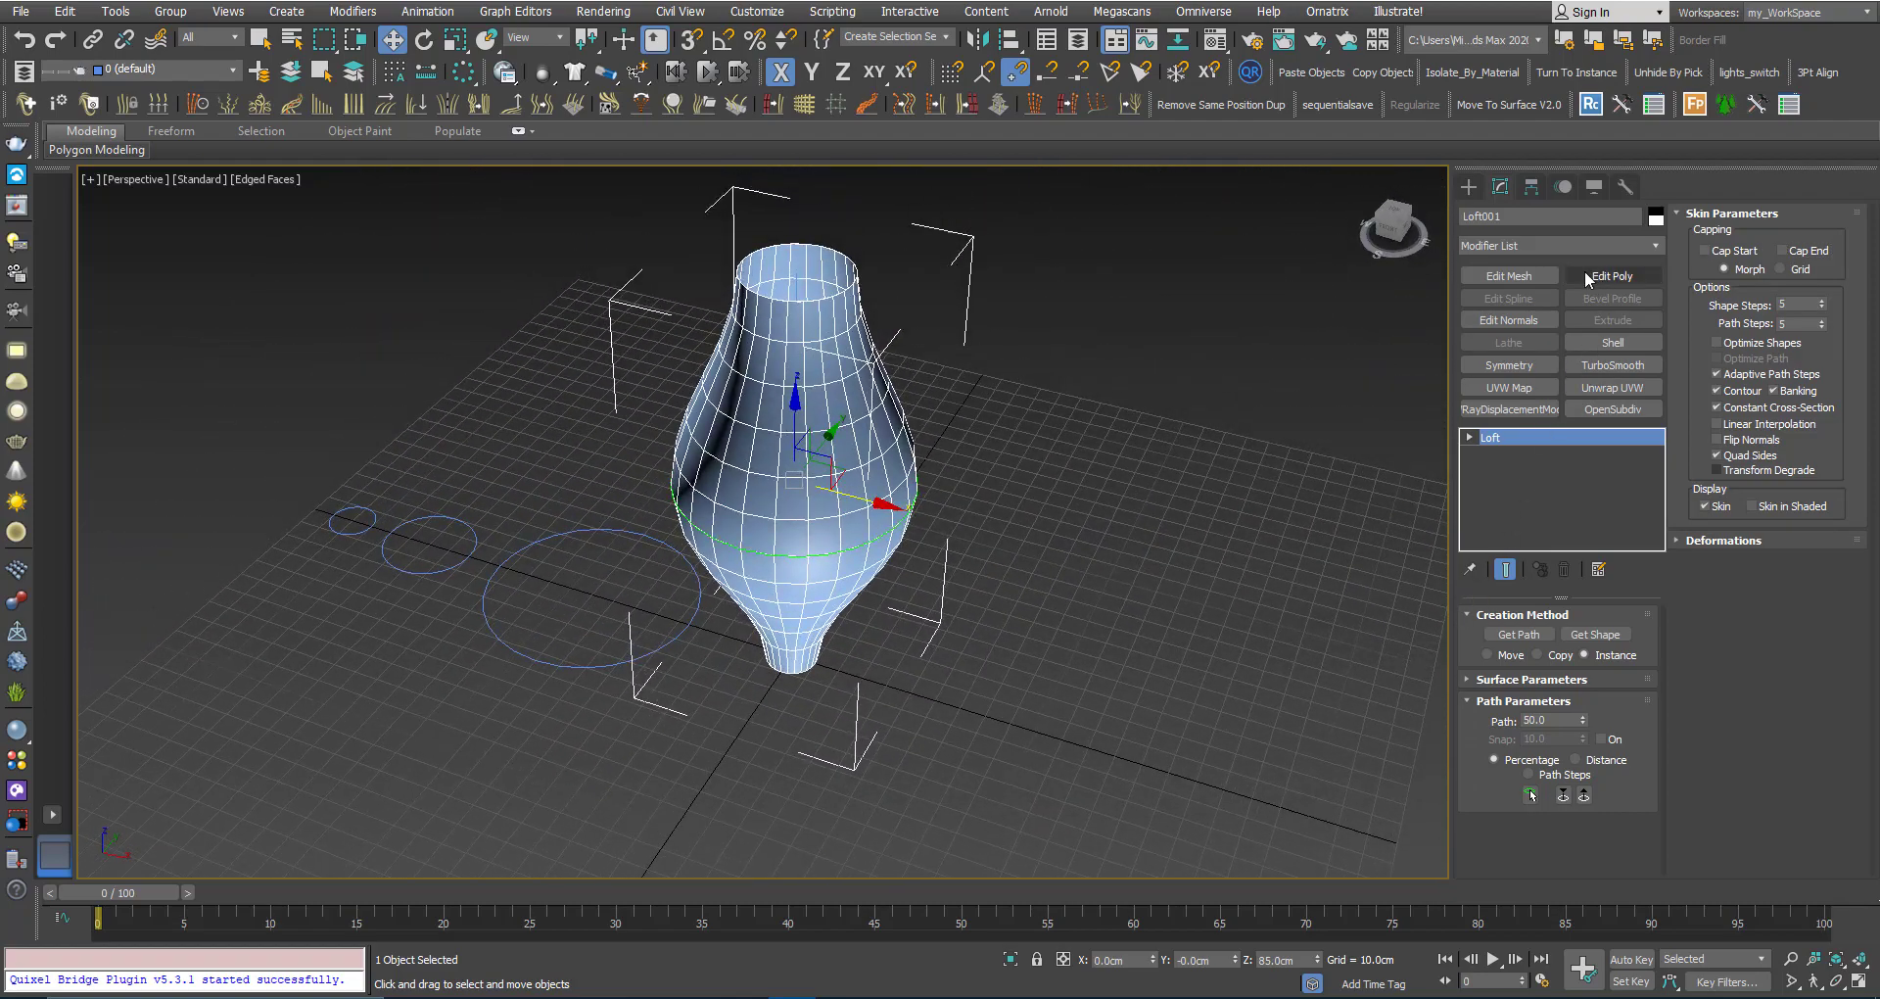
left_click(1613, 342)
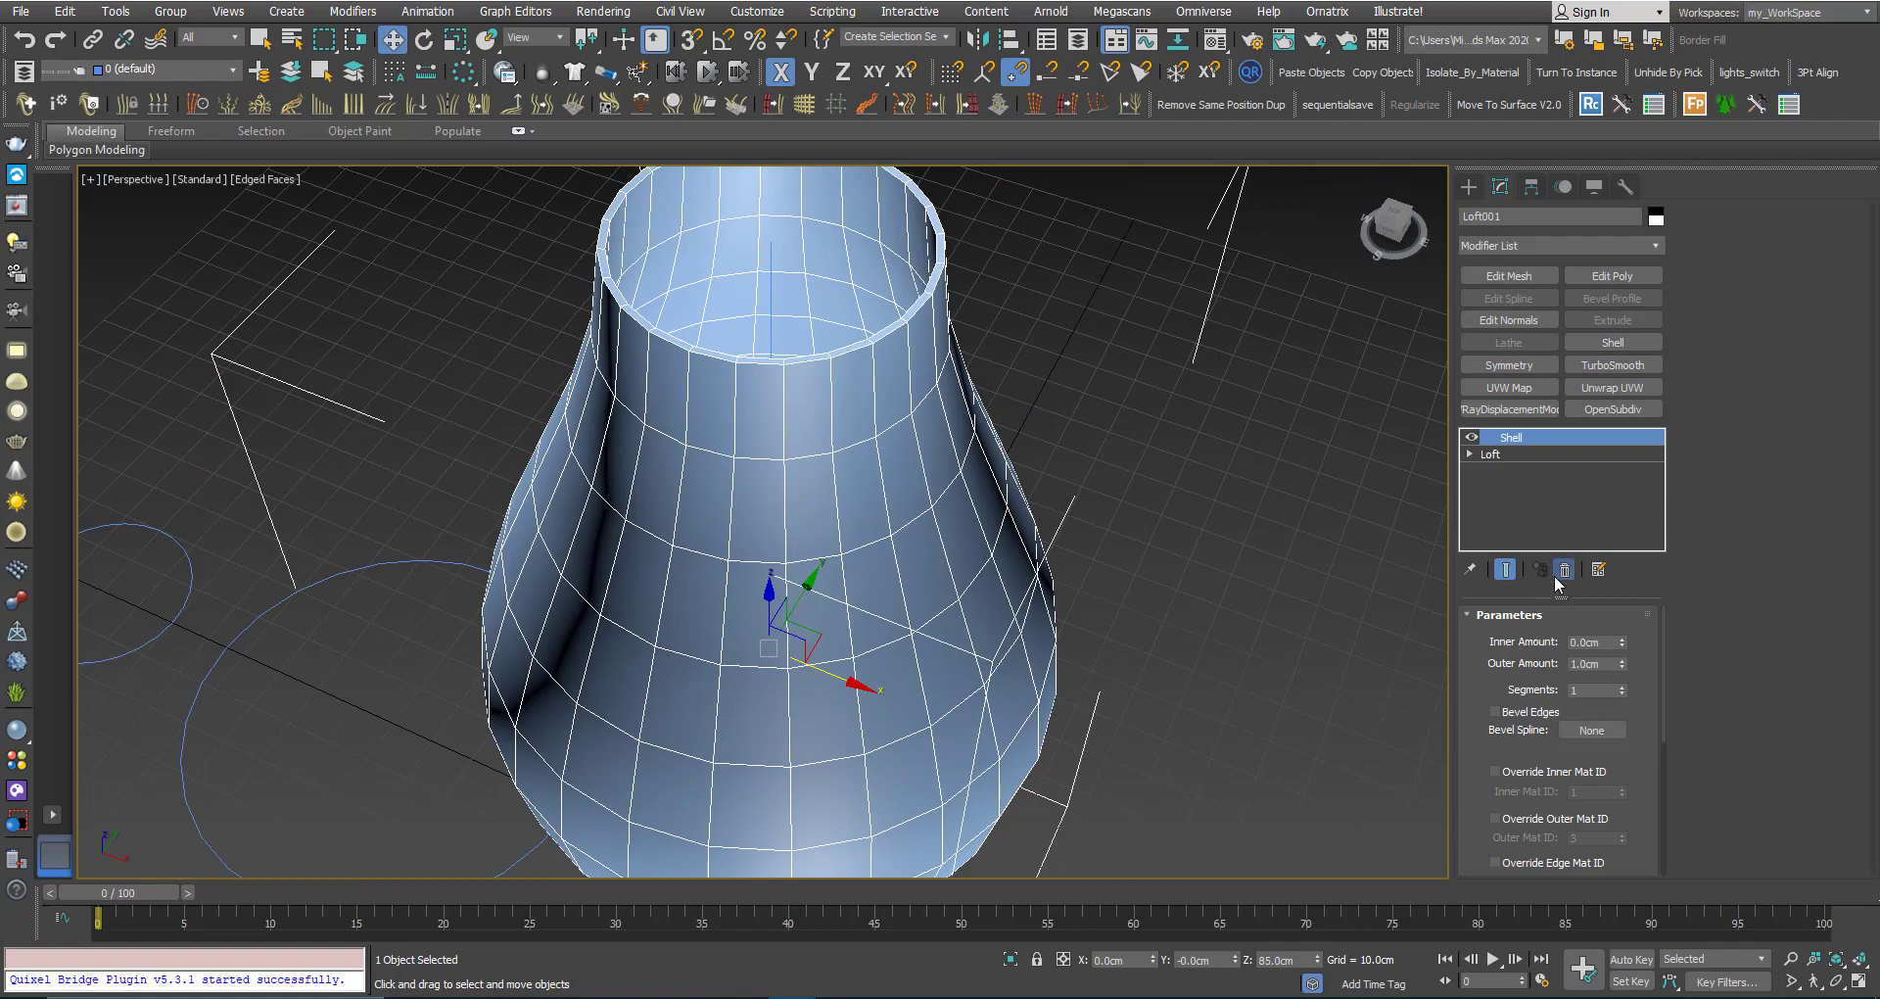
left_click(1490, 454)
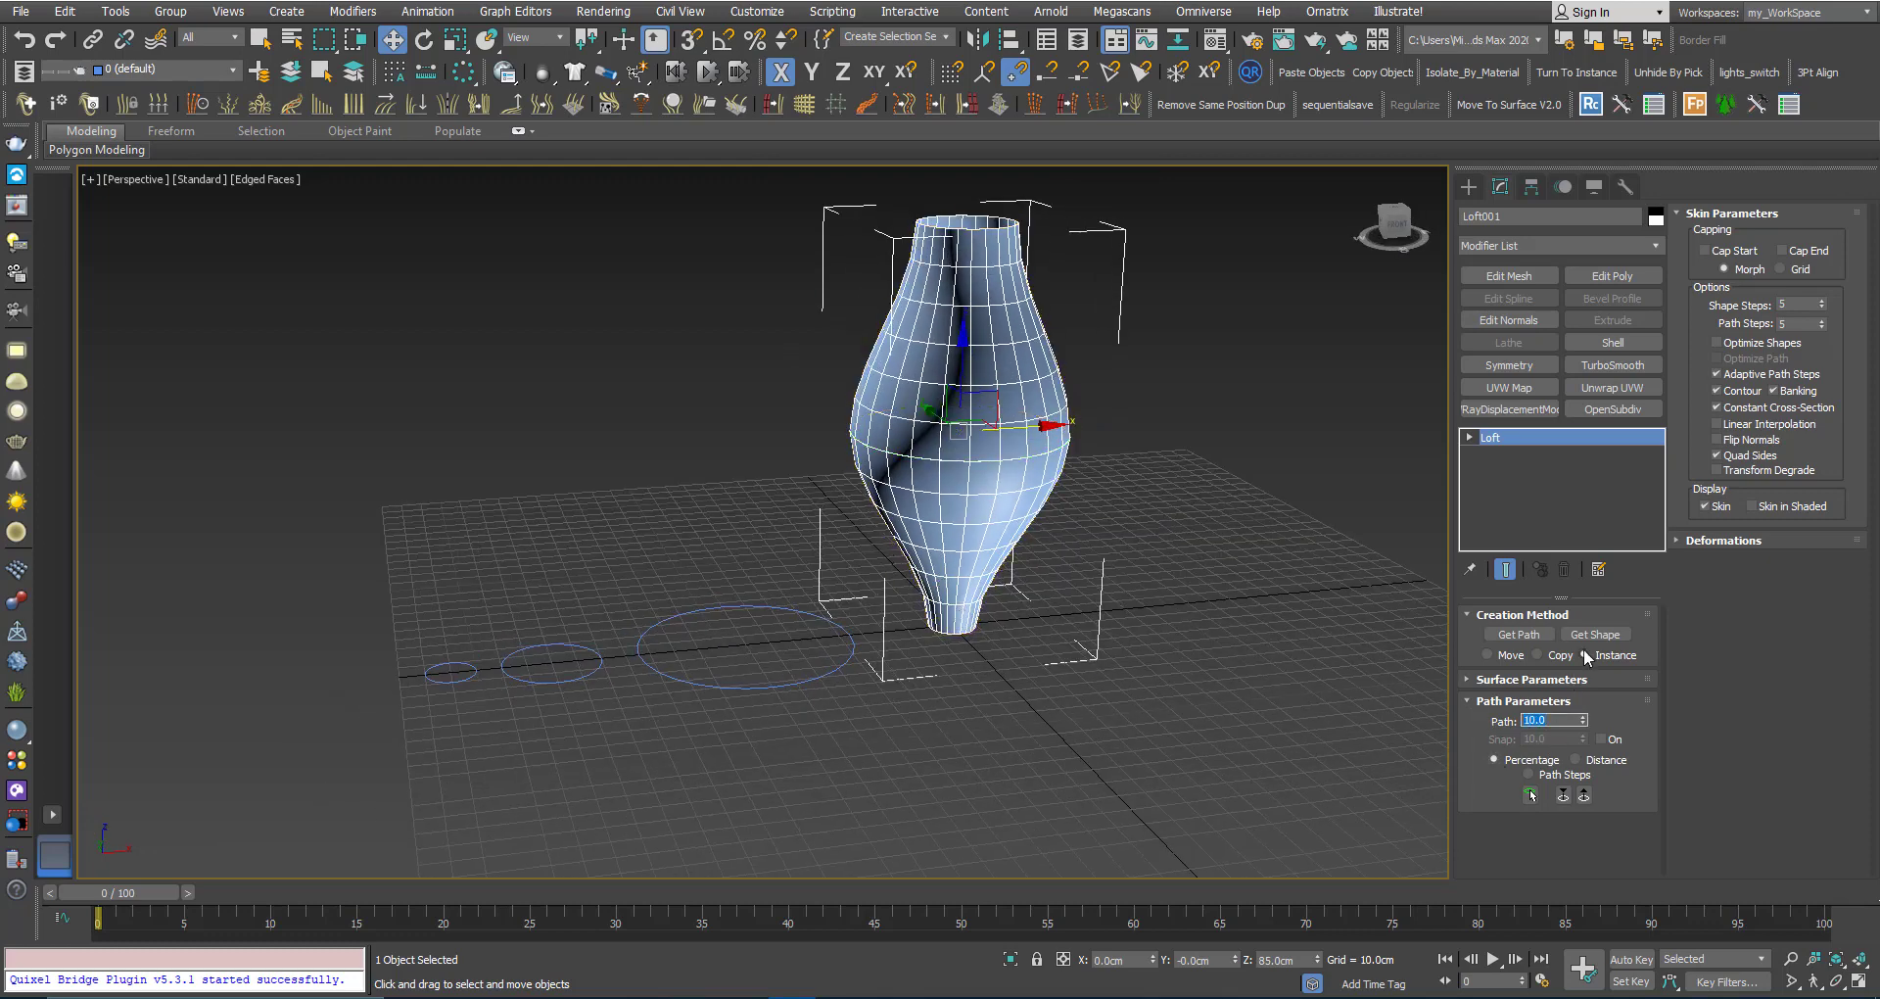
Add instanced circles at 10 and 90 percent, restore caps, and enter 40 percent
left_click(1595, 634)
type("90")
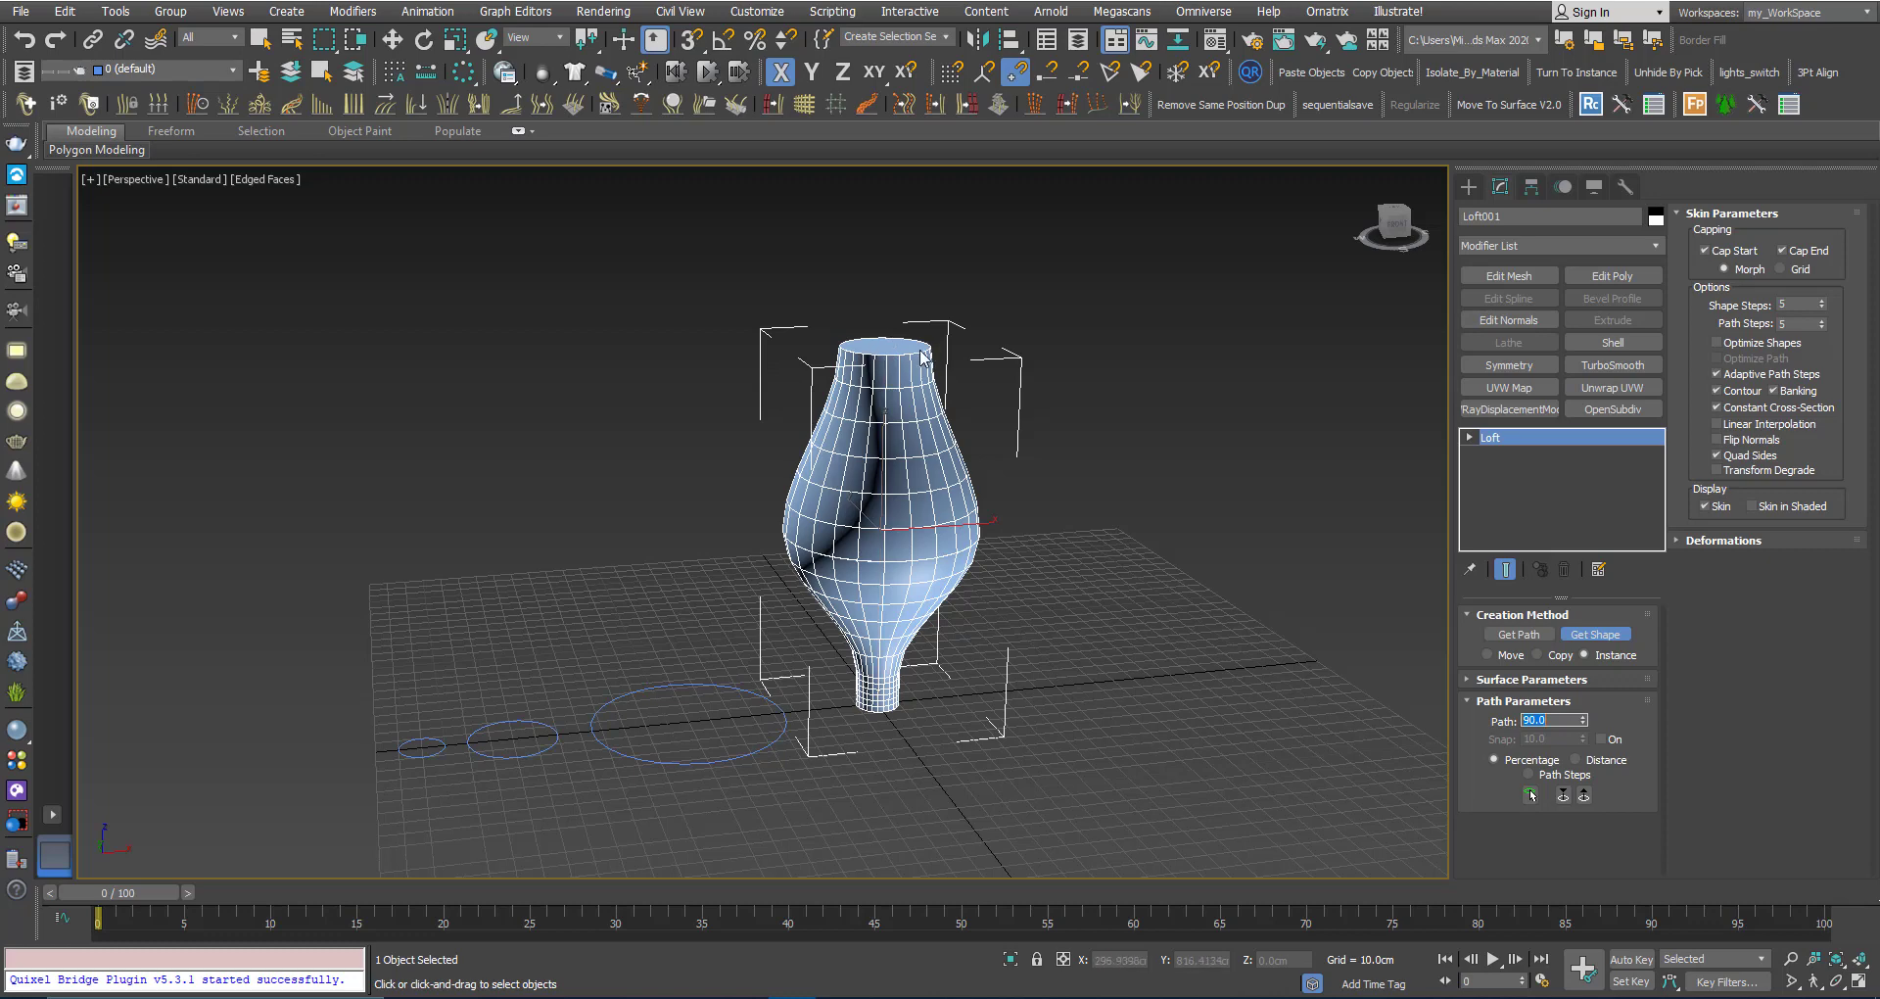
mouse_move(527, 758)
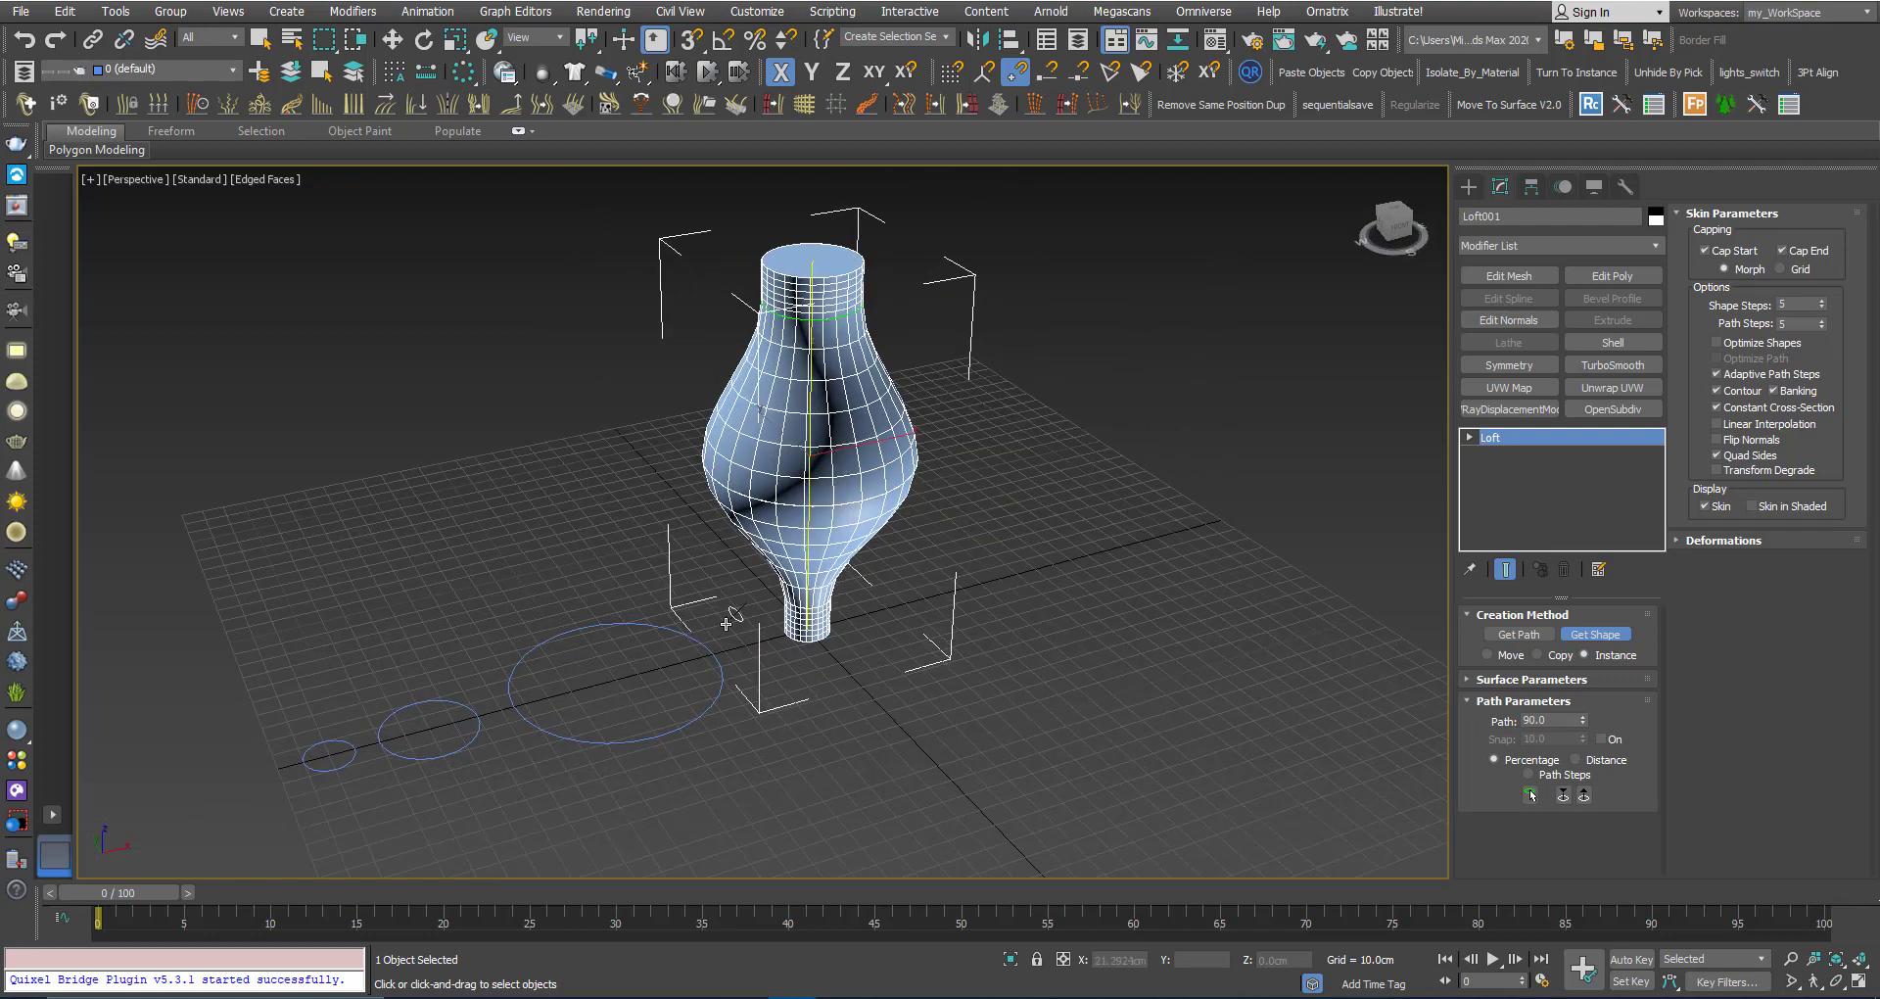
triple_click(1546, 720)
type("40")
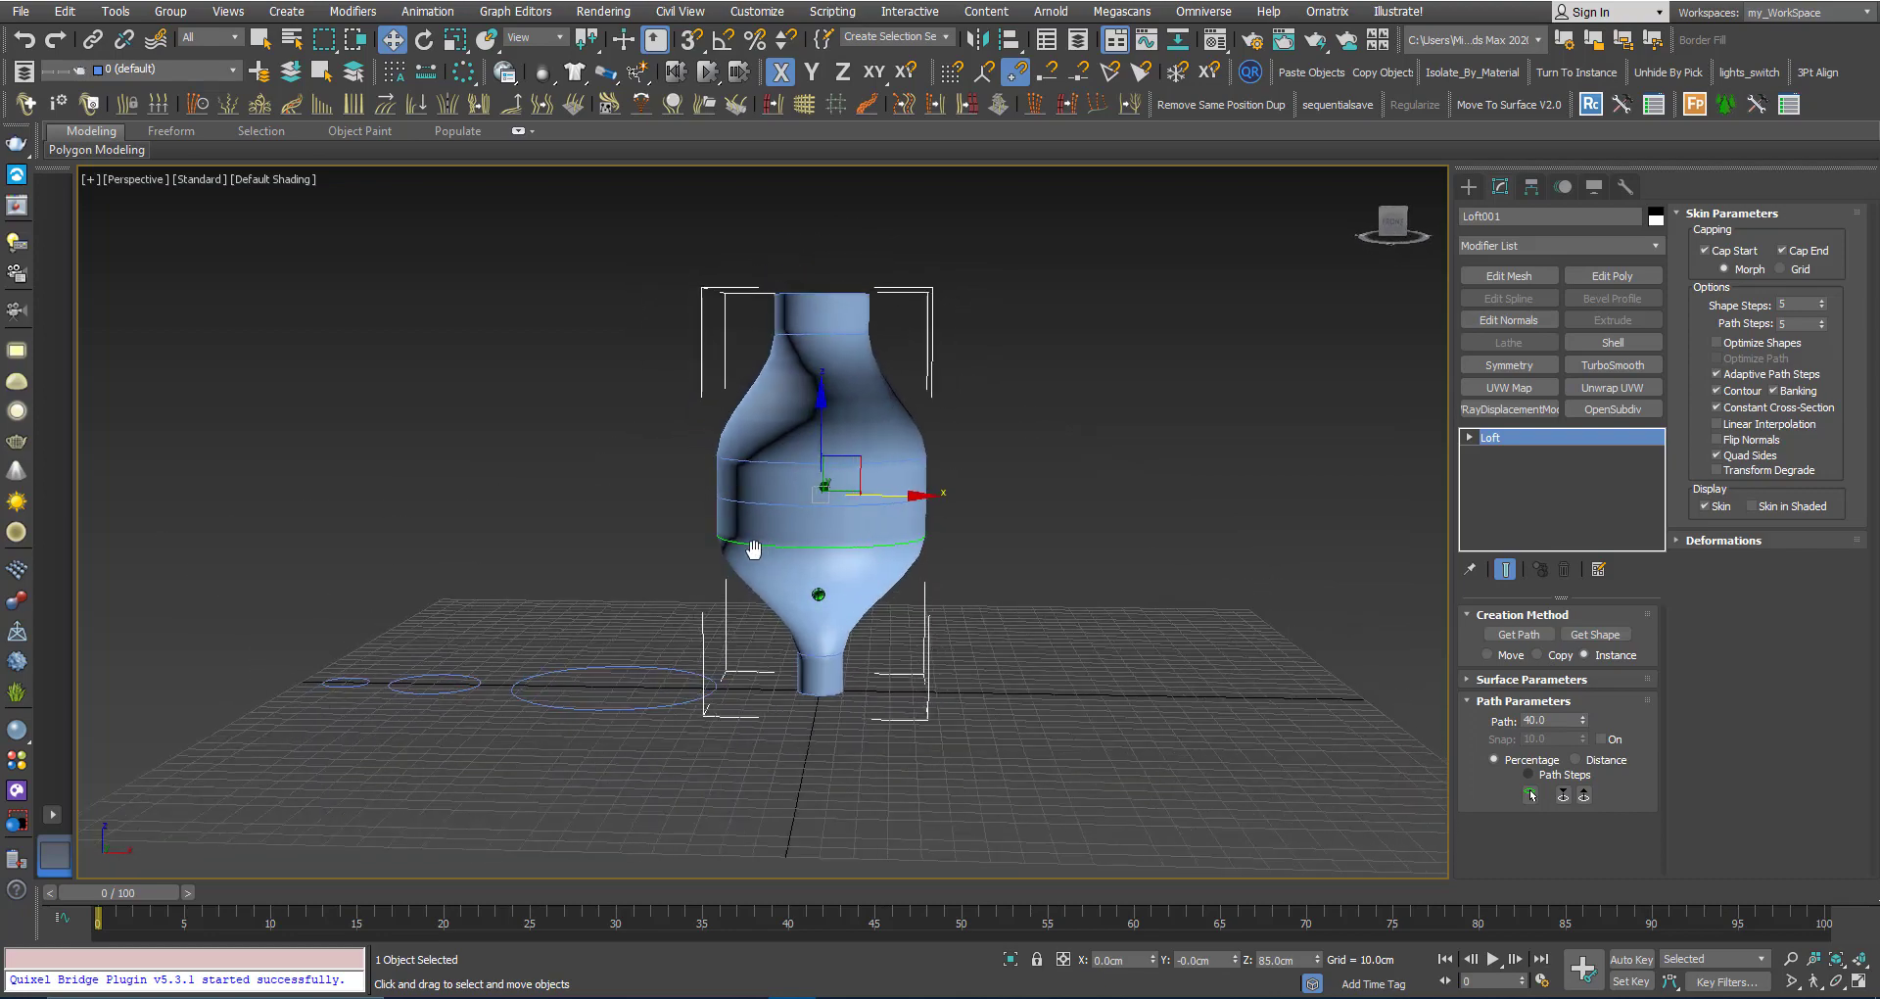
Apply the user-defined shading preset to all viewports and reselect Loft001
left_click_drag(753, 548, 753, 479)
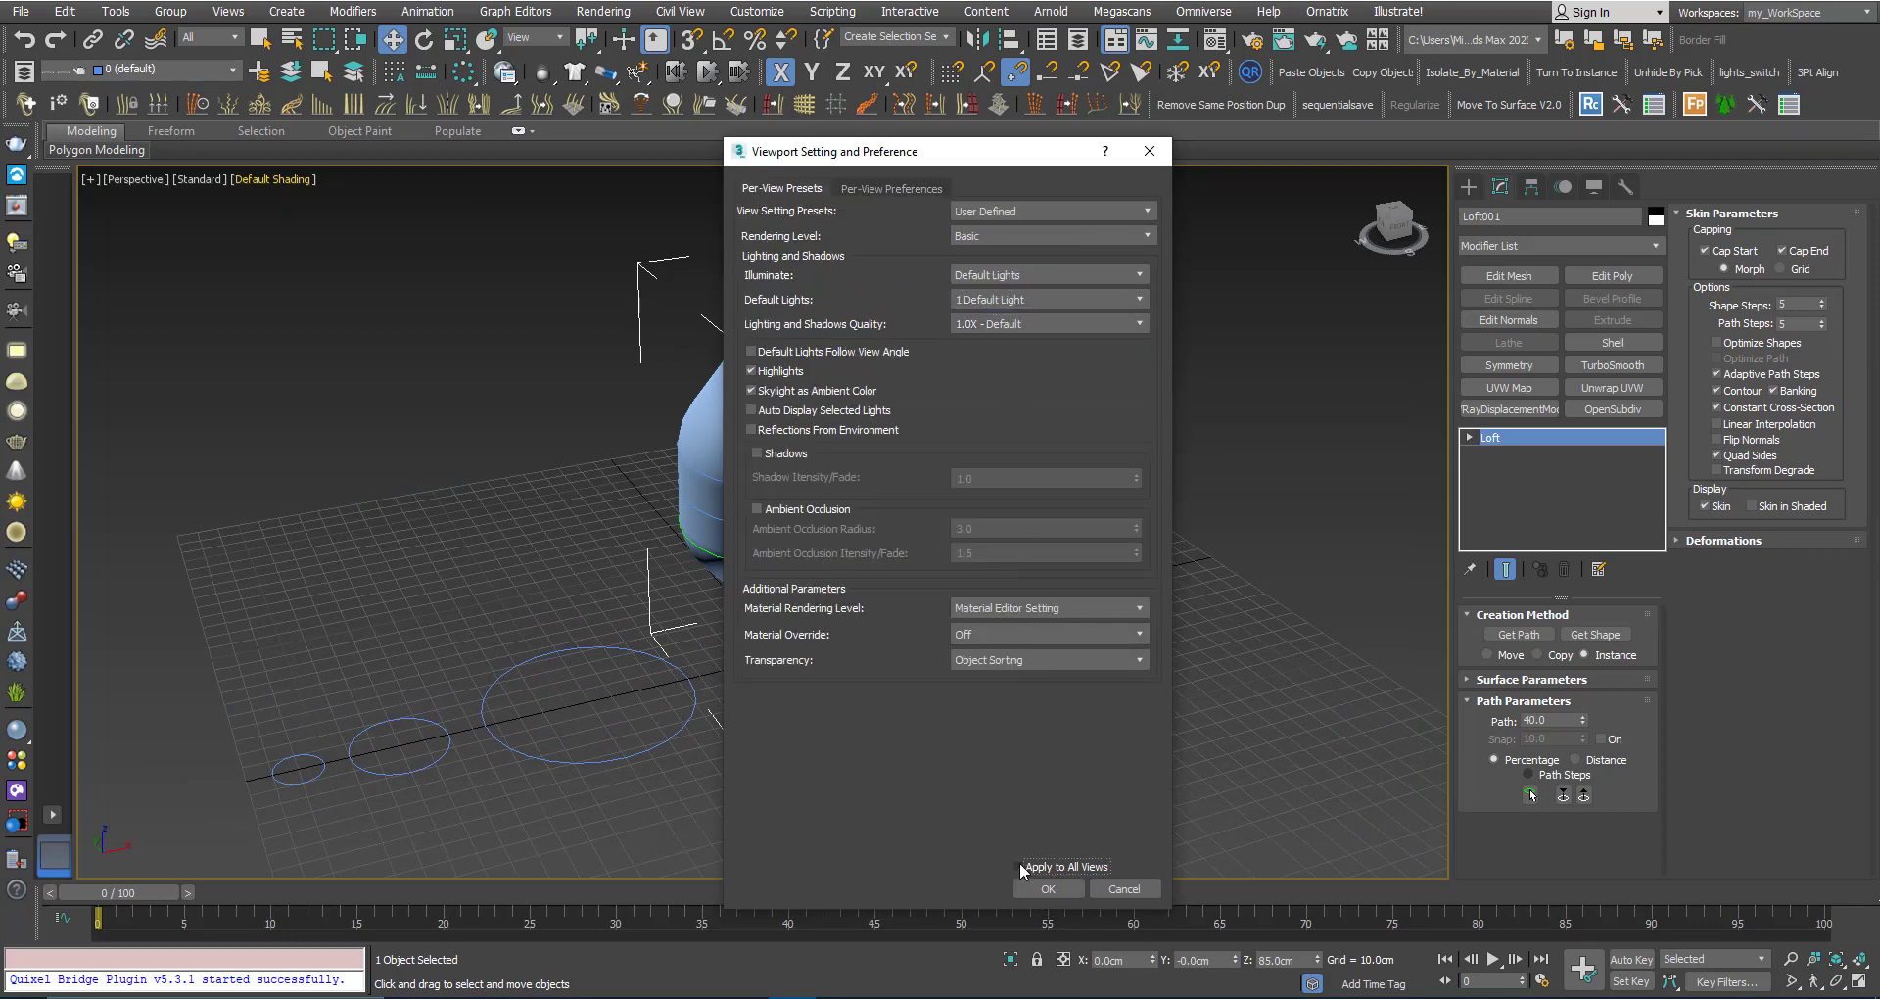
left_click(1047, 888)
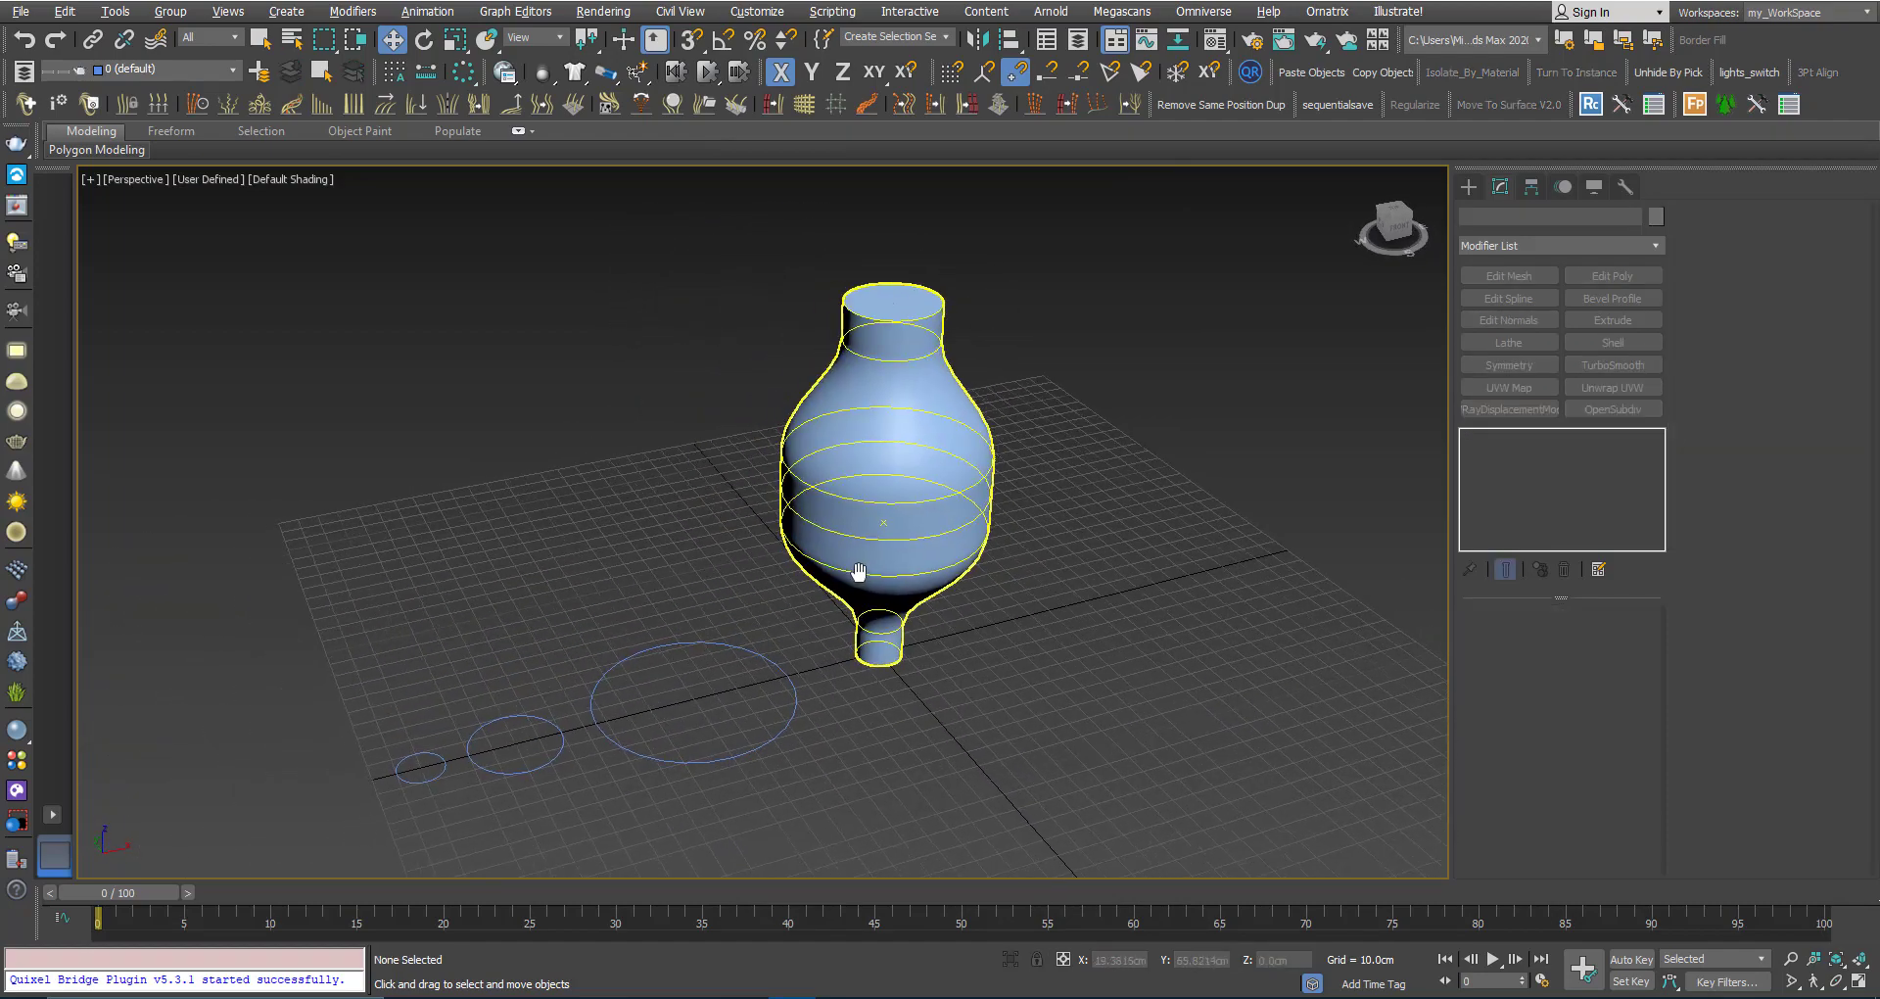
left_click(691, 700)
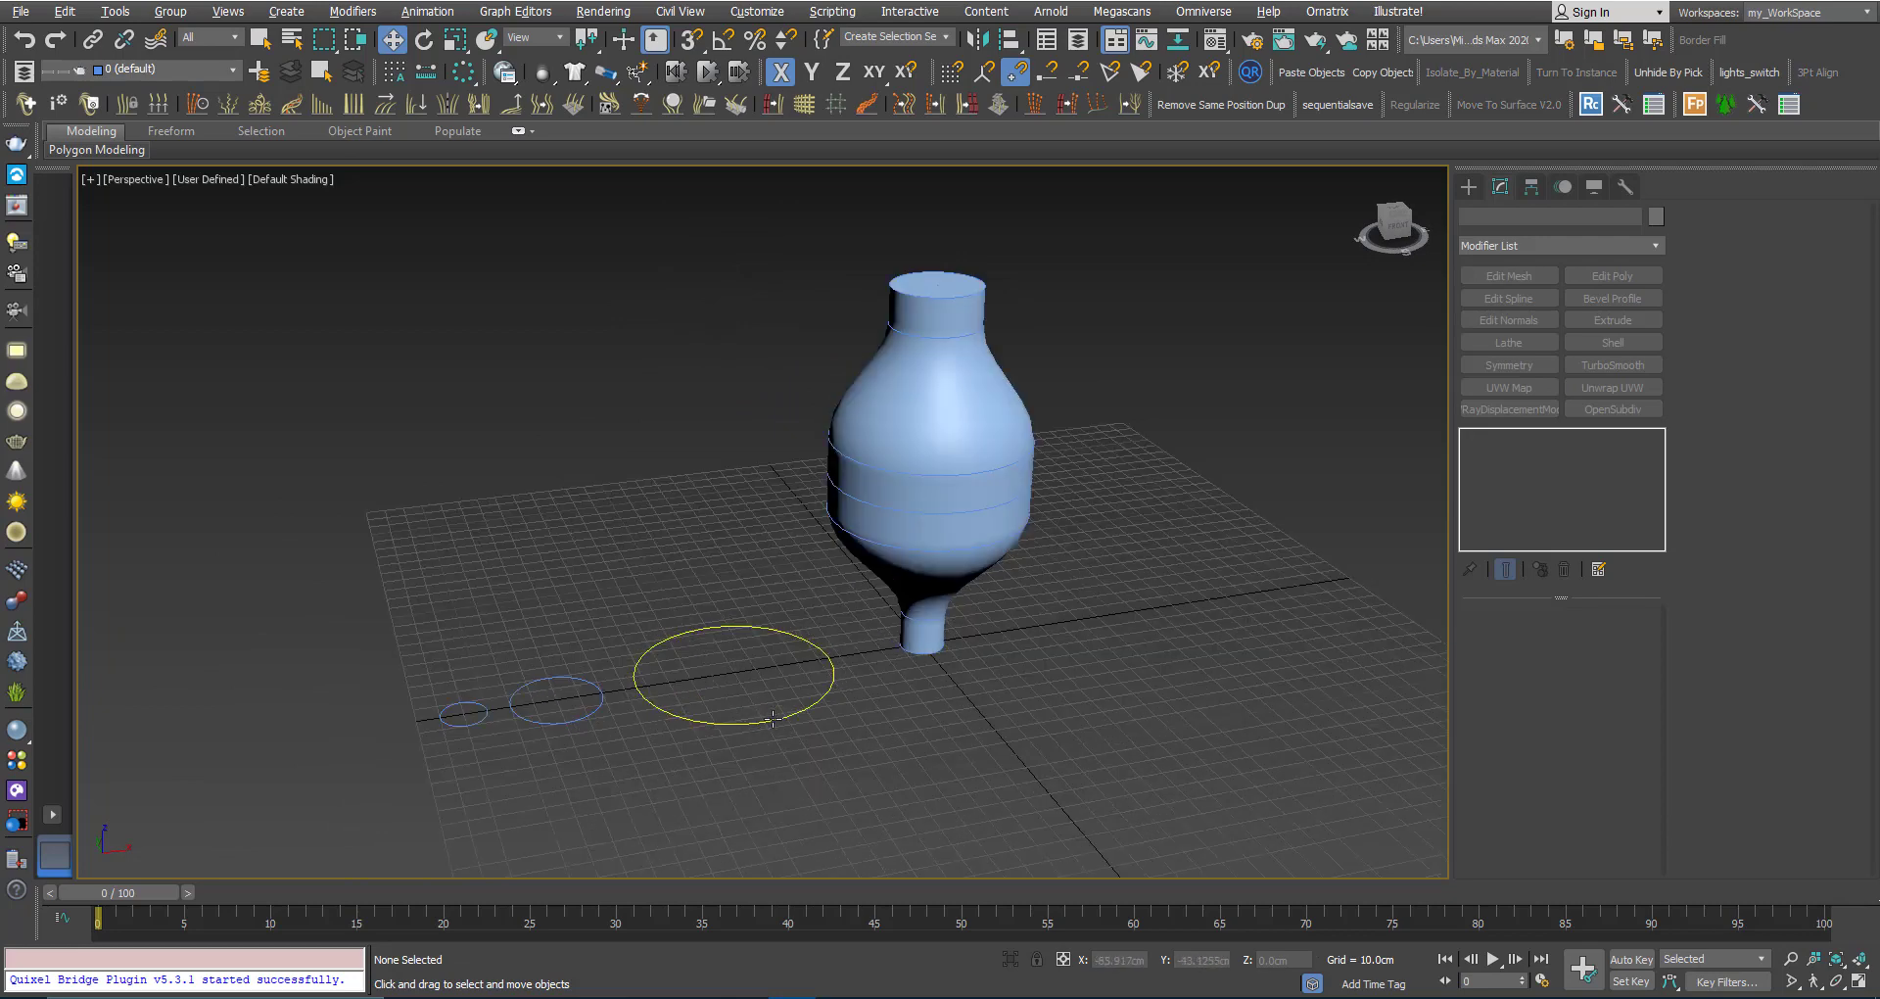
left_click(926, 422)
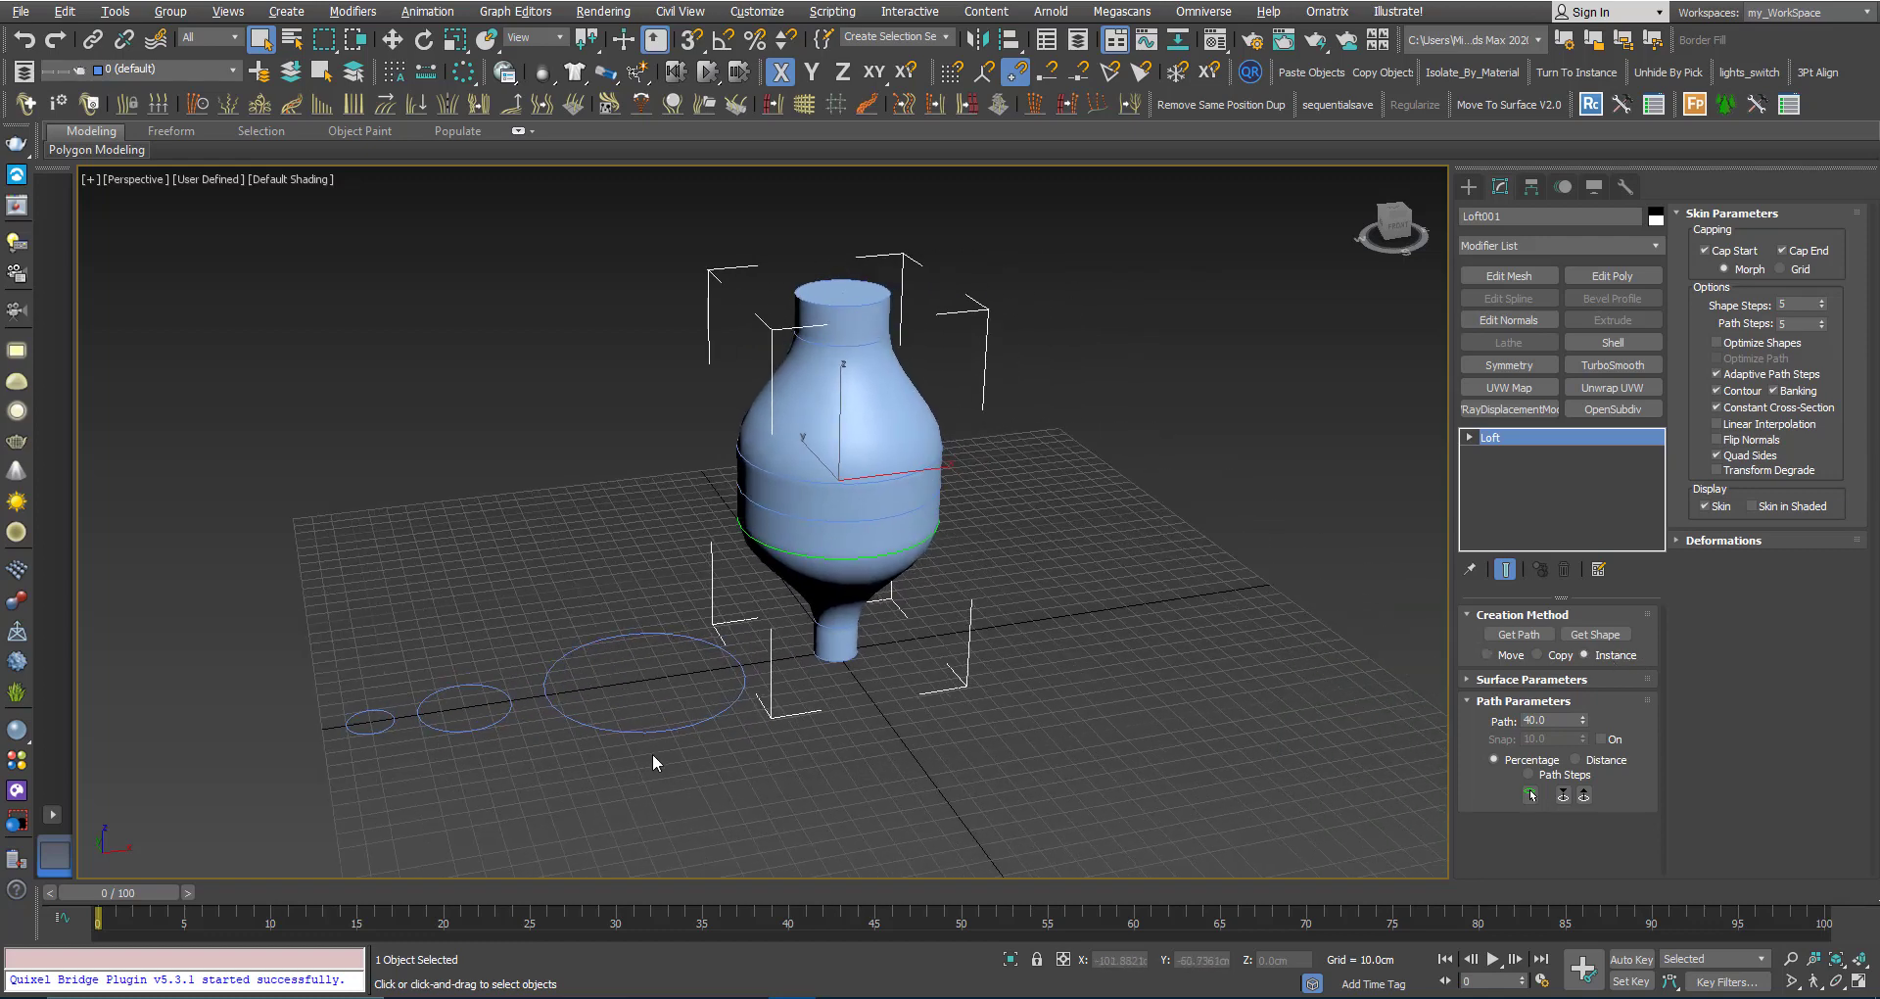
Add Edit Spline to the large circle and drag one vertex to twist the vase body
left_click(647, 690)
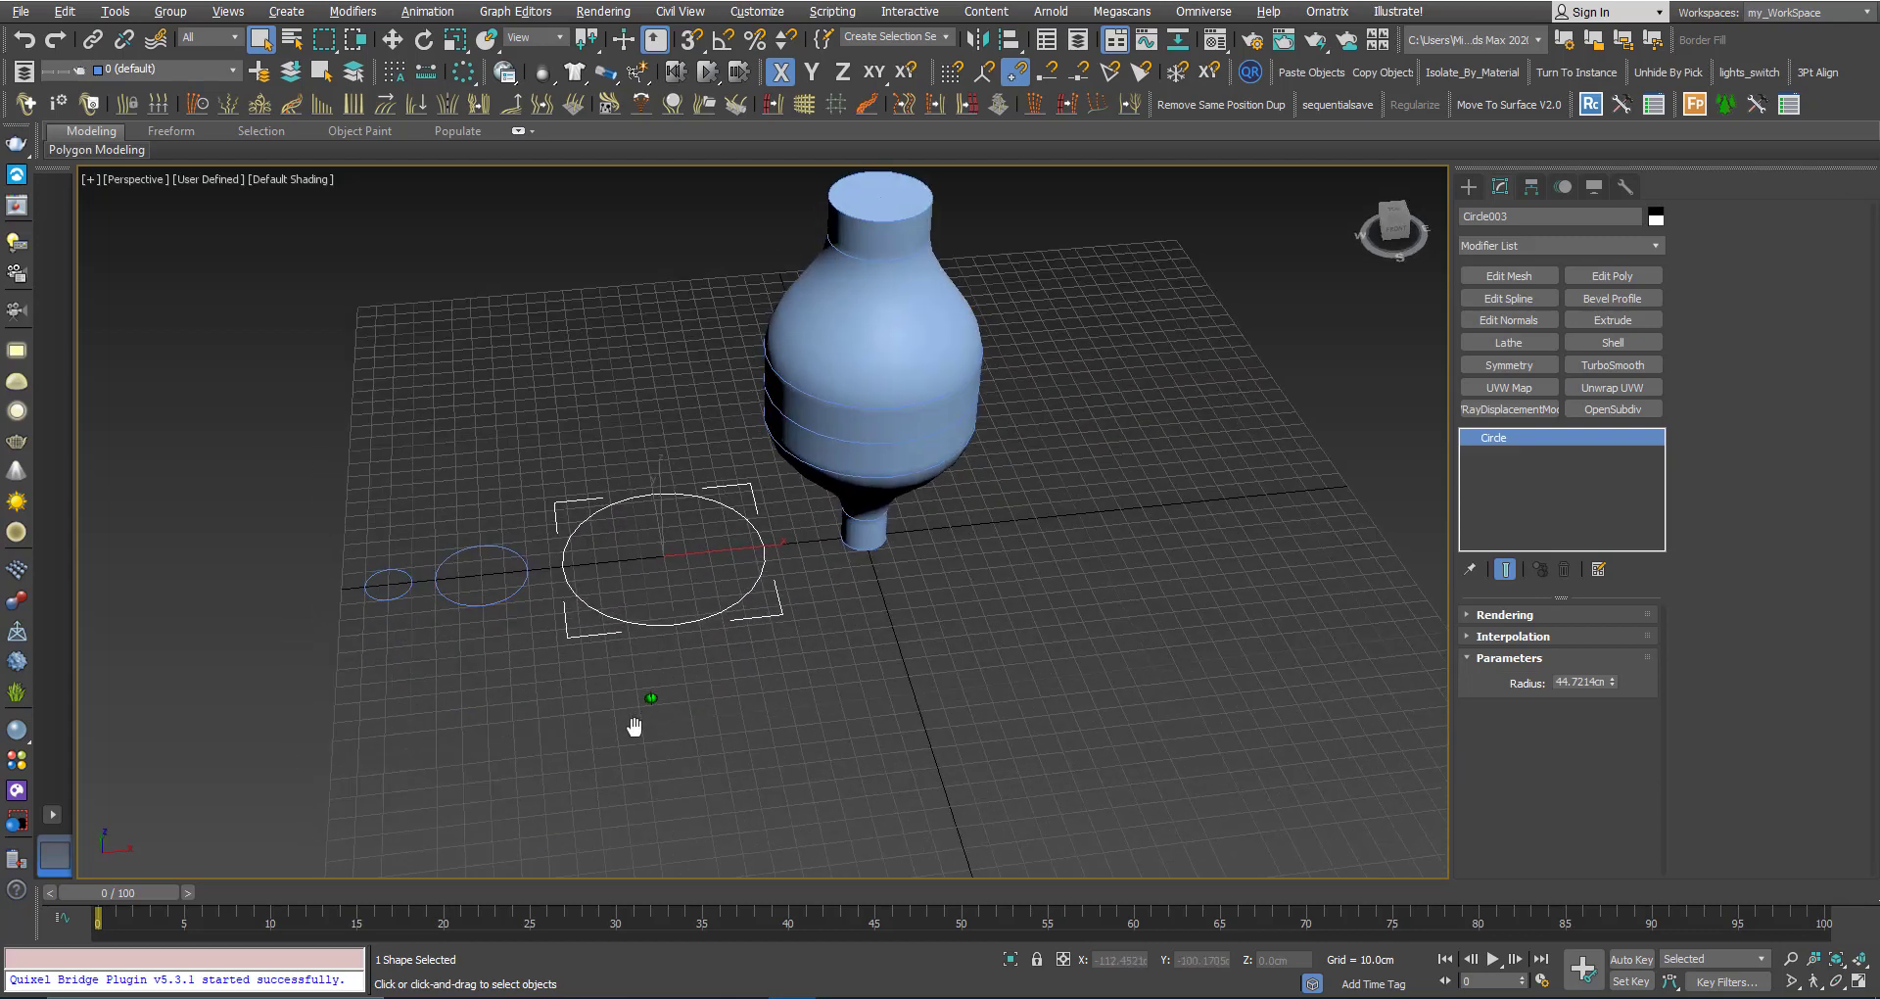
left_click_drag(634, 726, 681, 673)
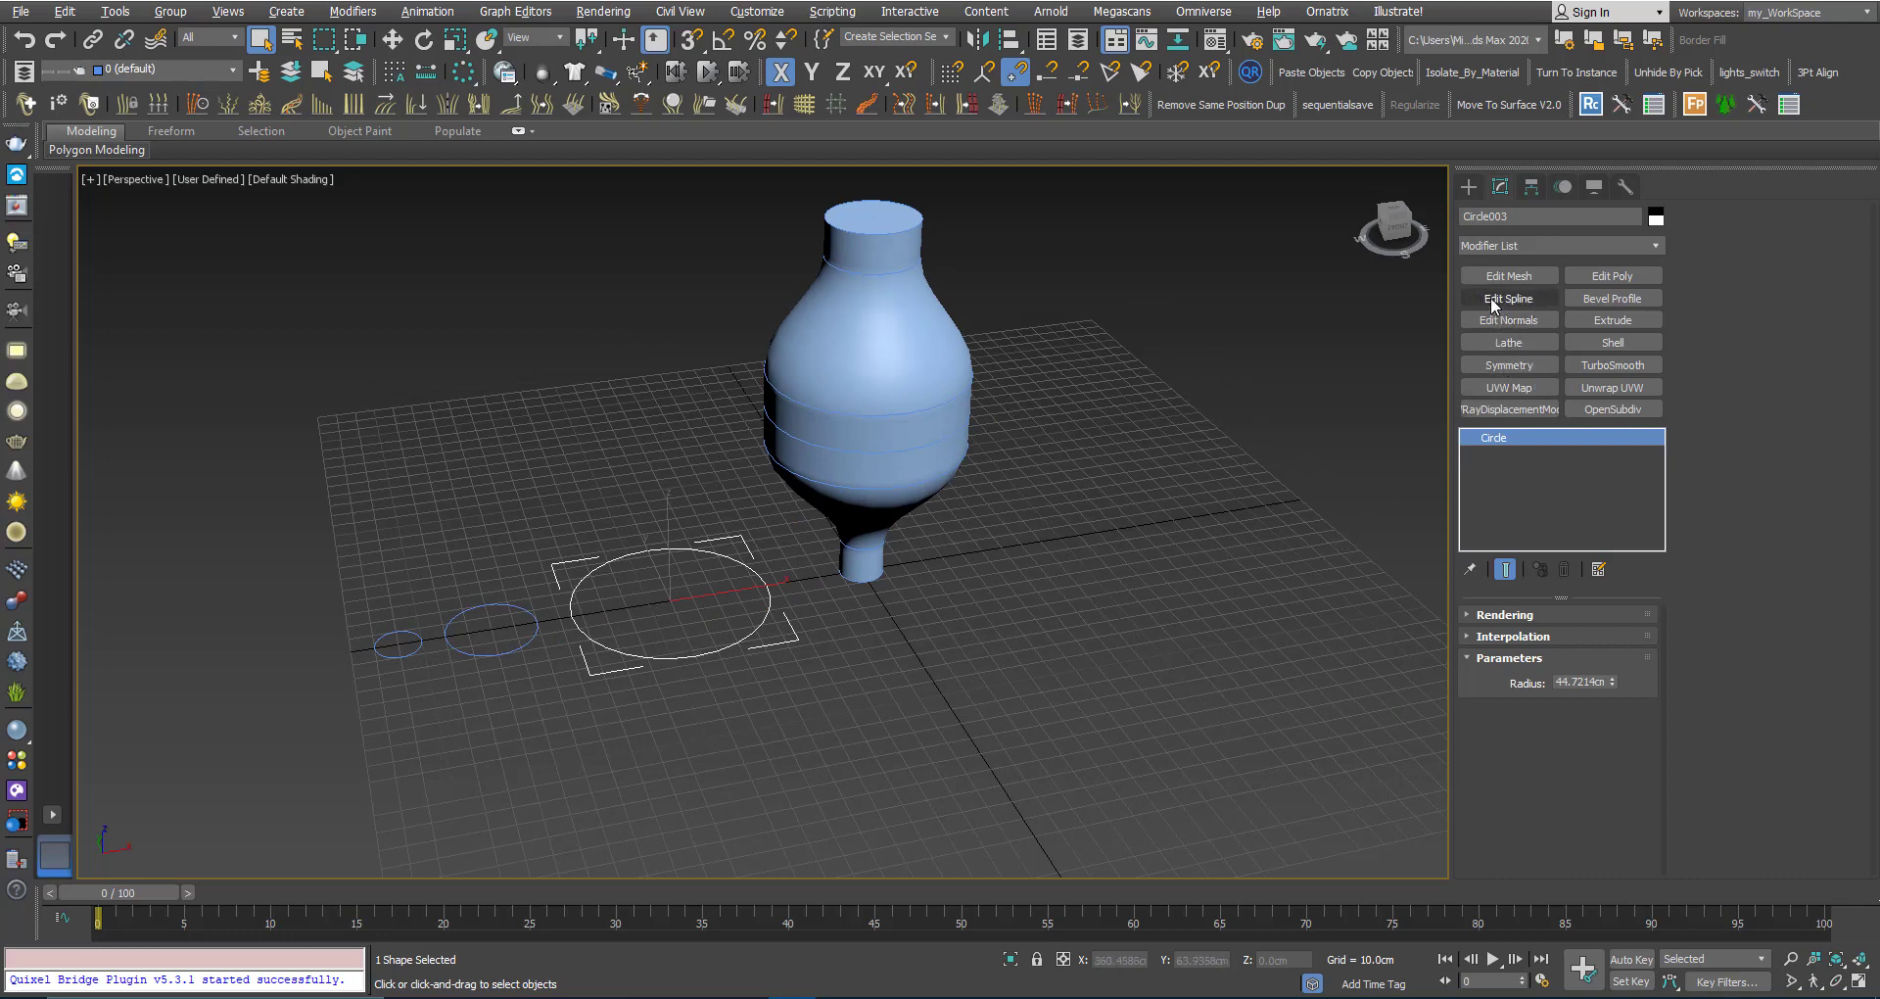
mouse_move(862, 662)
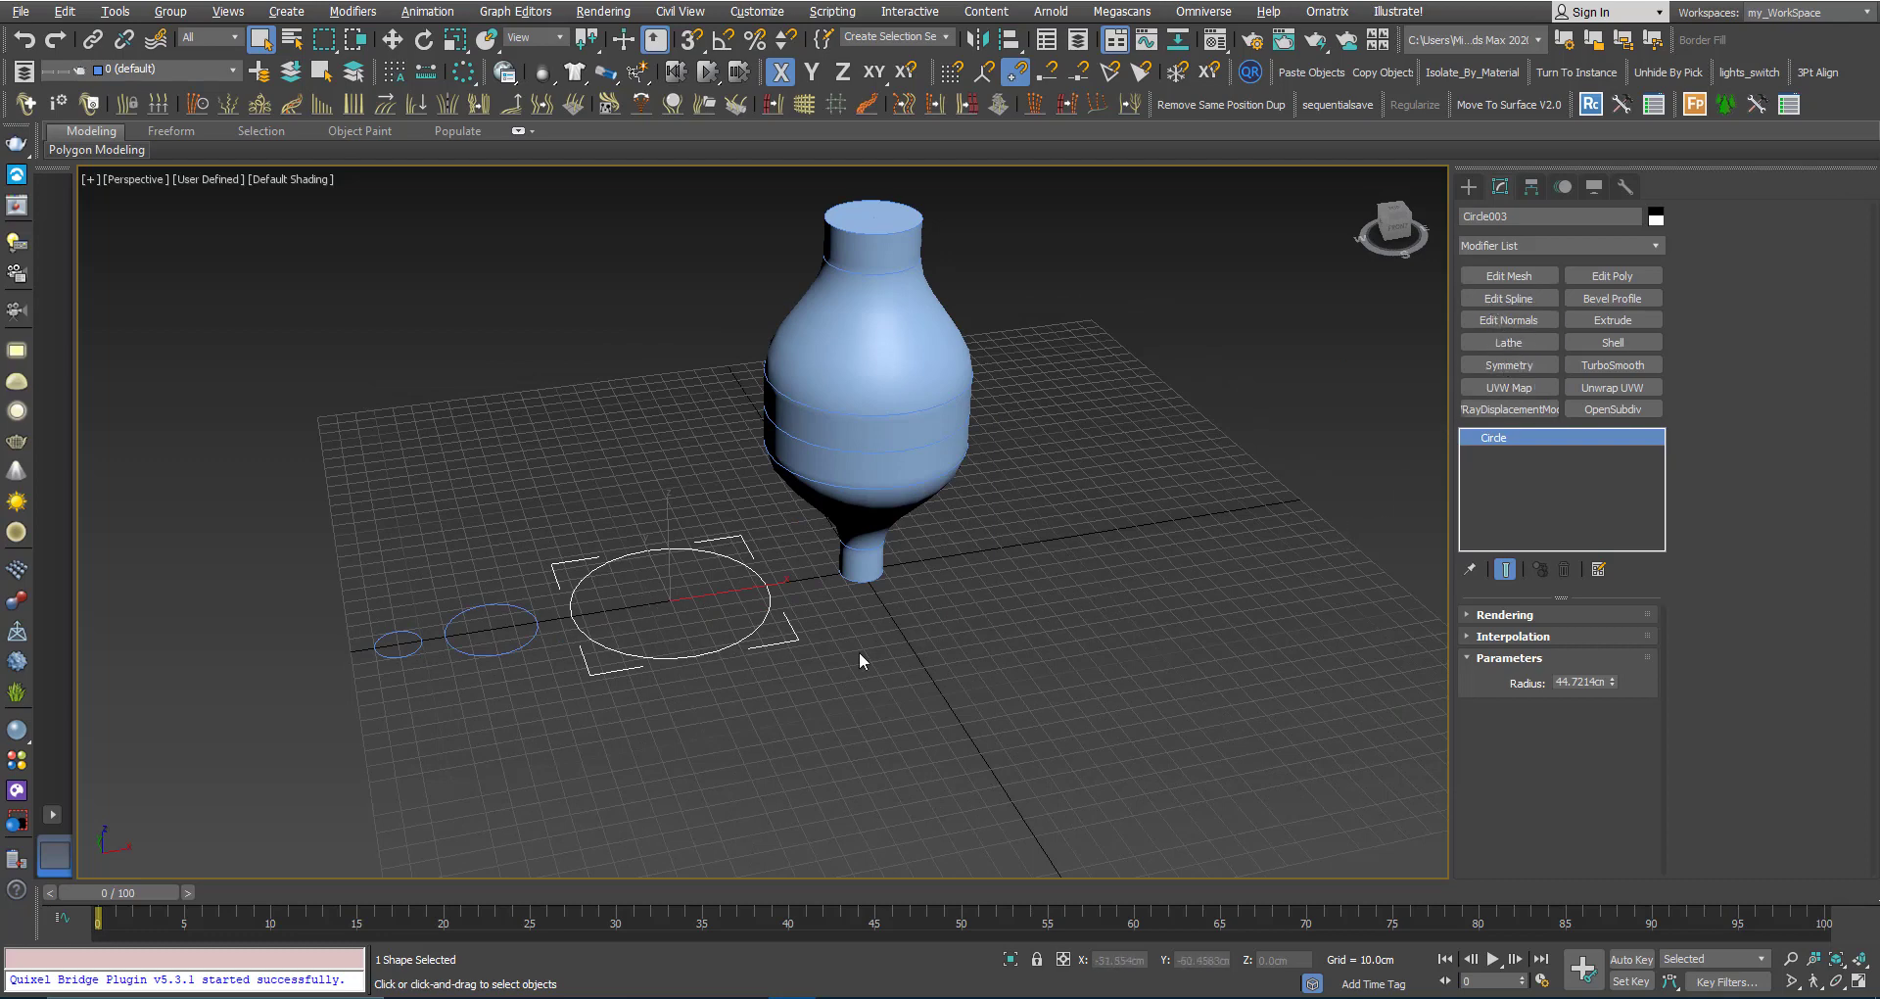
left_click(1508, 297)
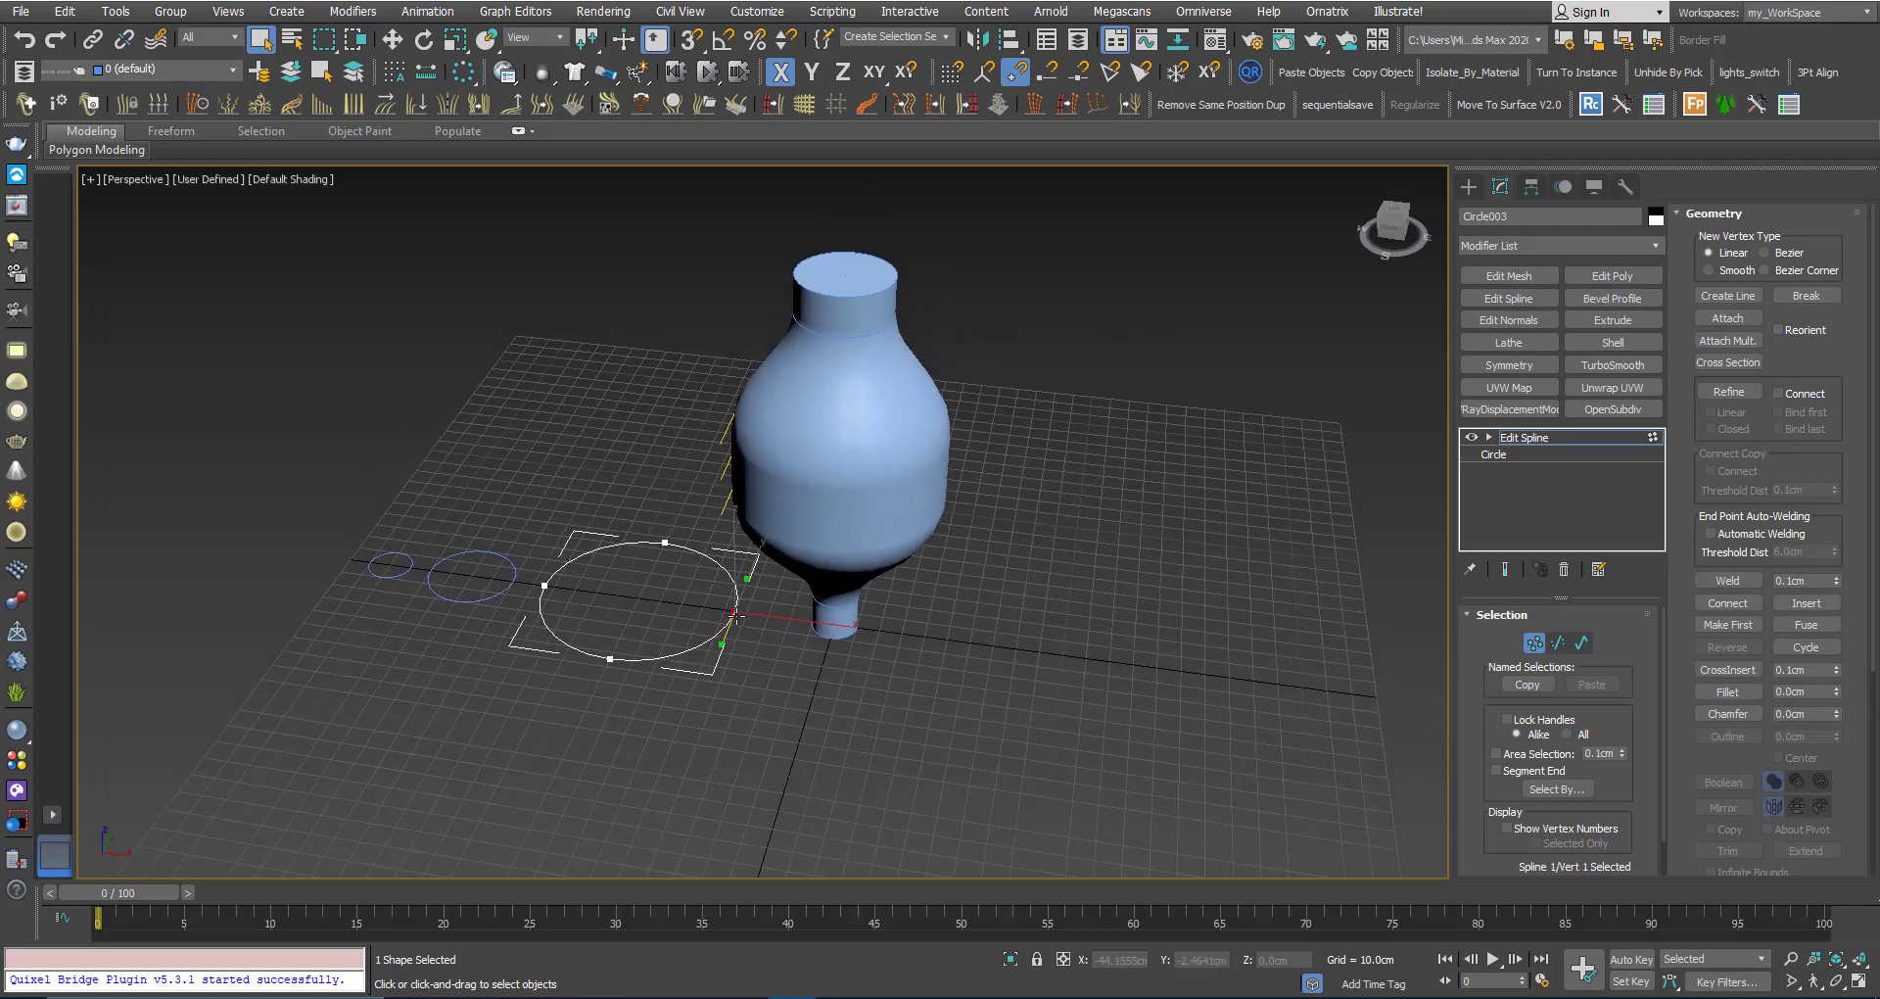
left_click_drag(747, 576, 694, 603)
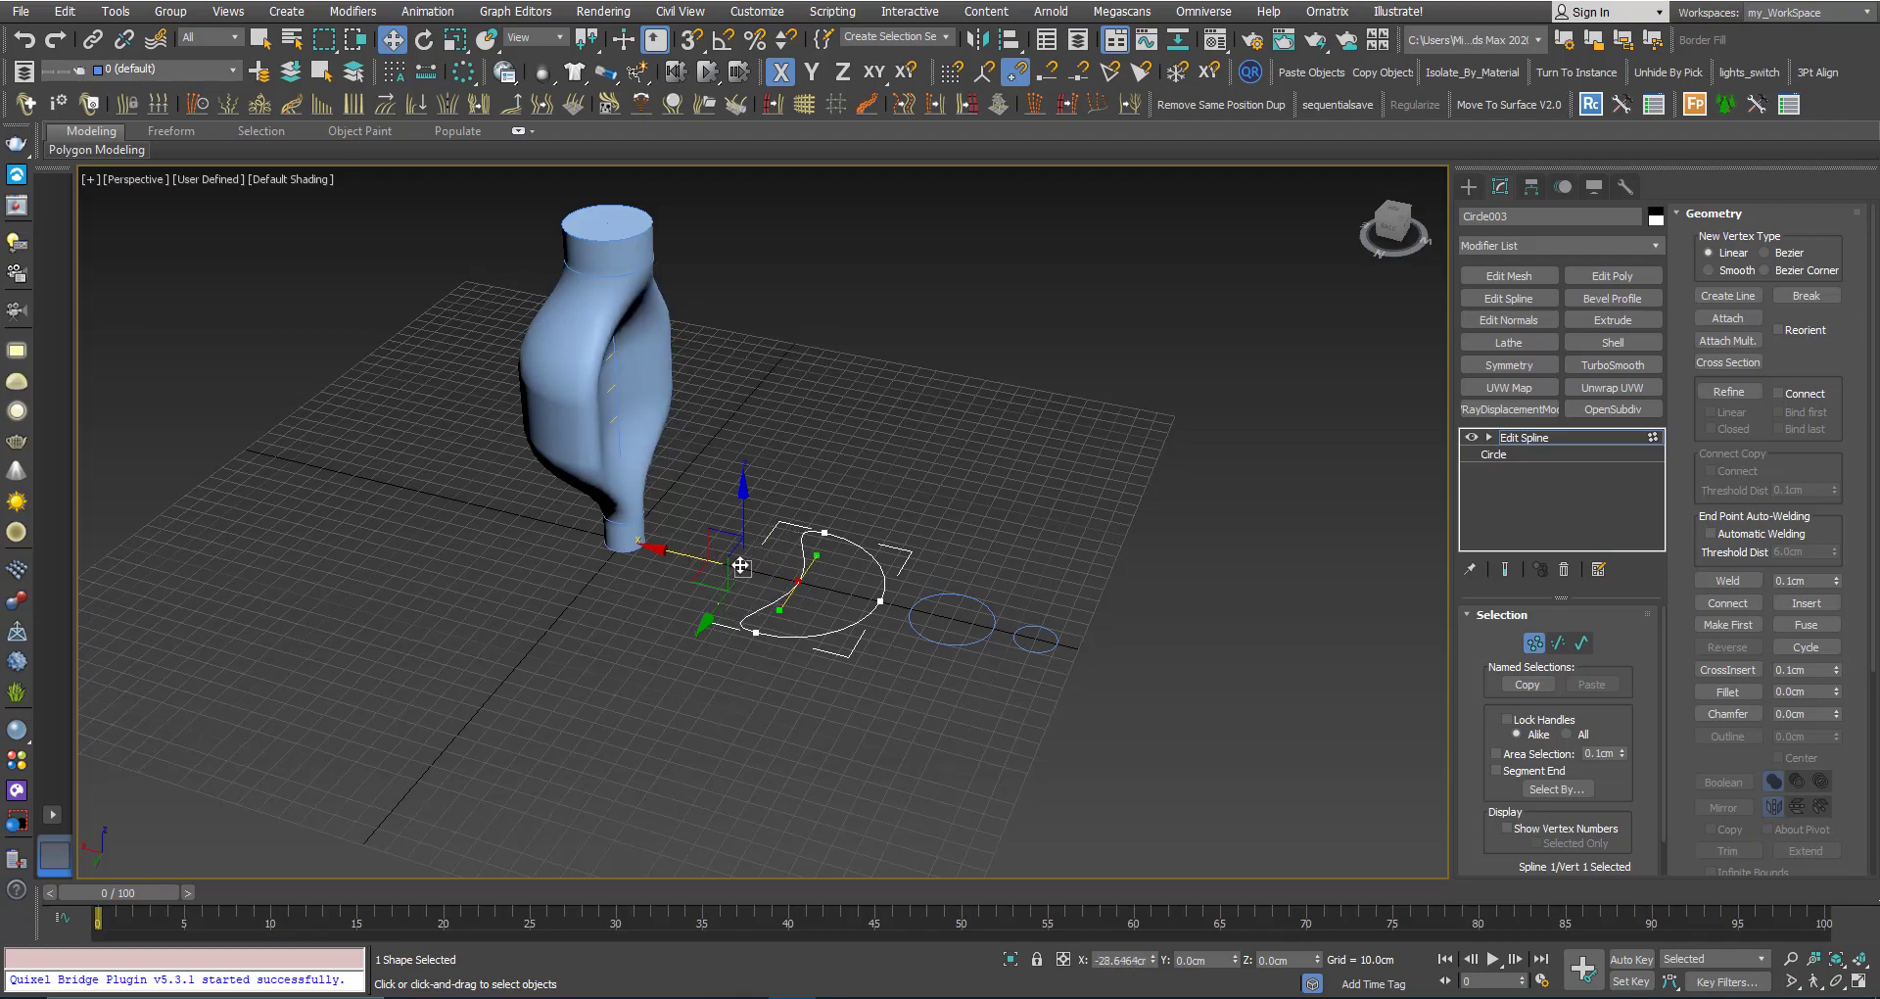
left_click_drag(743, 576, 528, 492)
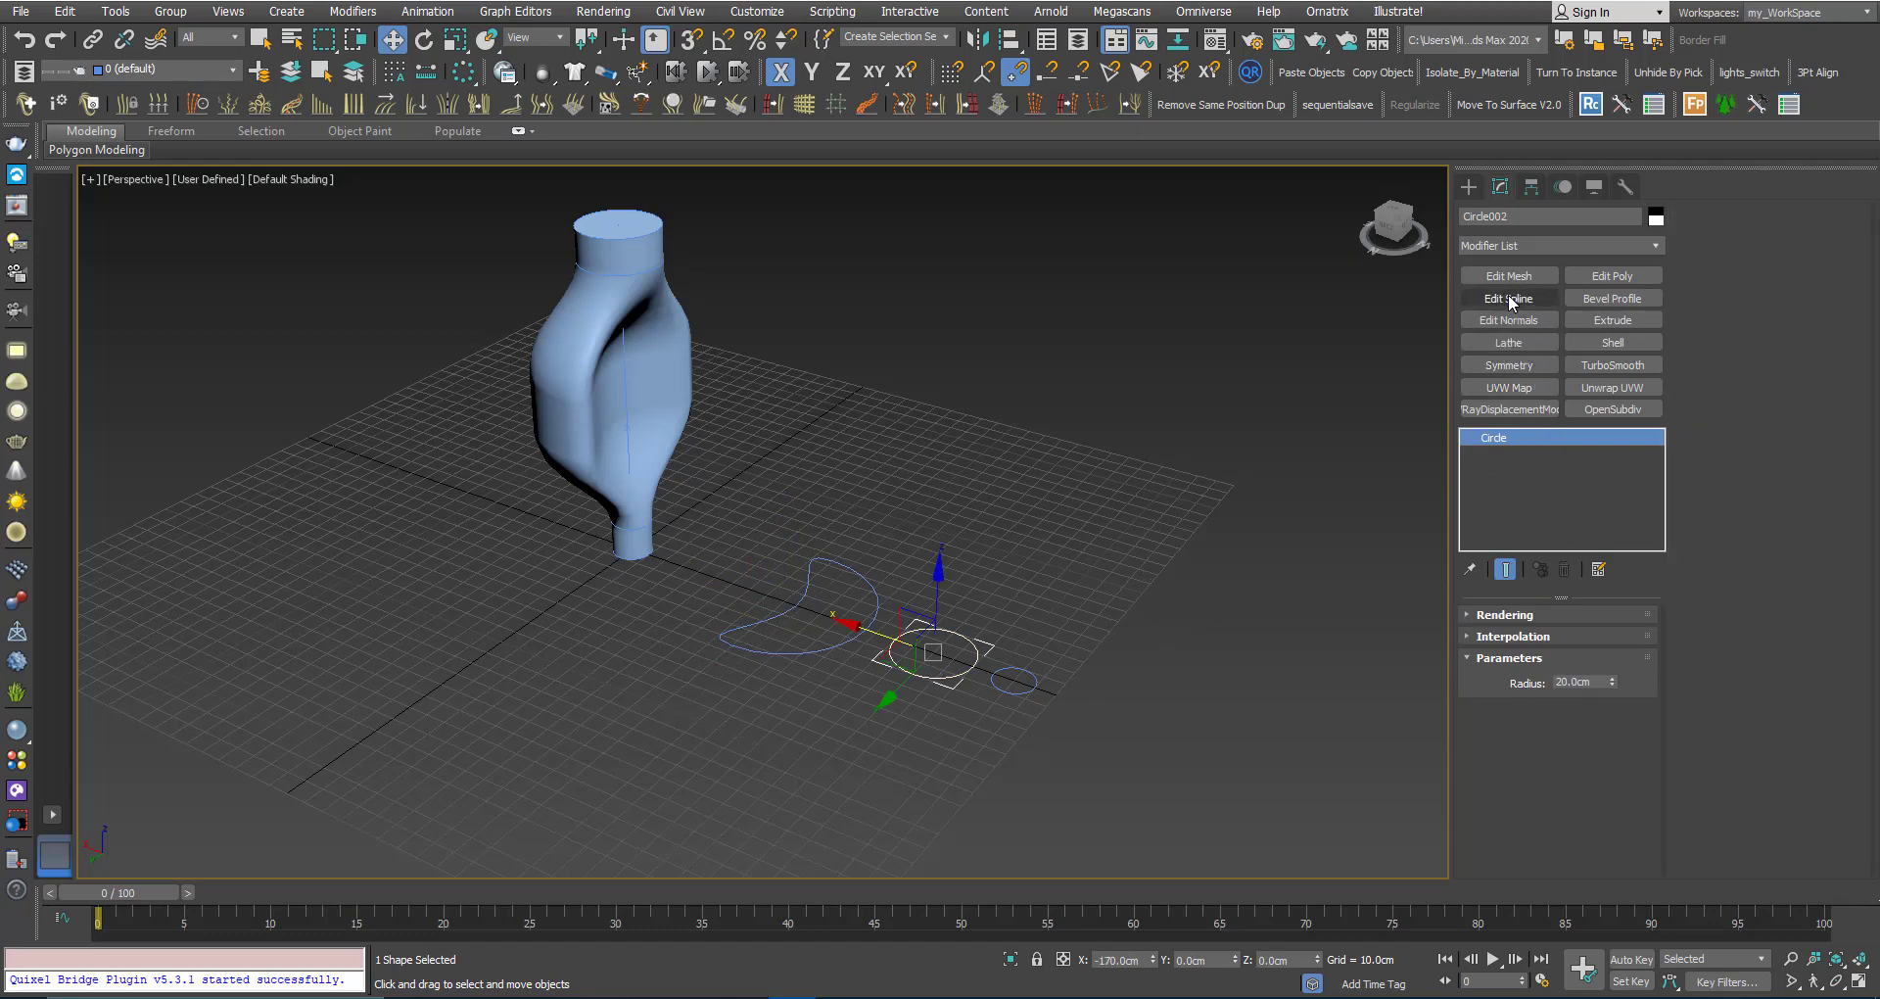
Add Edit Spline to Circle002 and drag its vertices to skew and bulge the outline
left_click(1508, 298)
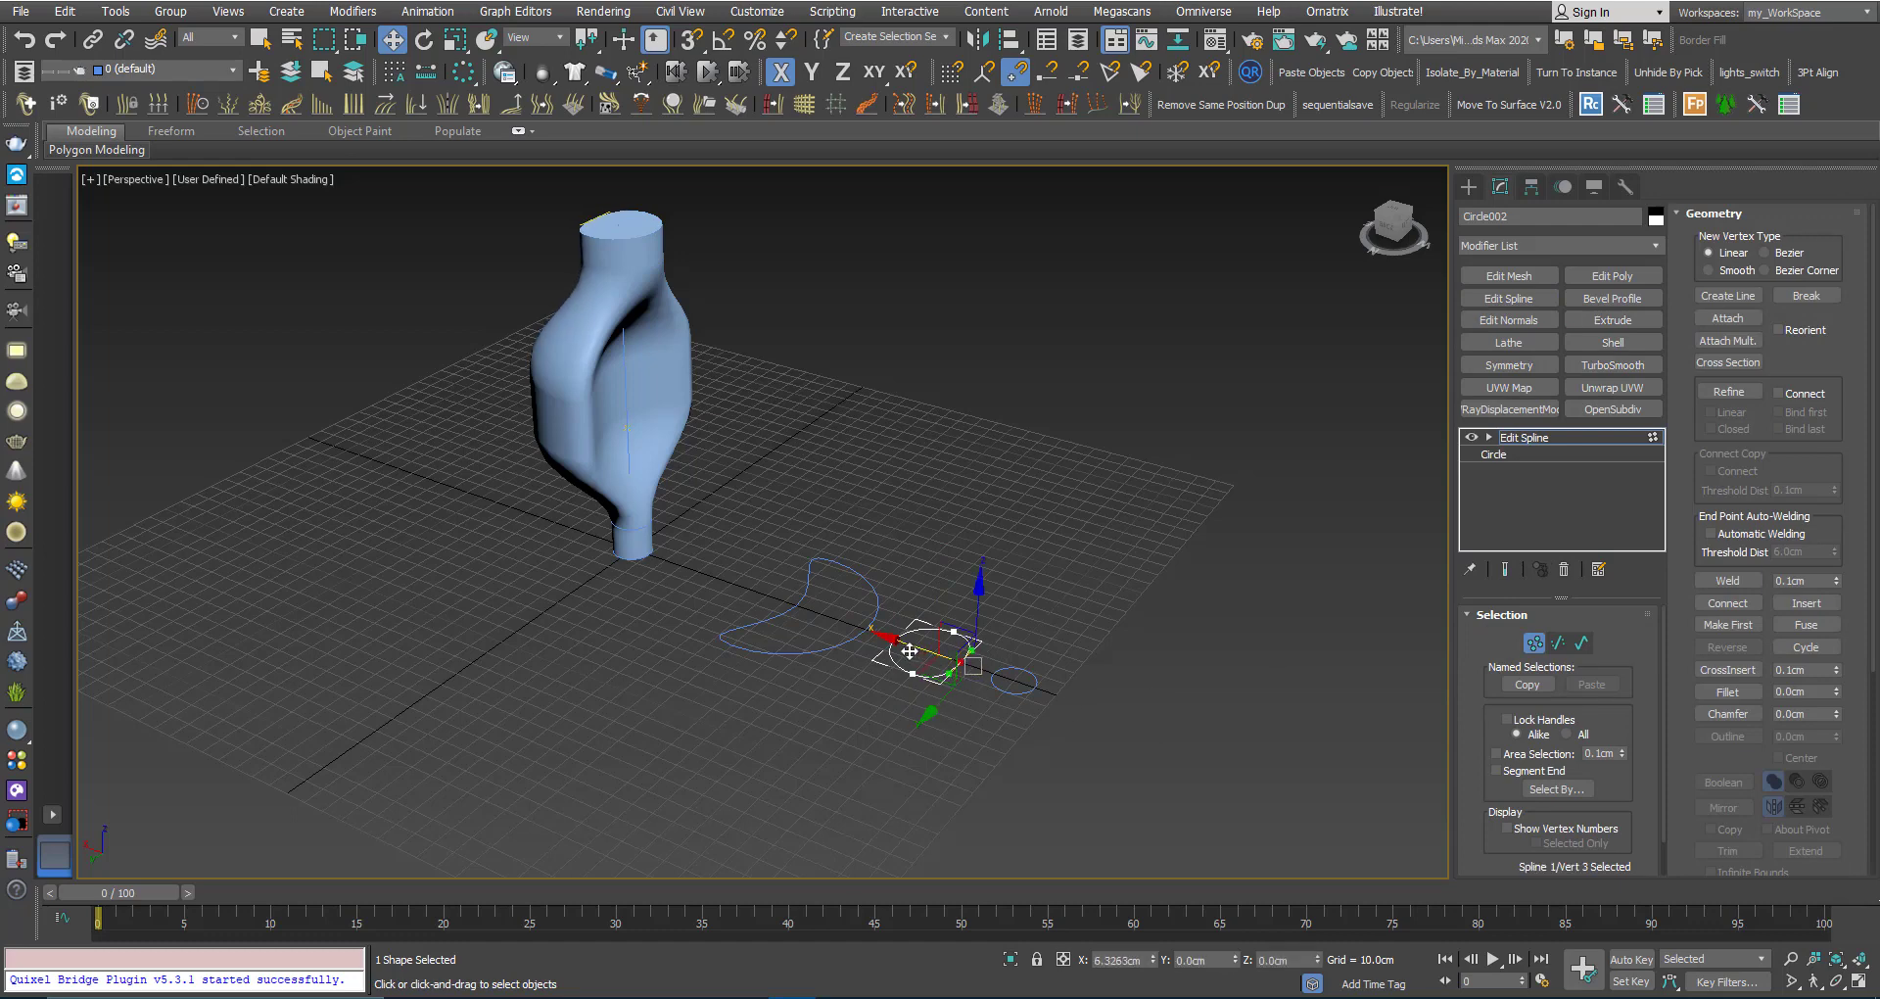
left_click_drag(912, 651, 860, 644)
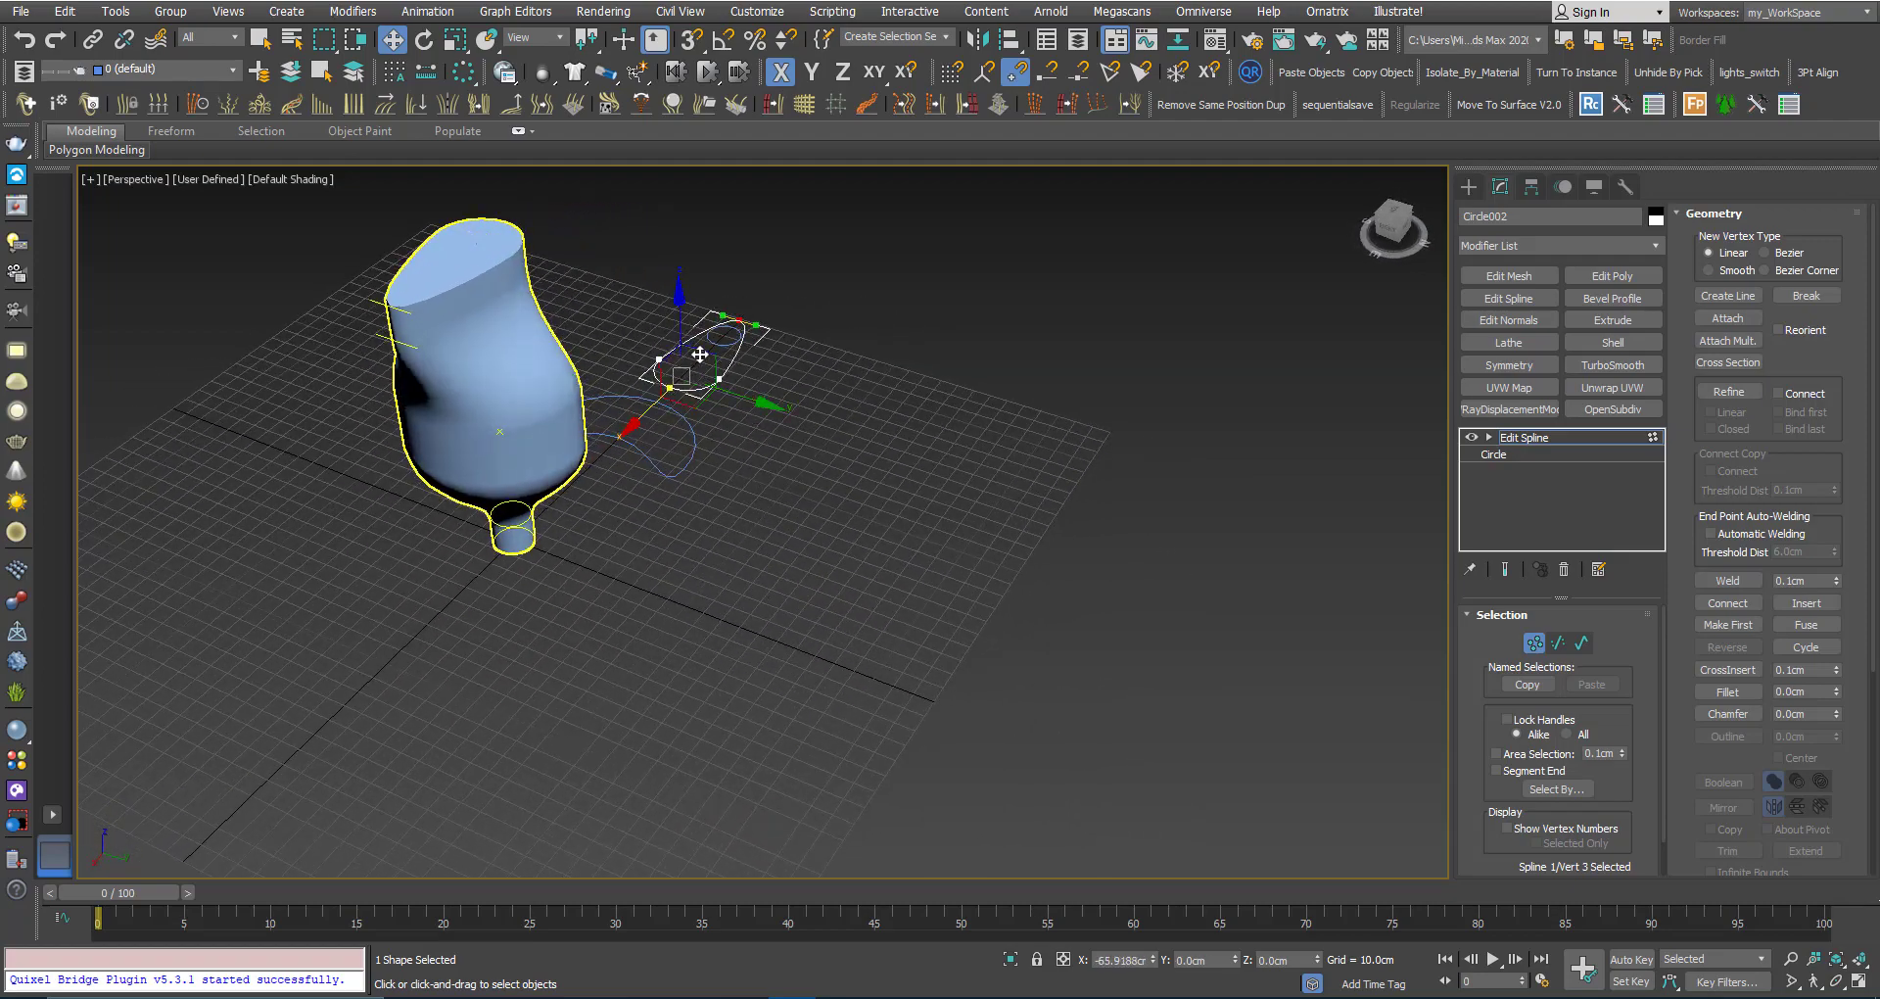
left_click_drag(699, 354, 695, 360)
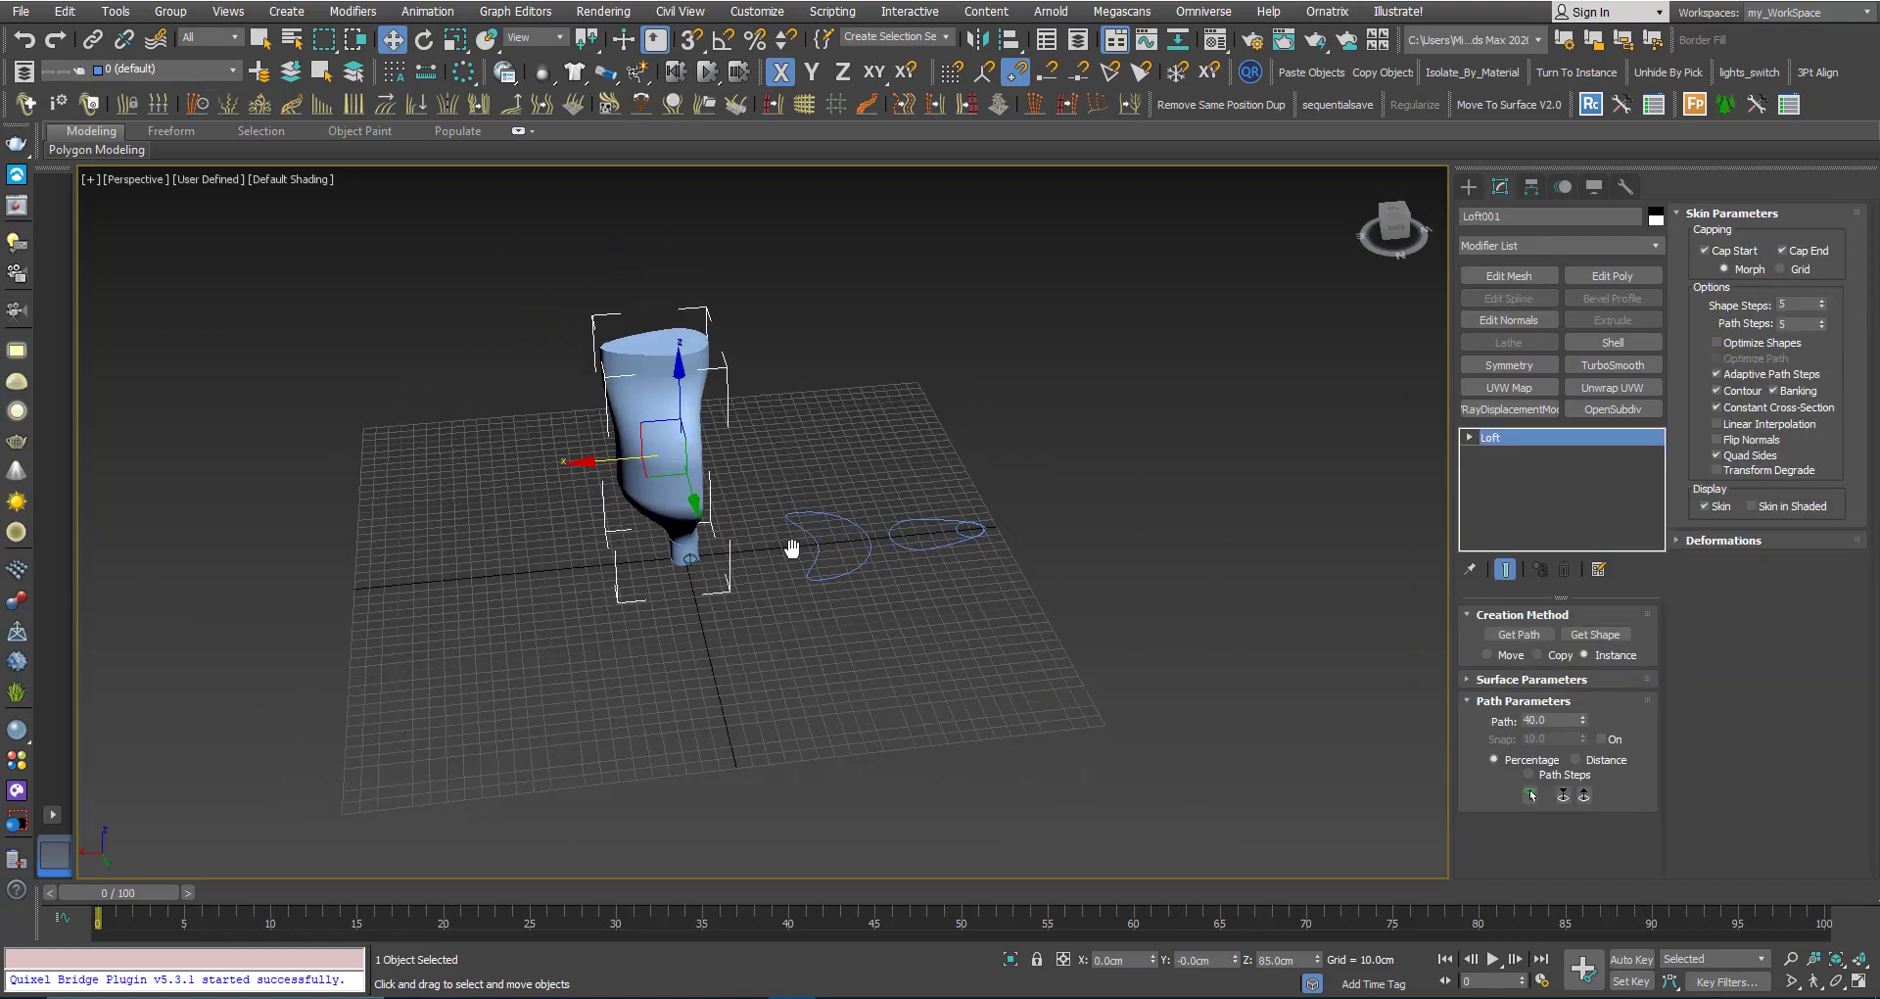
Expand Loft001's Deformations rollout (Scale, Twist, Teeter, Bevel, Fit) while orbiting the vase
left_click_drag(791, 548, 652, 611)
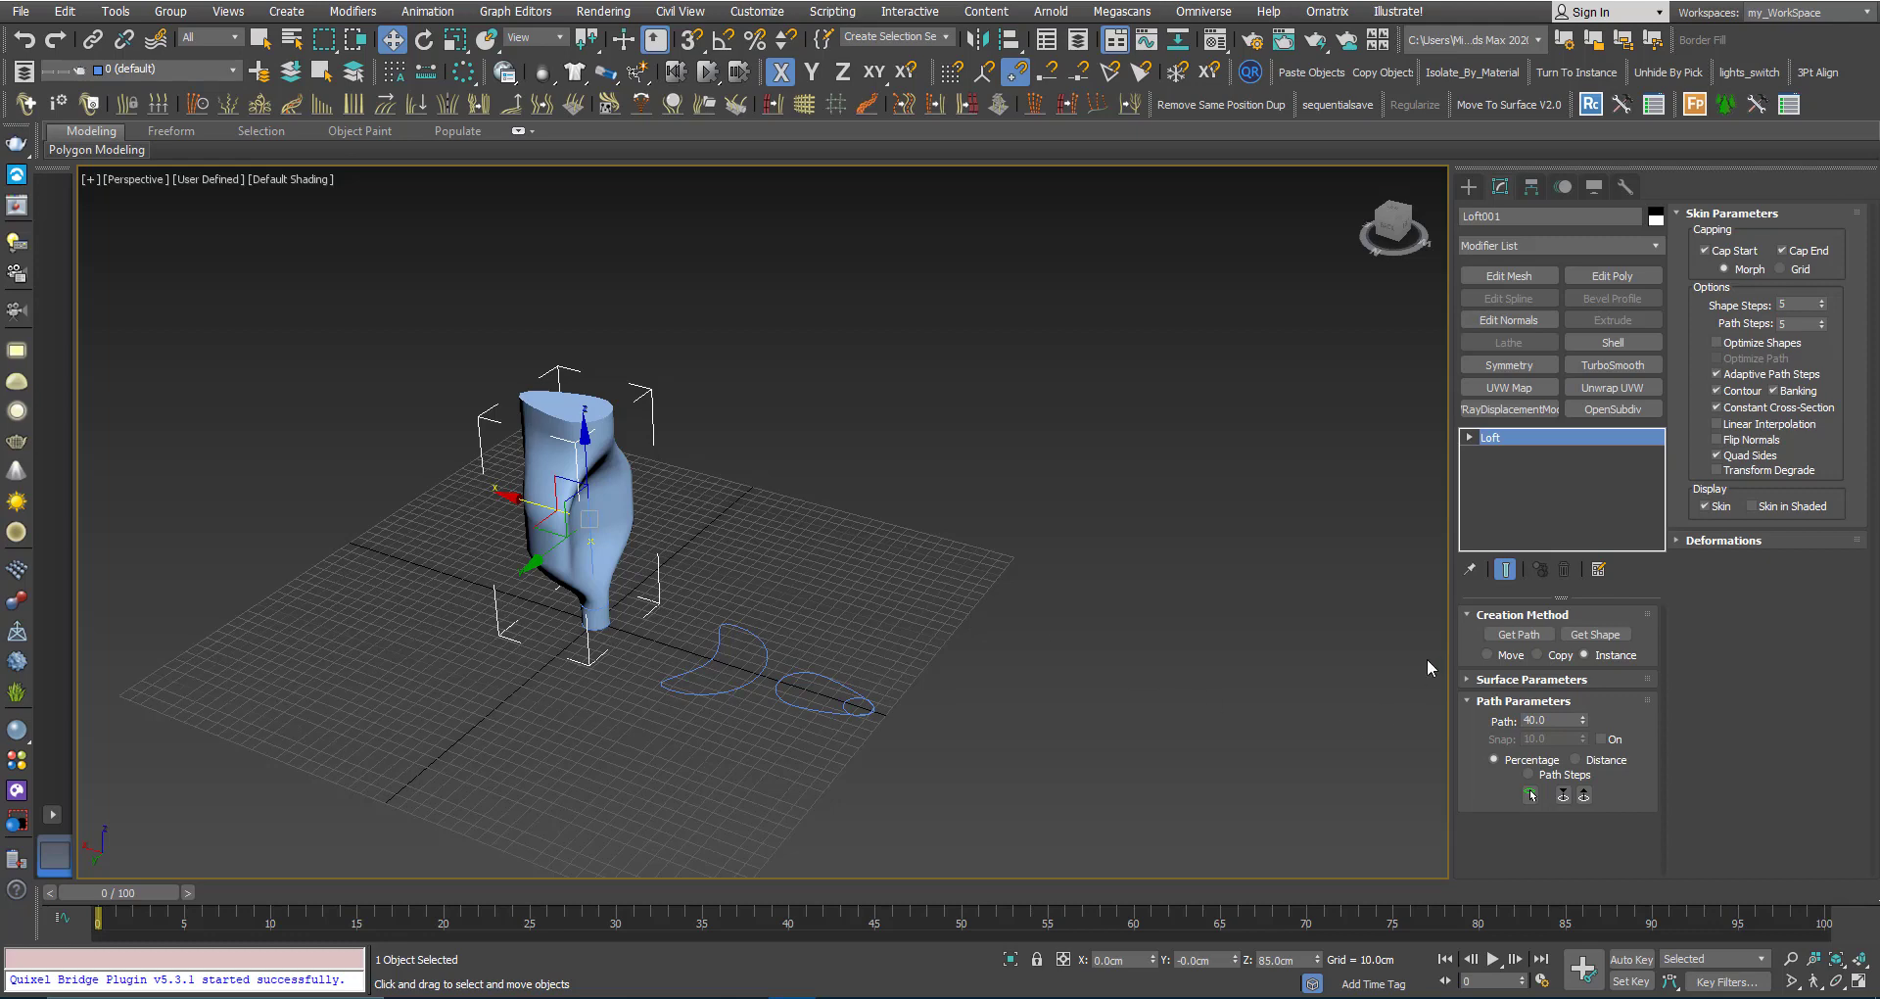
left_click(1724, 540)
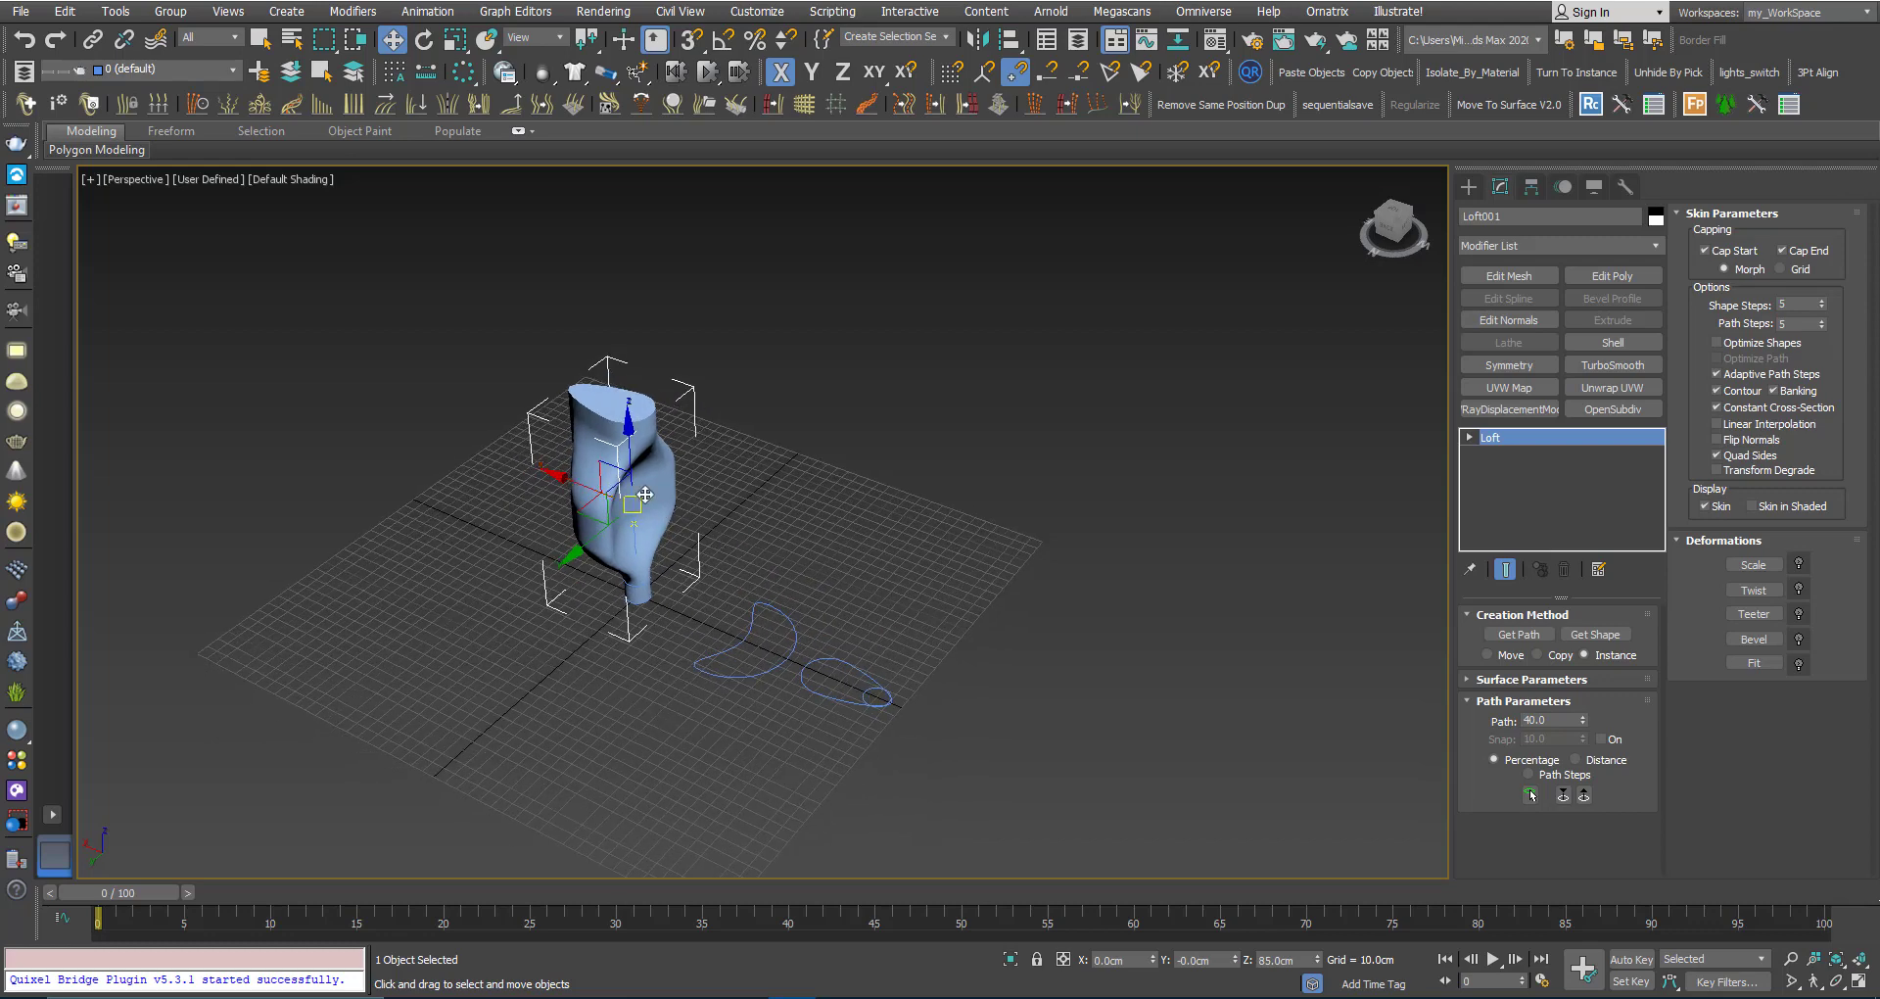
left_click_drag(645, 496, 726, 522)
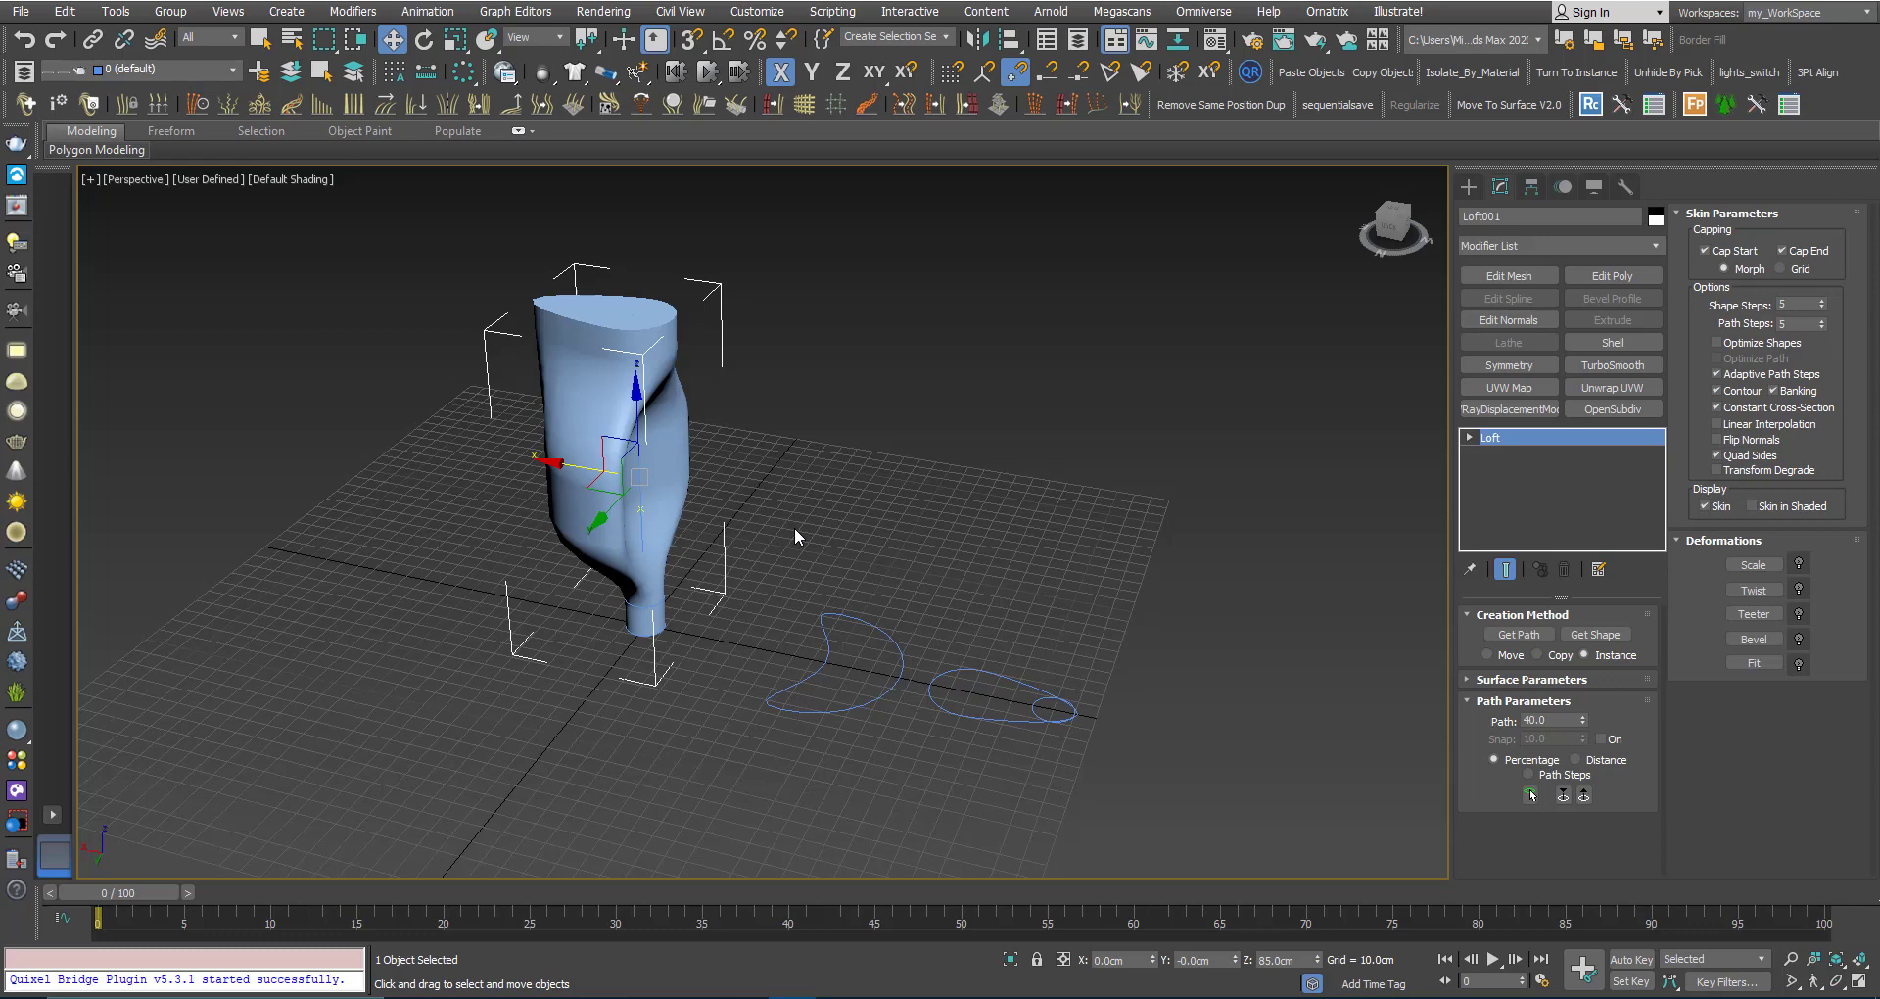
left_click(829, 644)
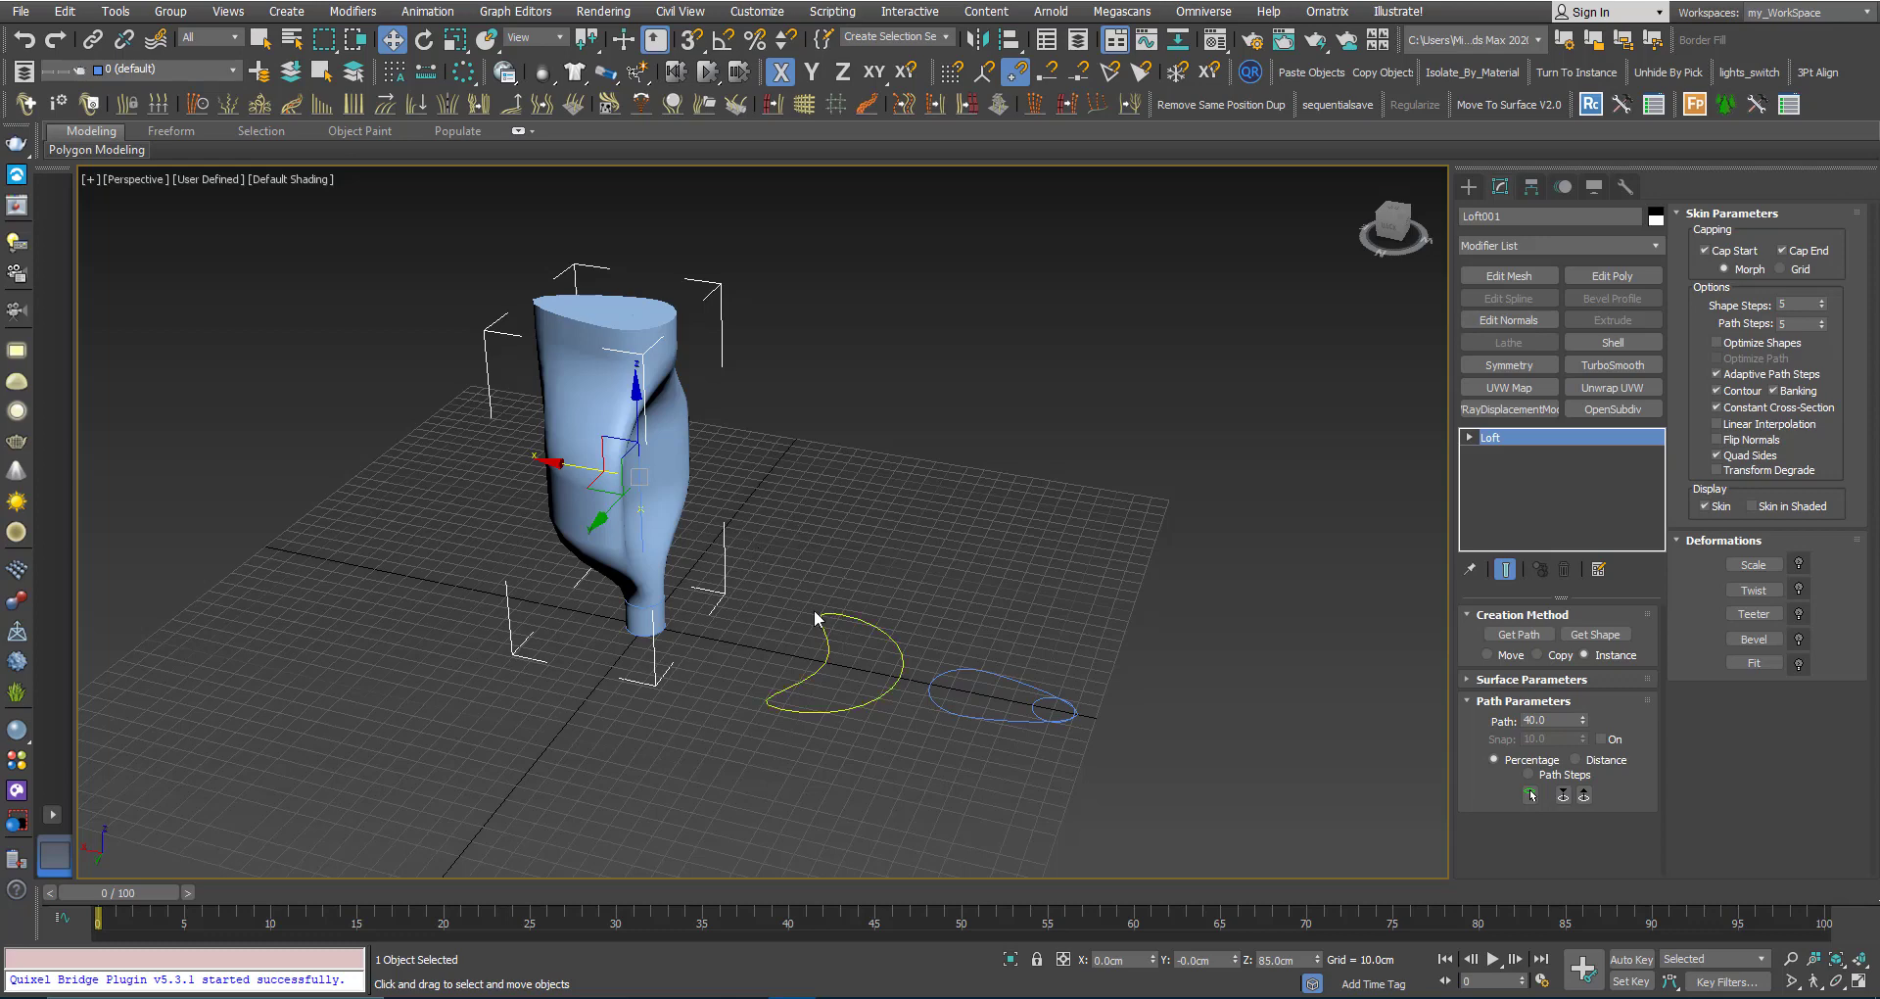